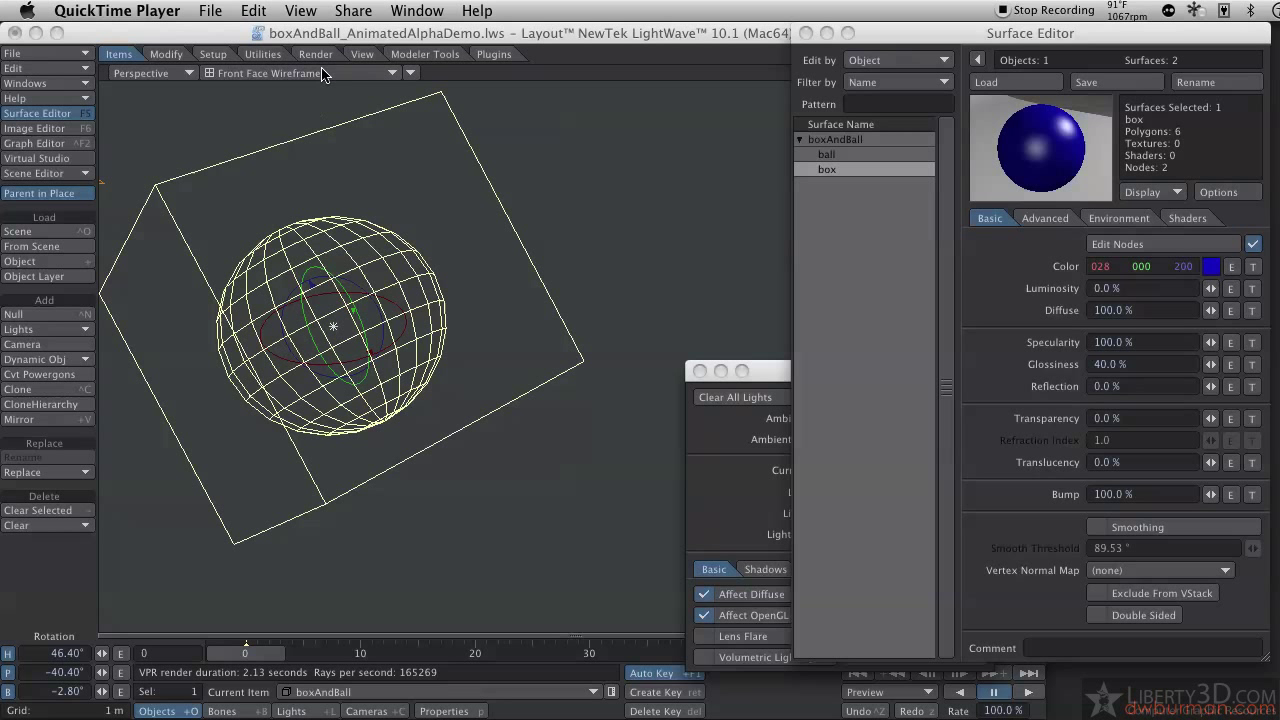
- Switch the viewport from Front Face Wireframe to a live VPR render preview
click(300, 72)
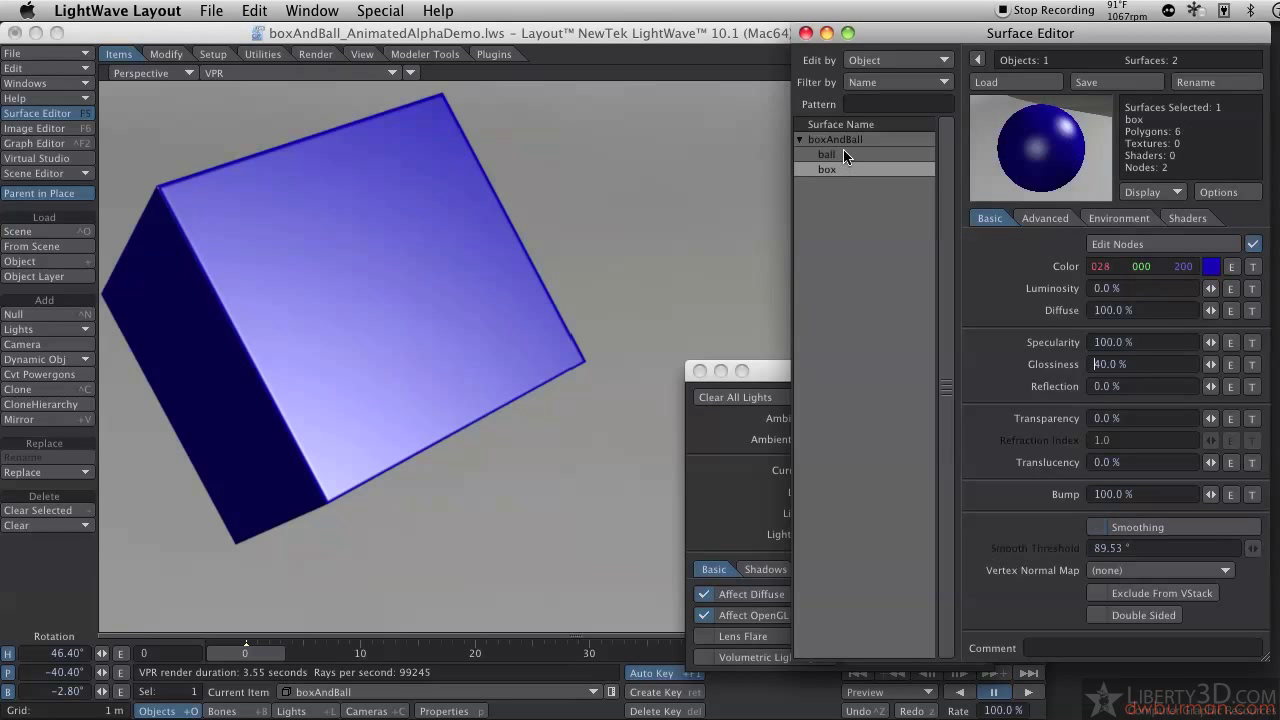
- Flip between the ball and box surfaces in the Surface Editor to compare their settings
click(826, 154)
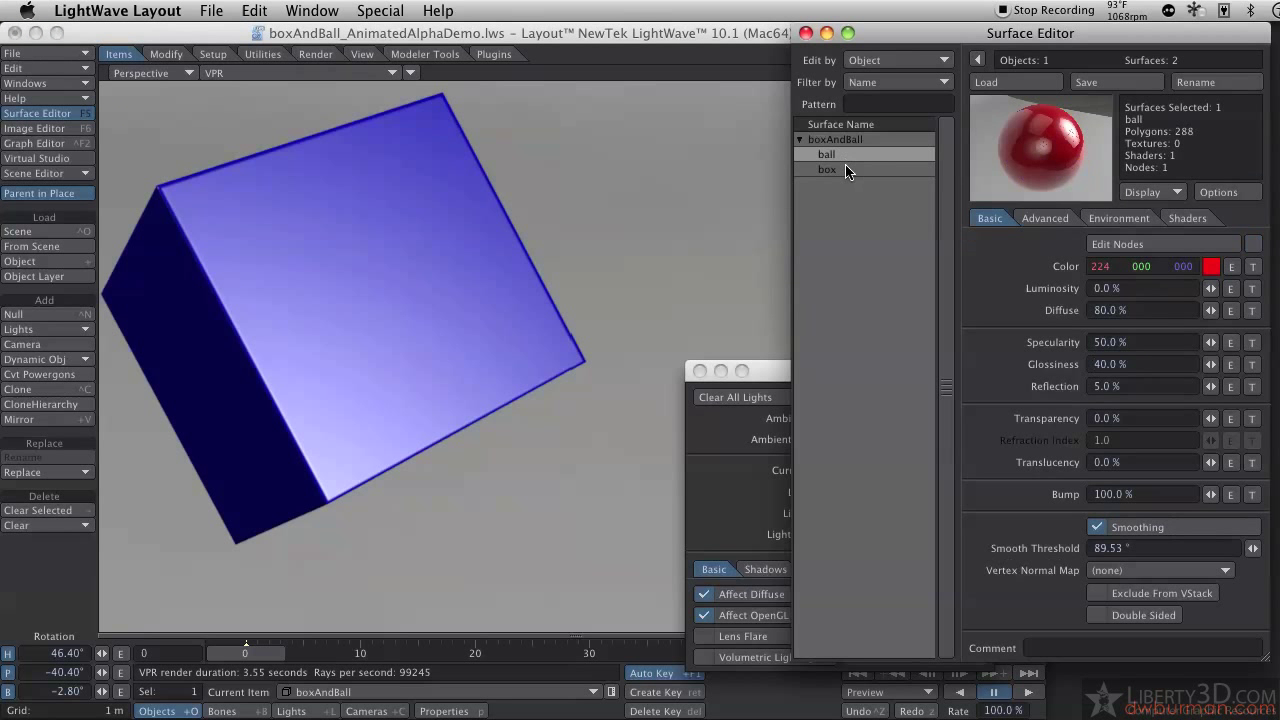
click(828, 168)
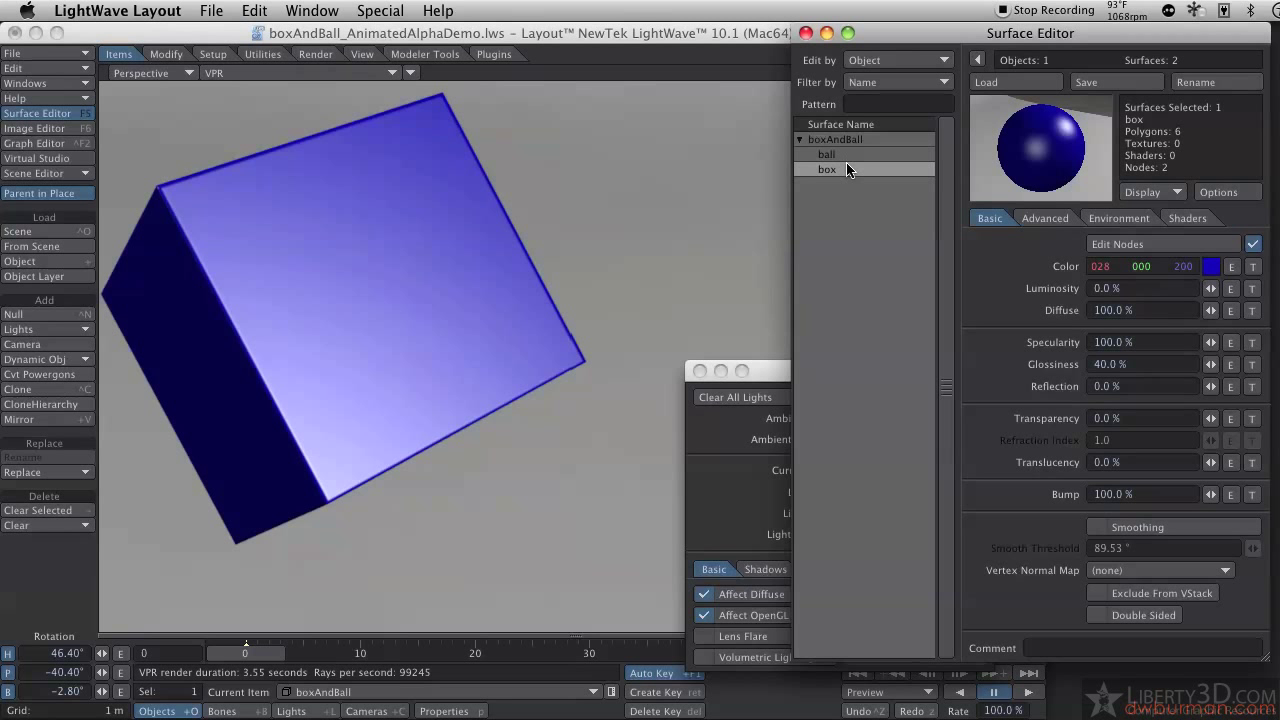
click(826, 154)
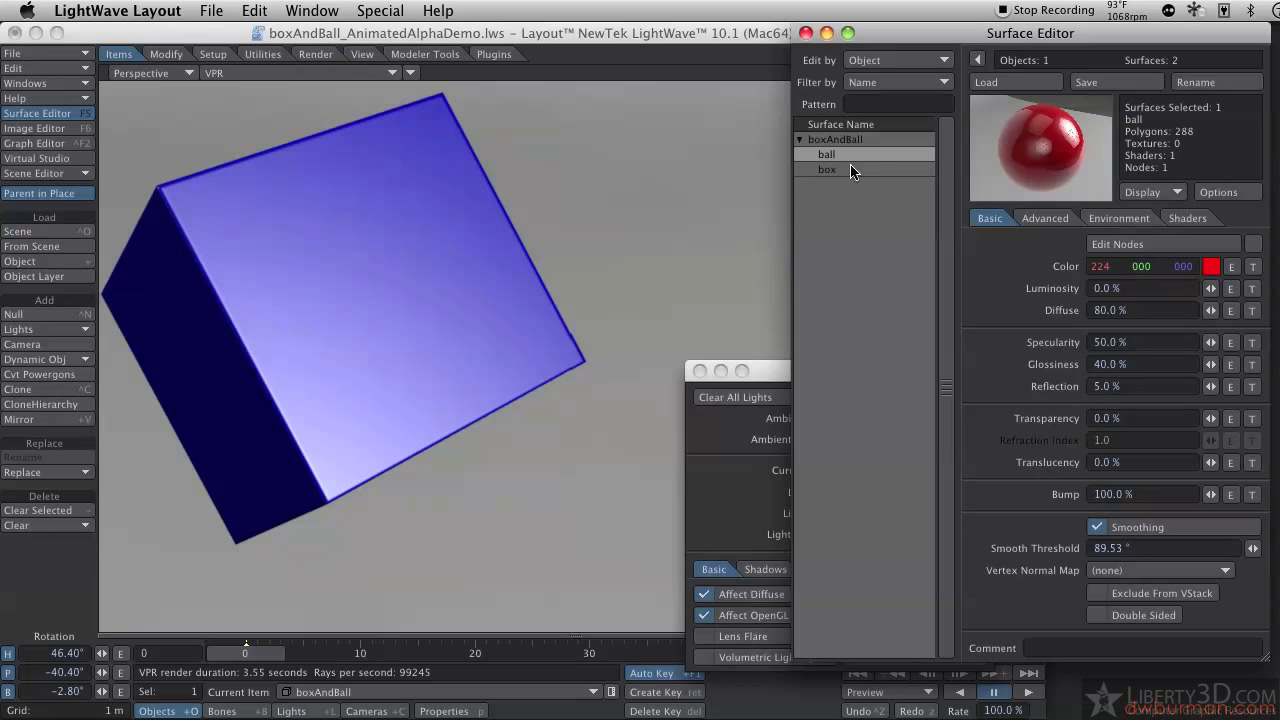
click(828, 168)
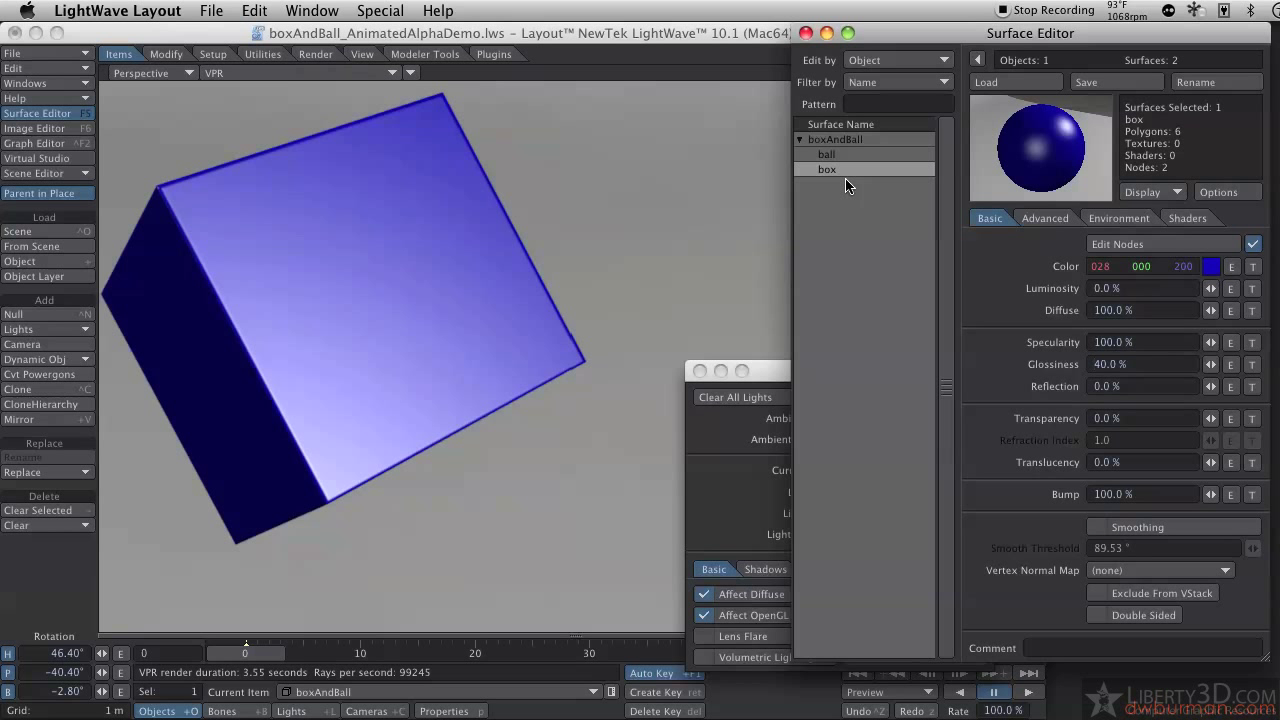
mouse_move(1016, 392)
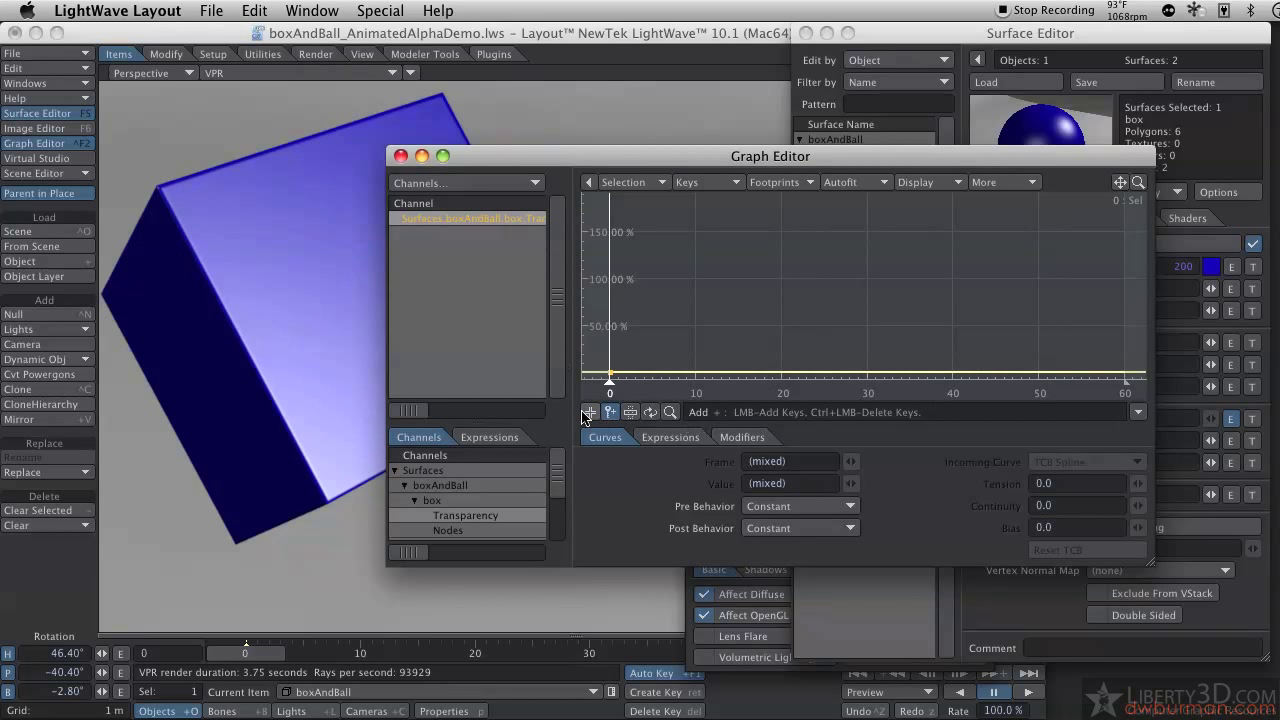
mouse_move(852, 396)
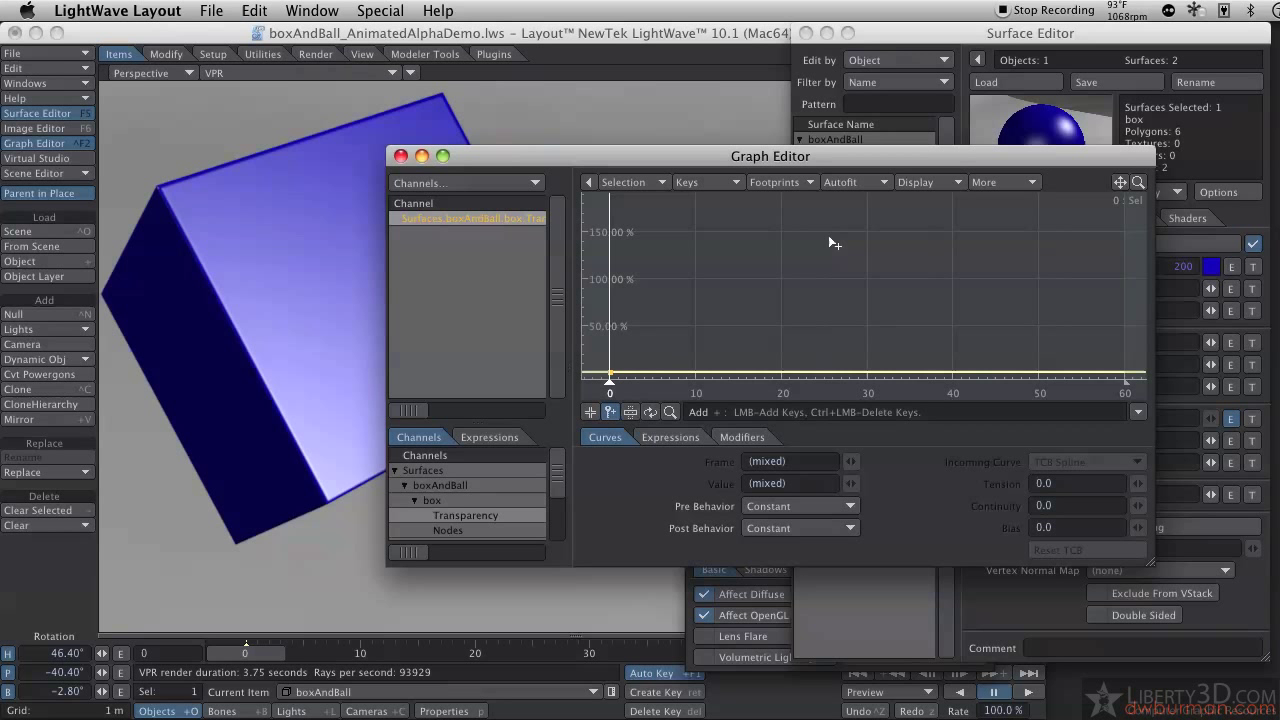
mouse_move(870, 284)
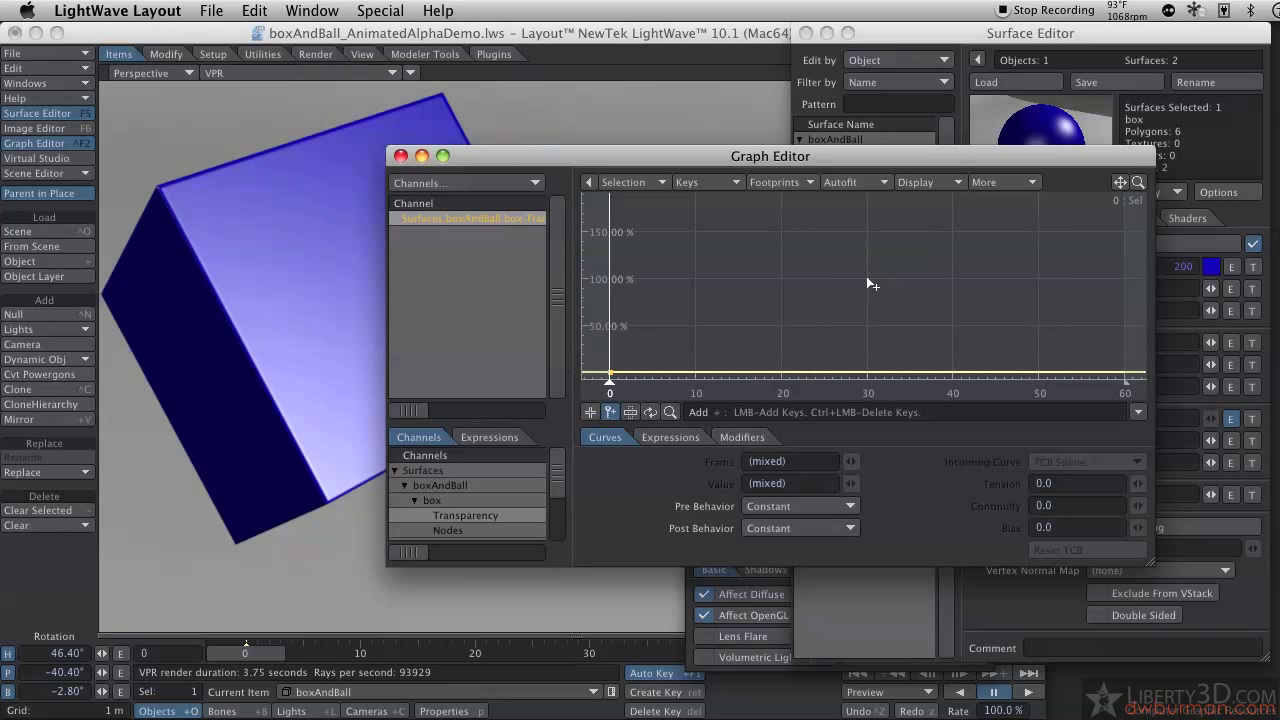
- Add a key to the box's Transparency channel curve in the Graph Editor
click(868, 280)
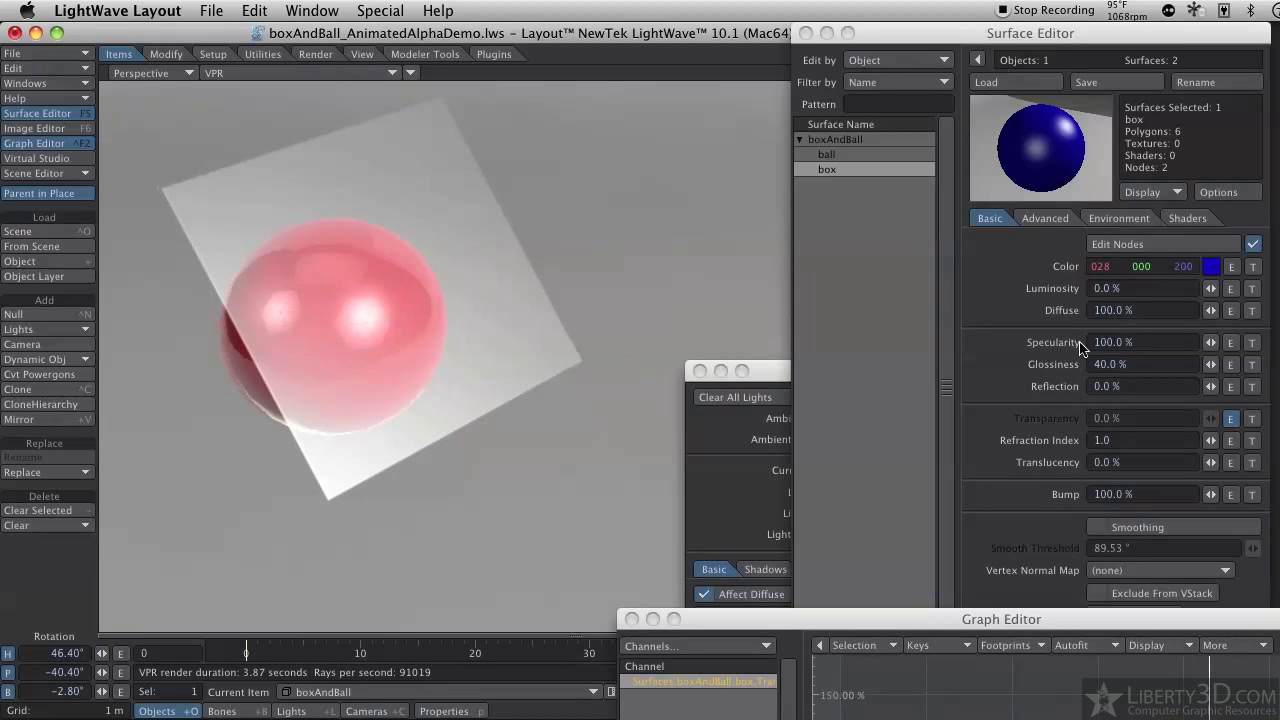
- Set specularity to 20% and copy the transparency curve for reuse on reflection
triple_click(1144, 342)
text(20)
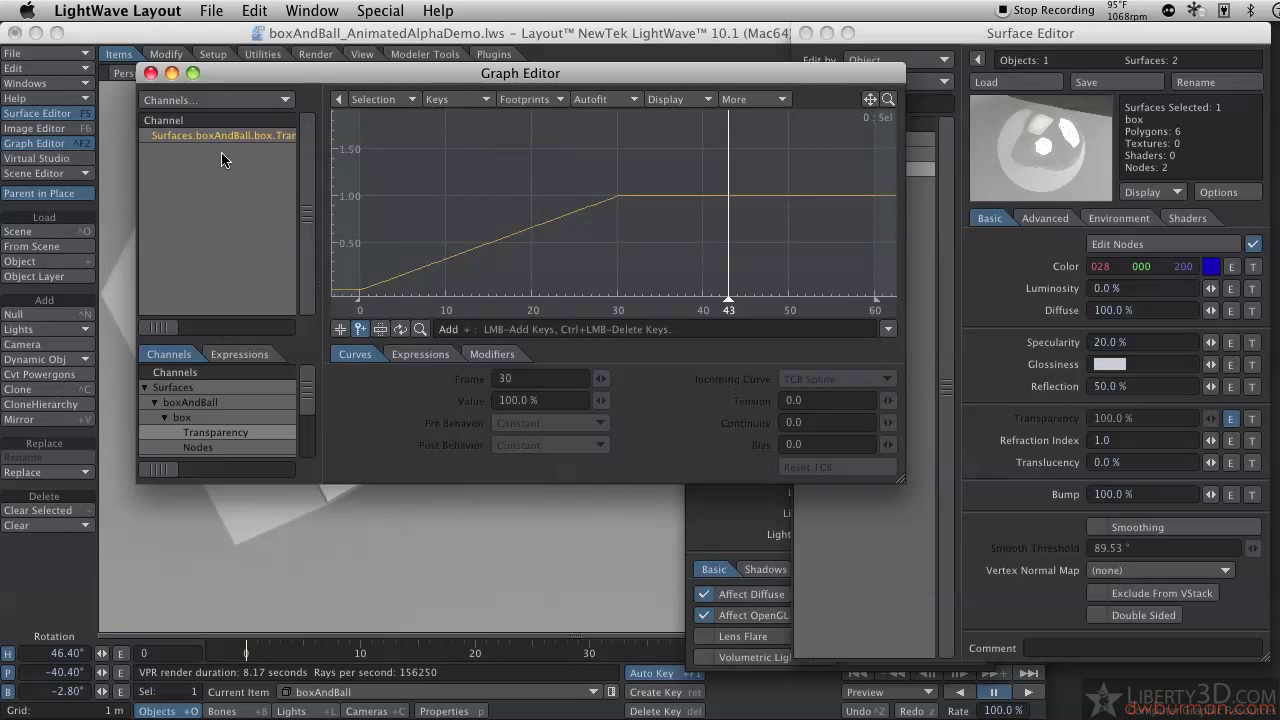
right_click(220, 136)
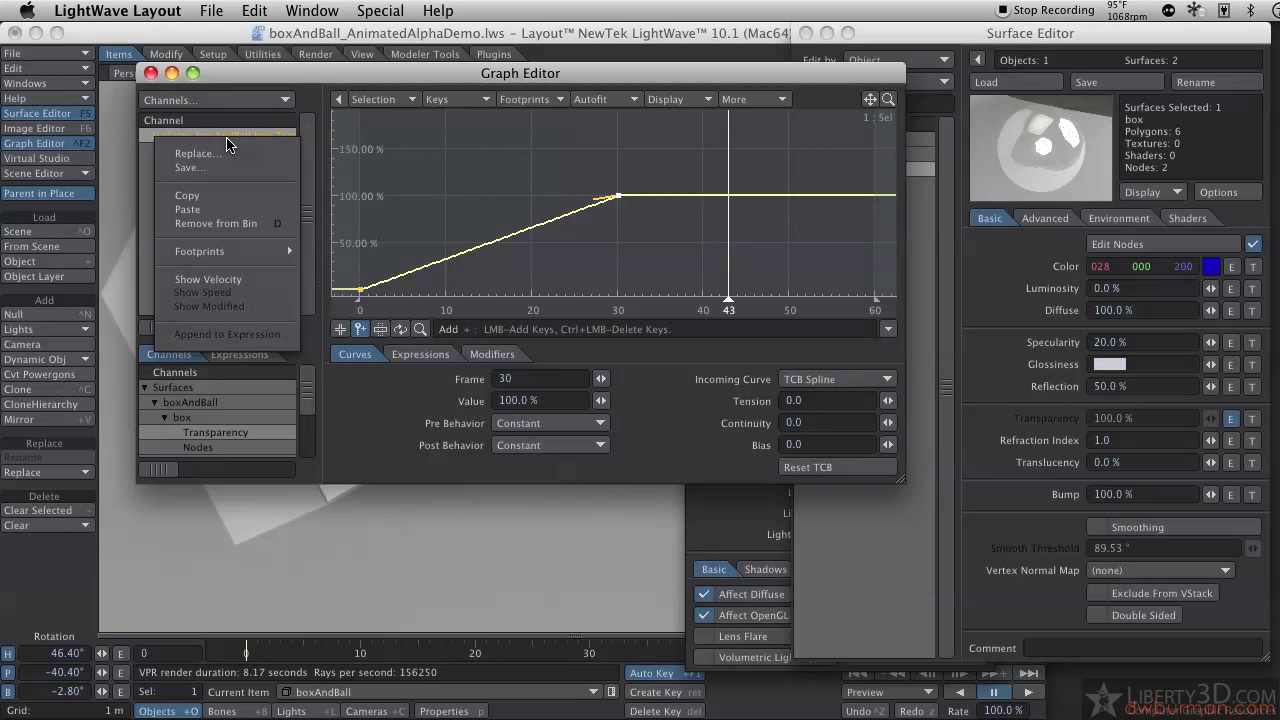
mouse_move(188, 196)
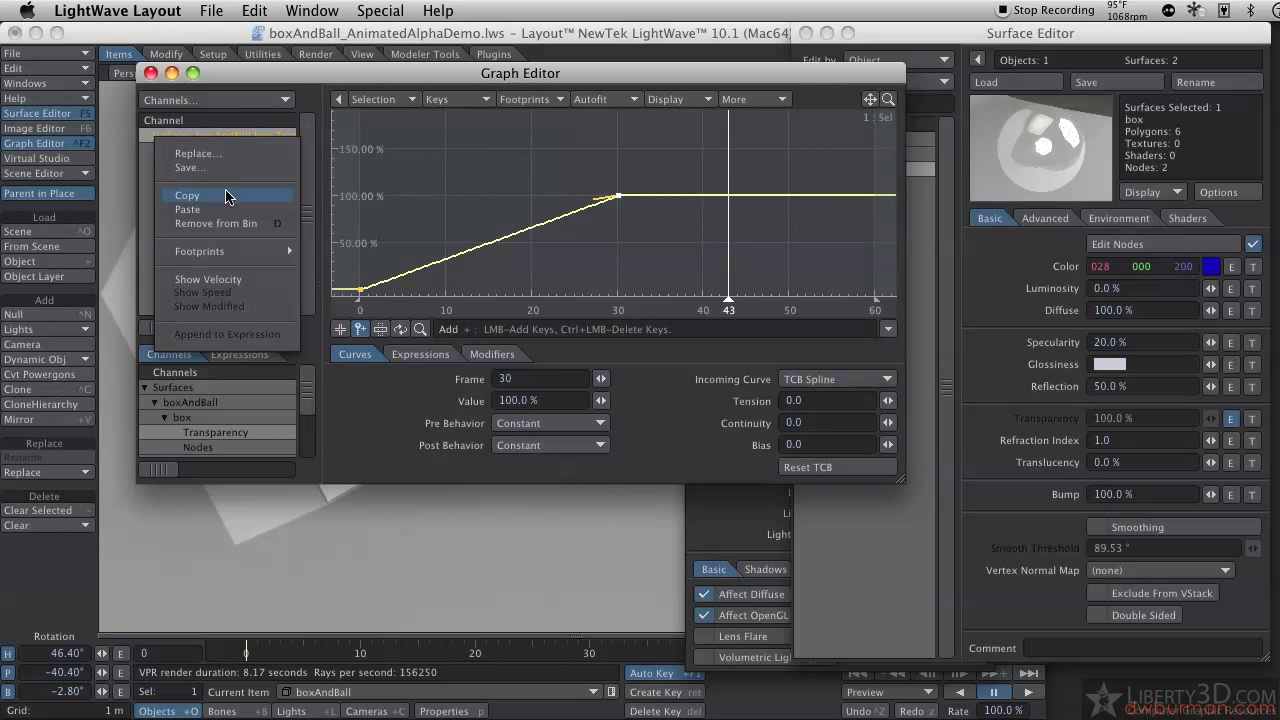
click(188, 196)
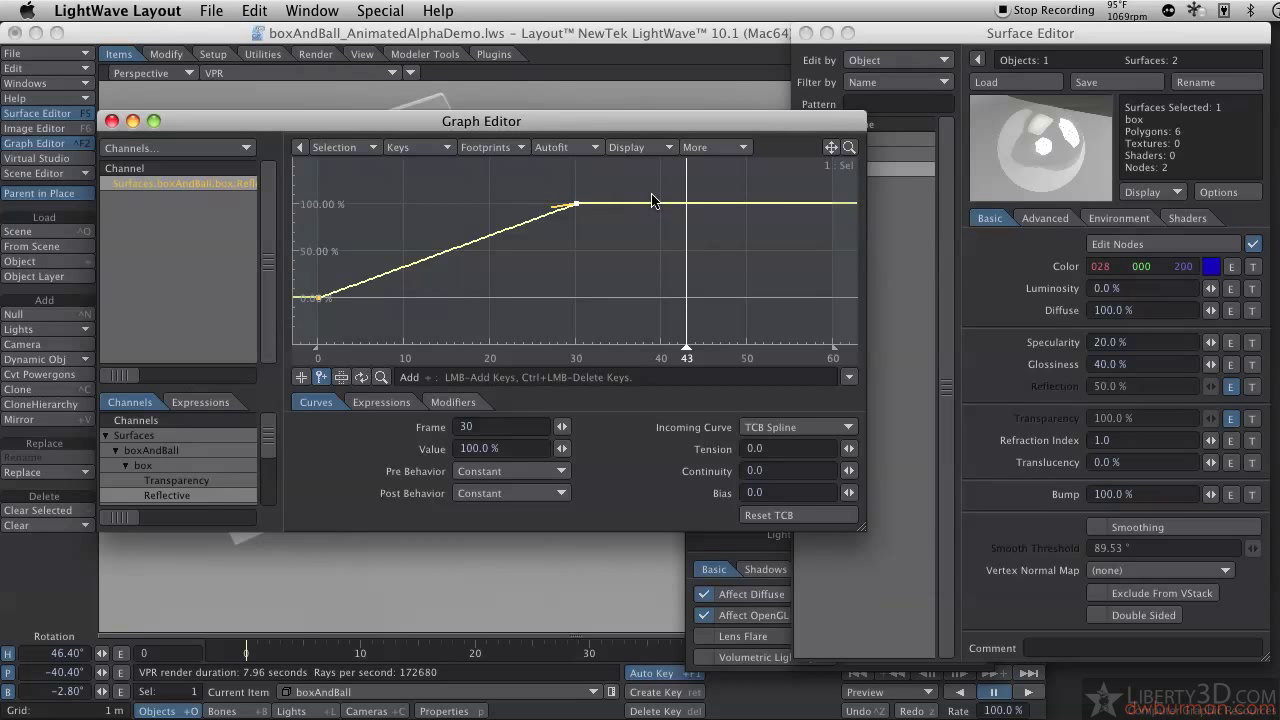
drag(480, 122, 562, 144)
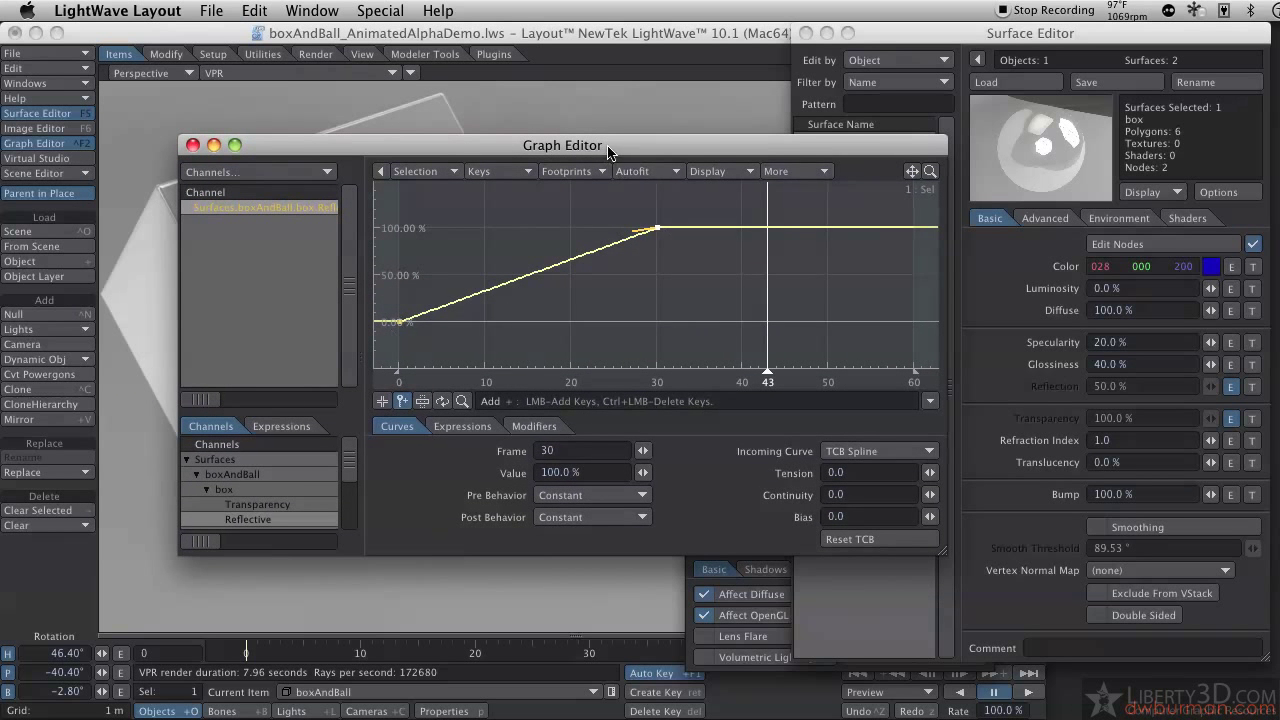
drag(564, 144, 956, 260)
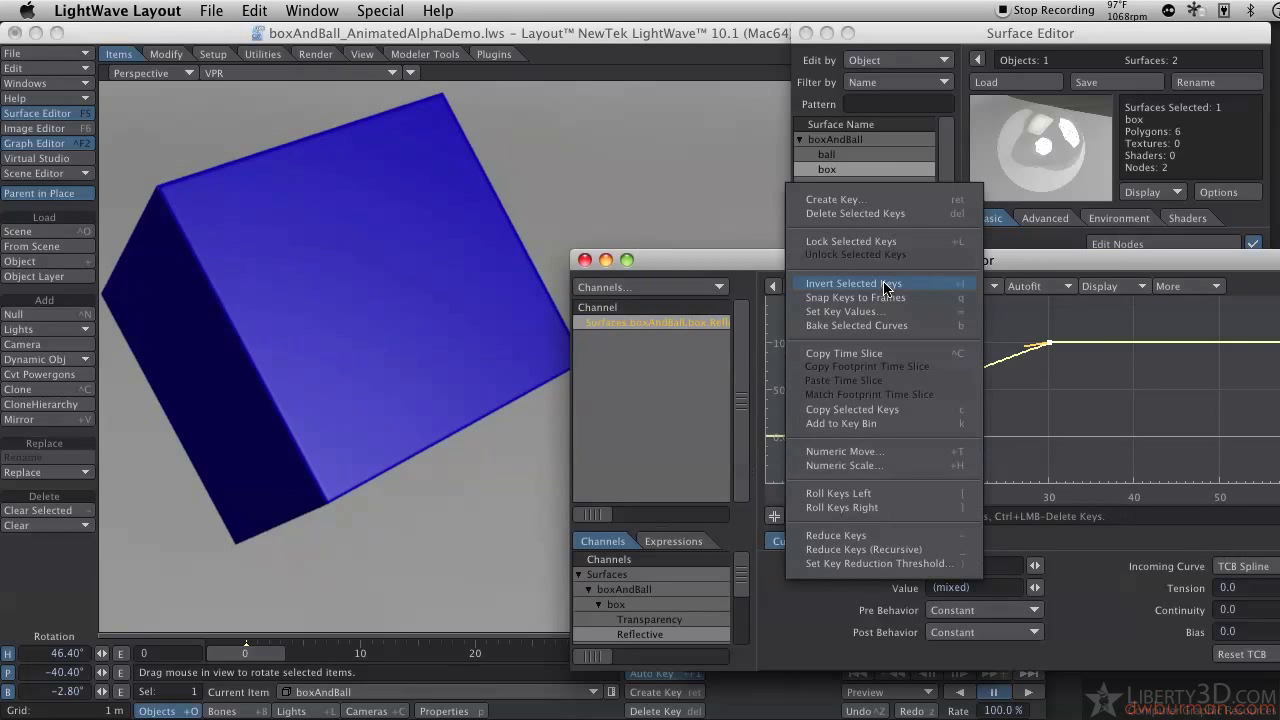
- Invert the reflection keys and drag the frame-0 key down to about 15%
click(852, 284)
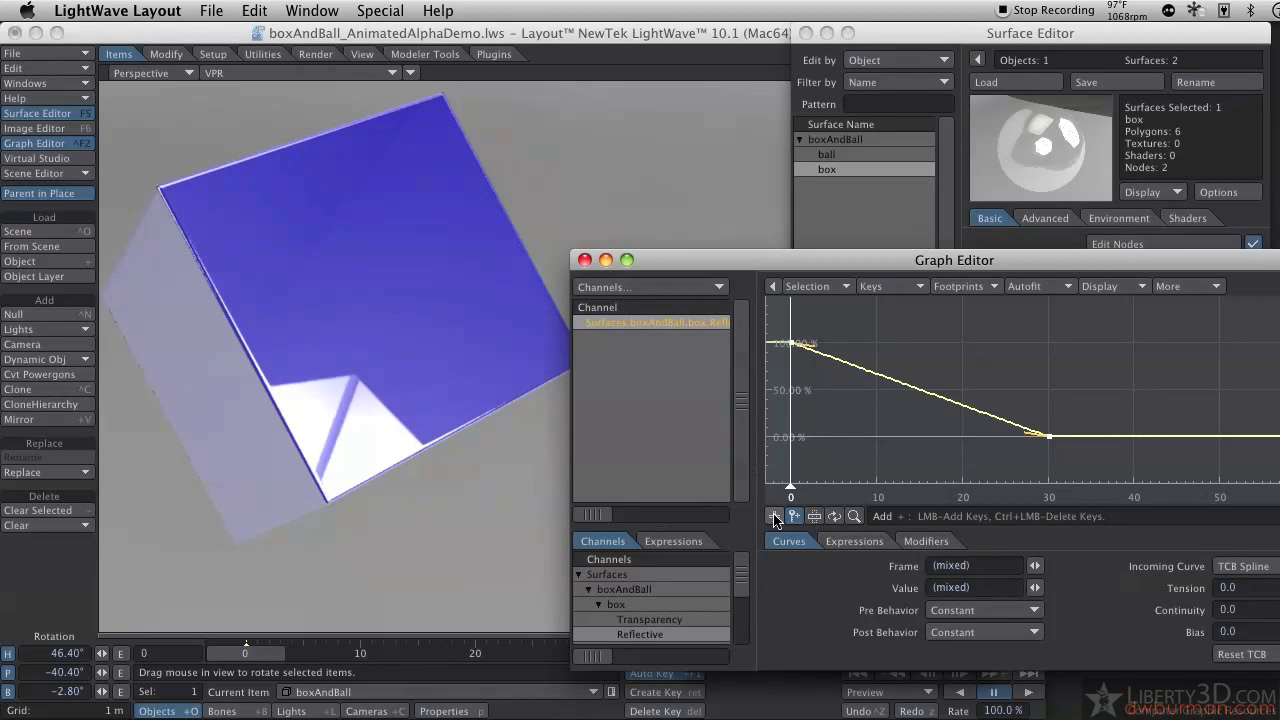
click(776, 516)
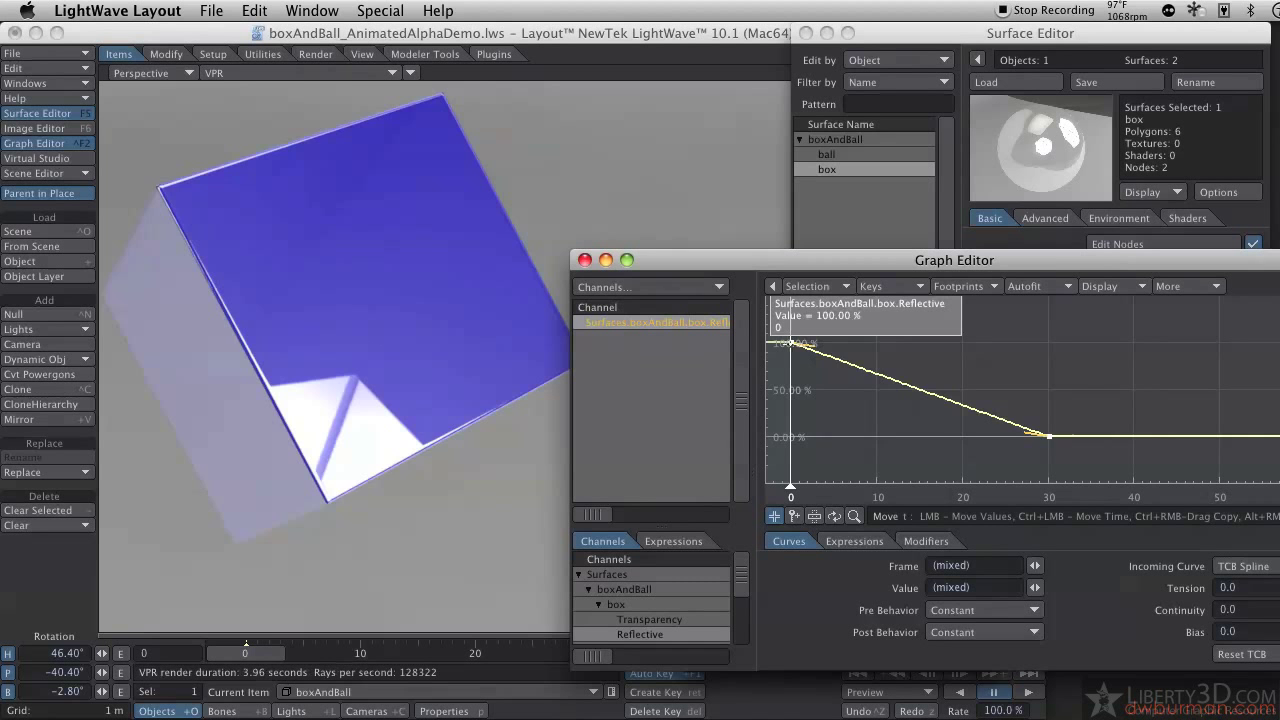
drag(792, 344, 792, 388)
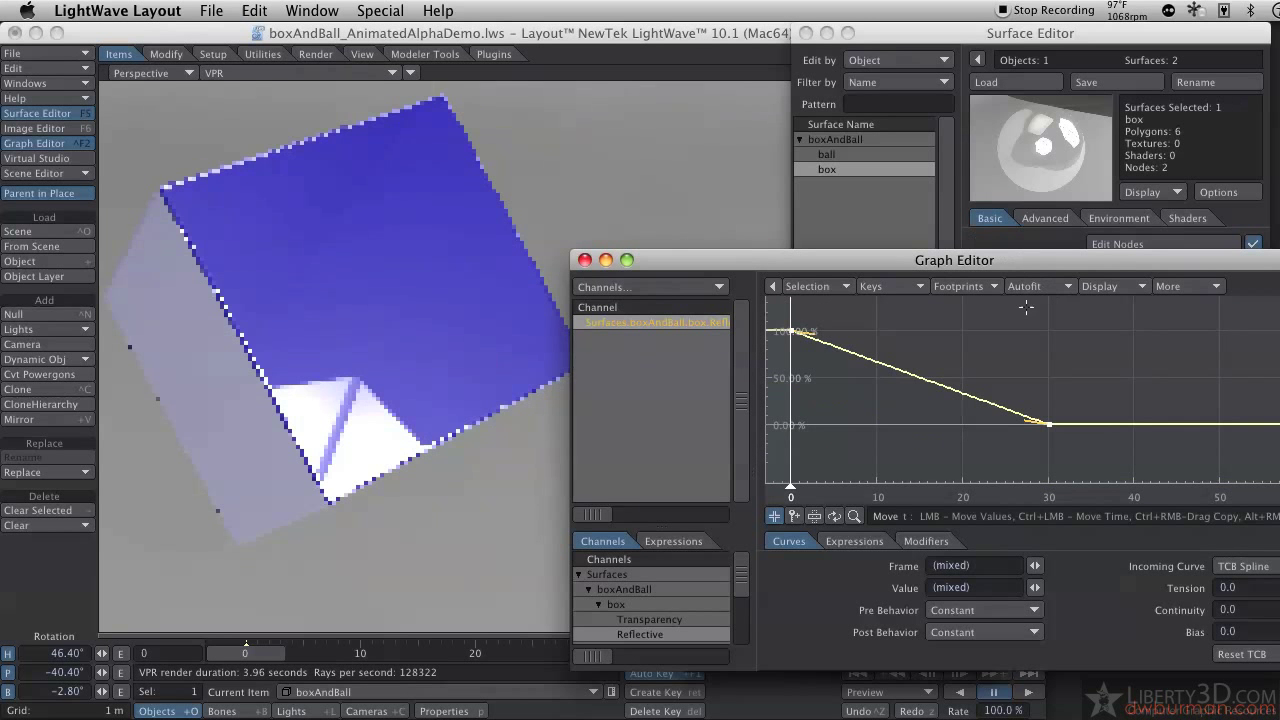
click(790, 330)
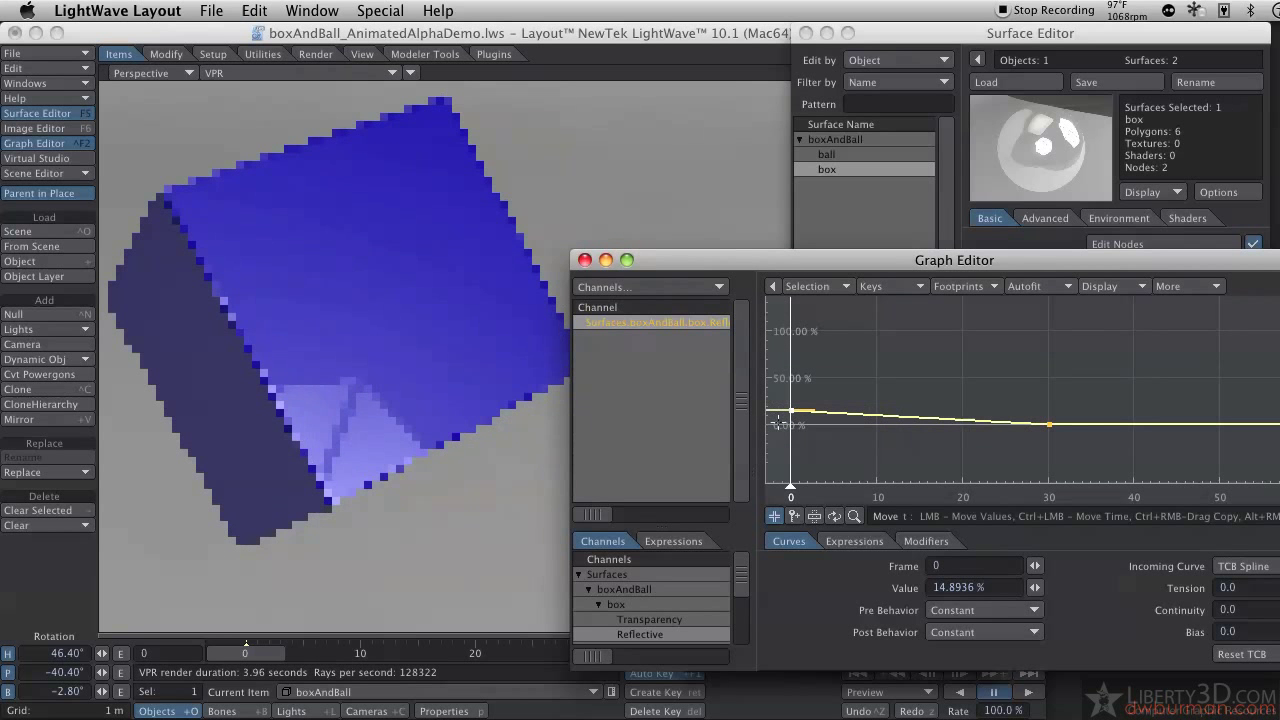
drag(790, 414, 790, 408)
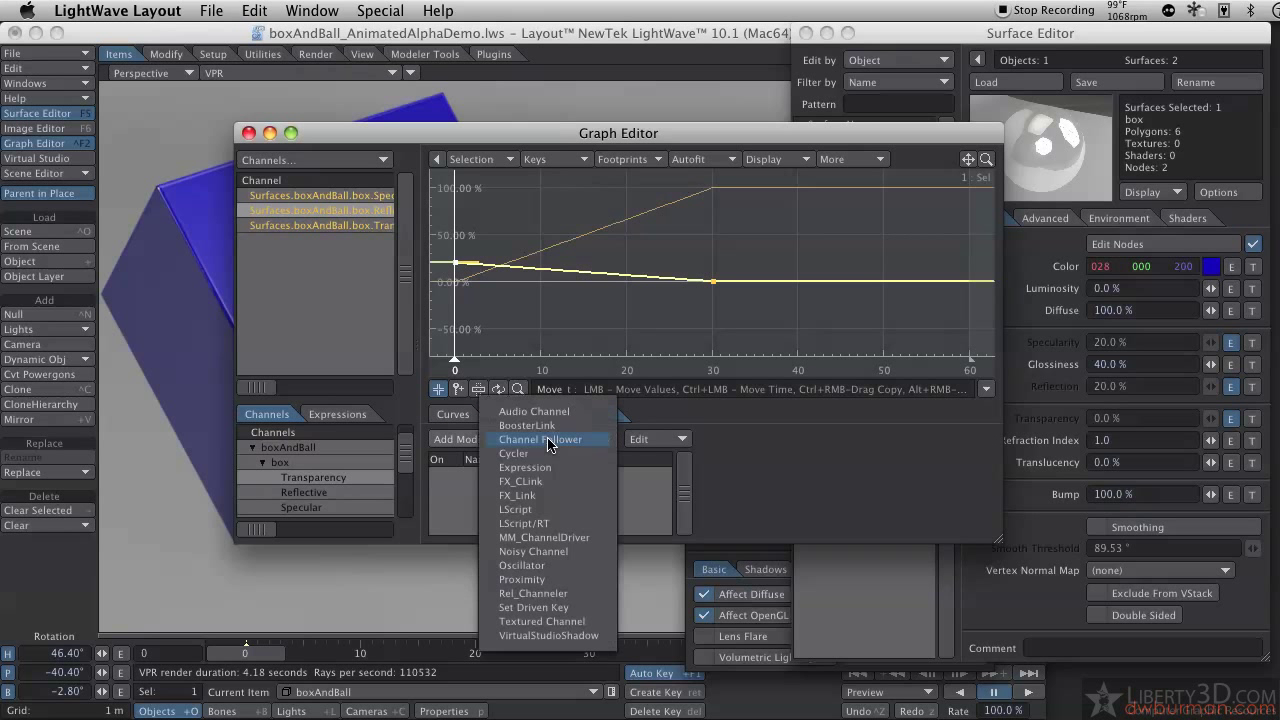
- Add a Channel Follower modifier linking specularity to box Transparency at -20% scale
click(540, 440)
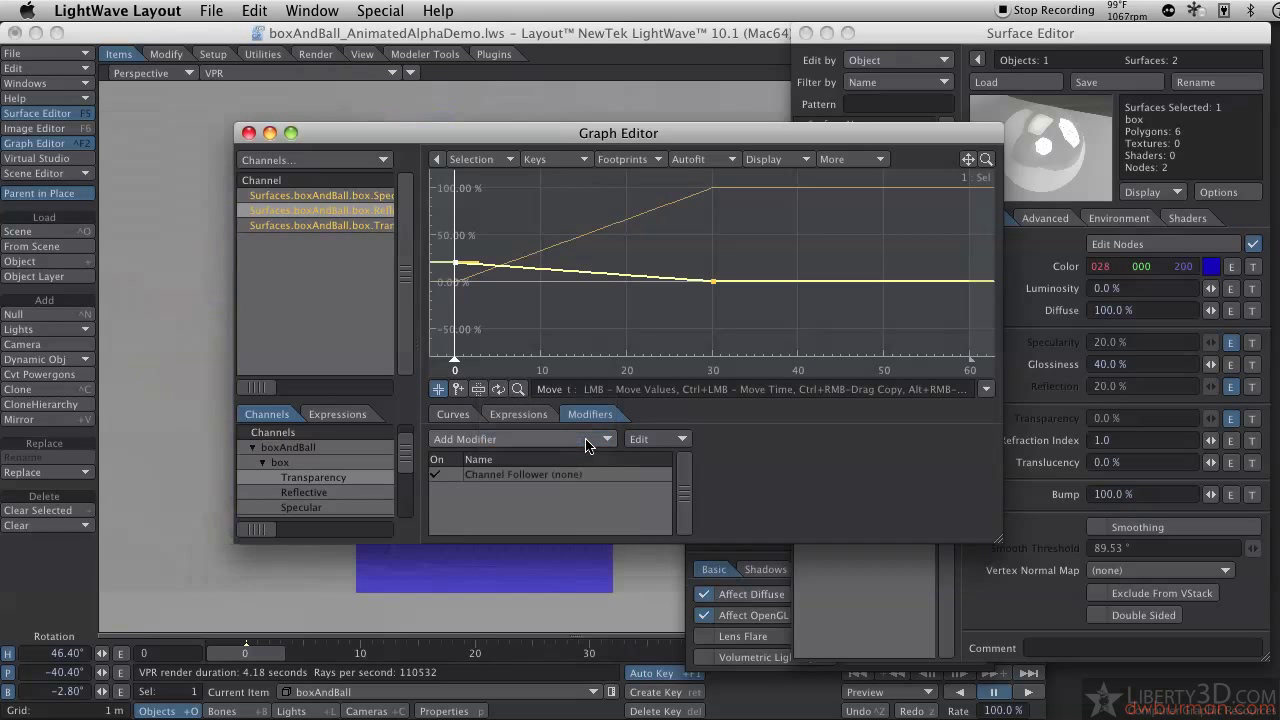
double_click(524, 474)
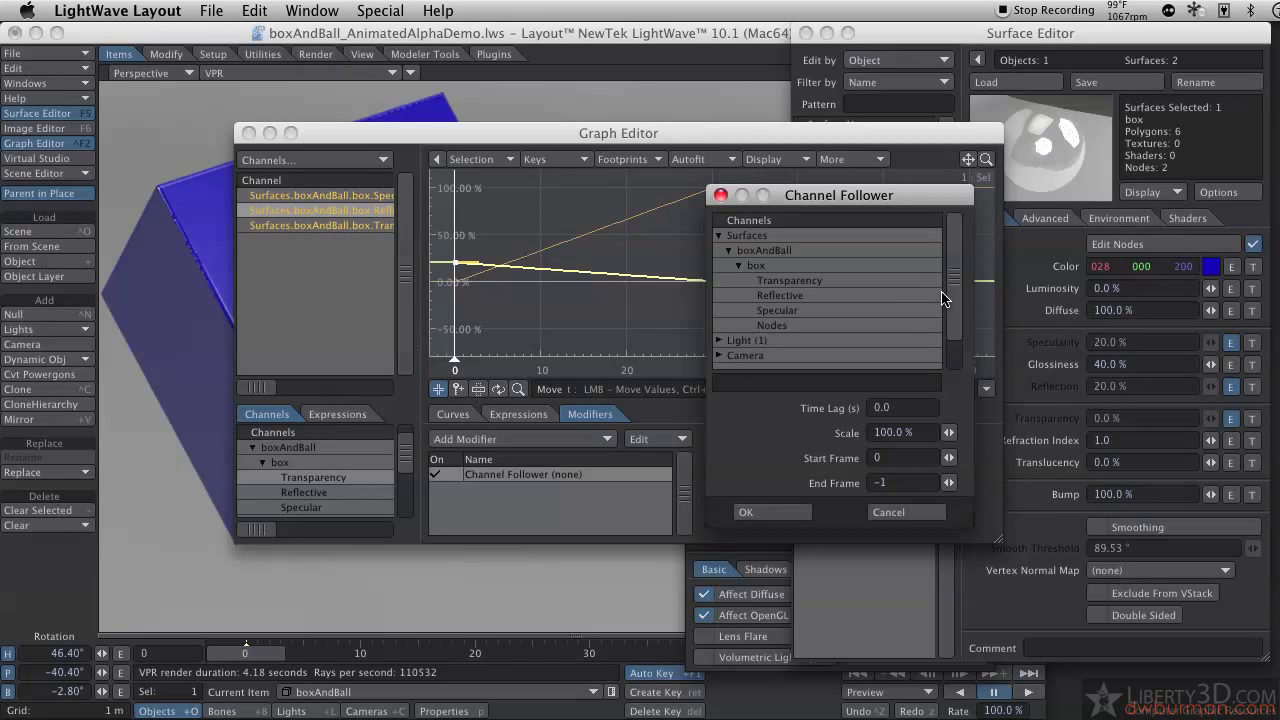
mouse_move(780, 316)
text(-20)
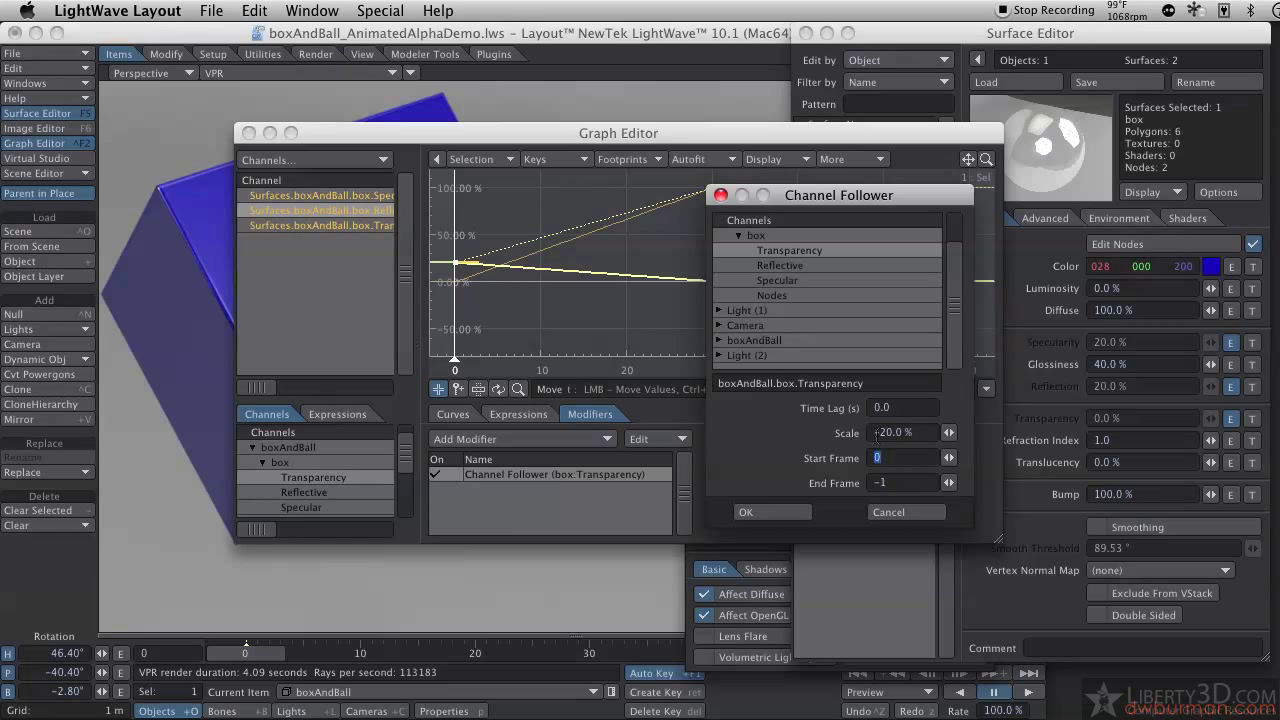
click(772, 512)
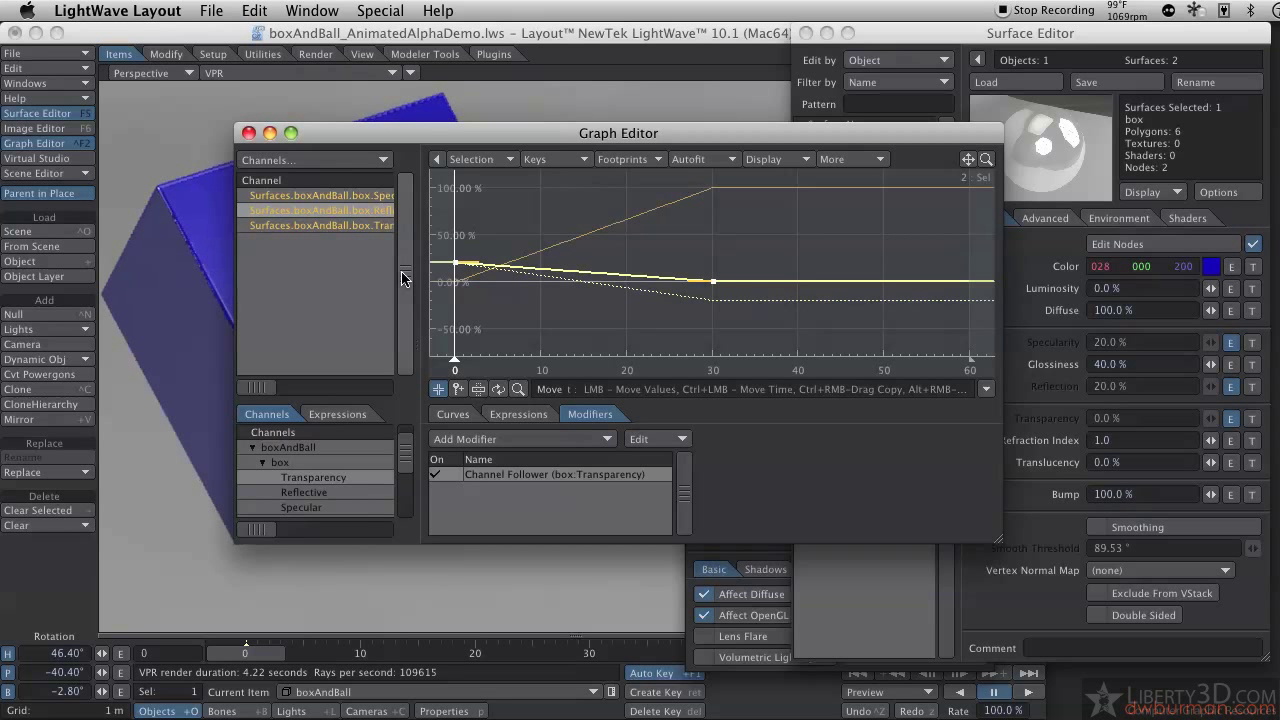
- Review the specularity curve keys at 20% and the attached Channel Follower modifier
click(452, 414)
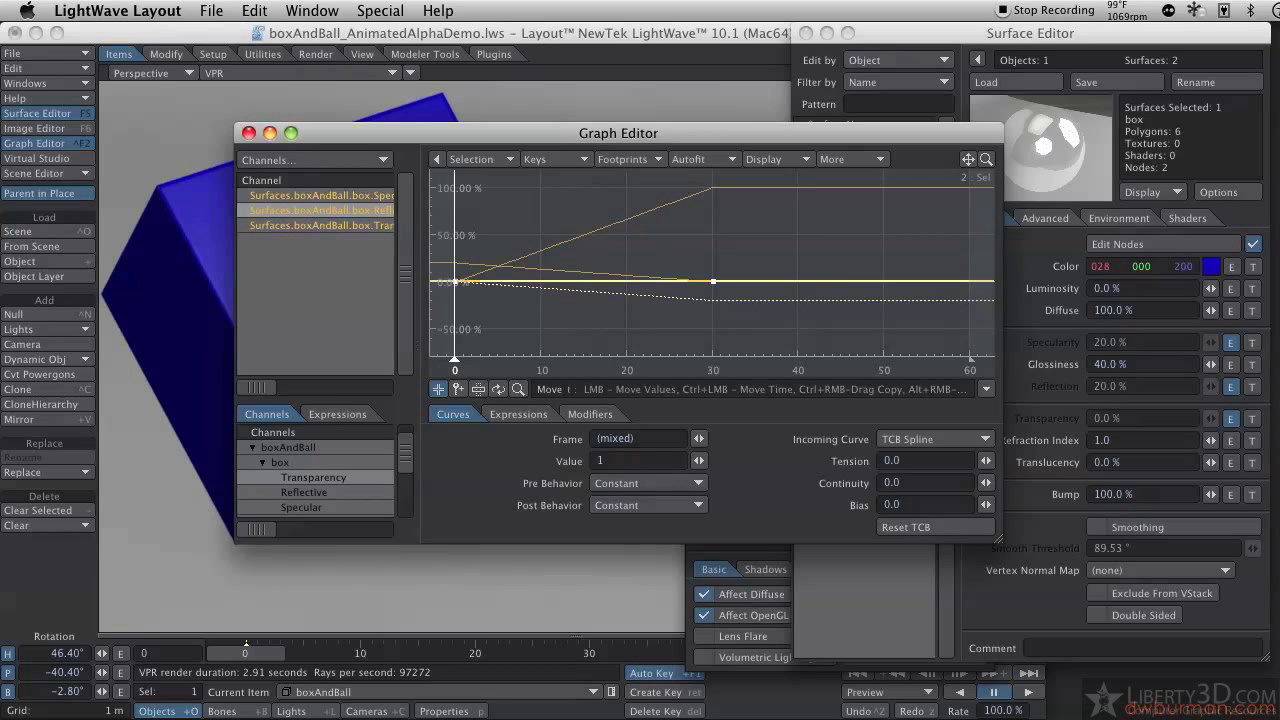
click(696, 456)
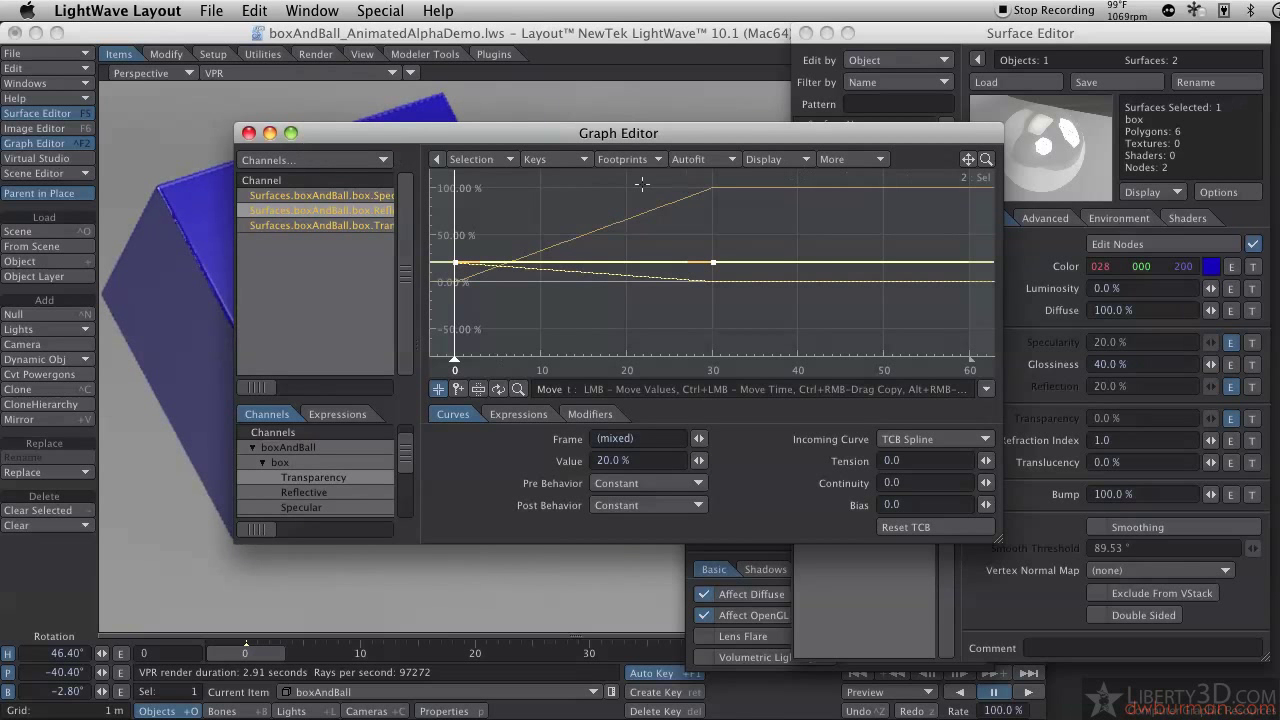
click(590, 412)
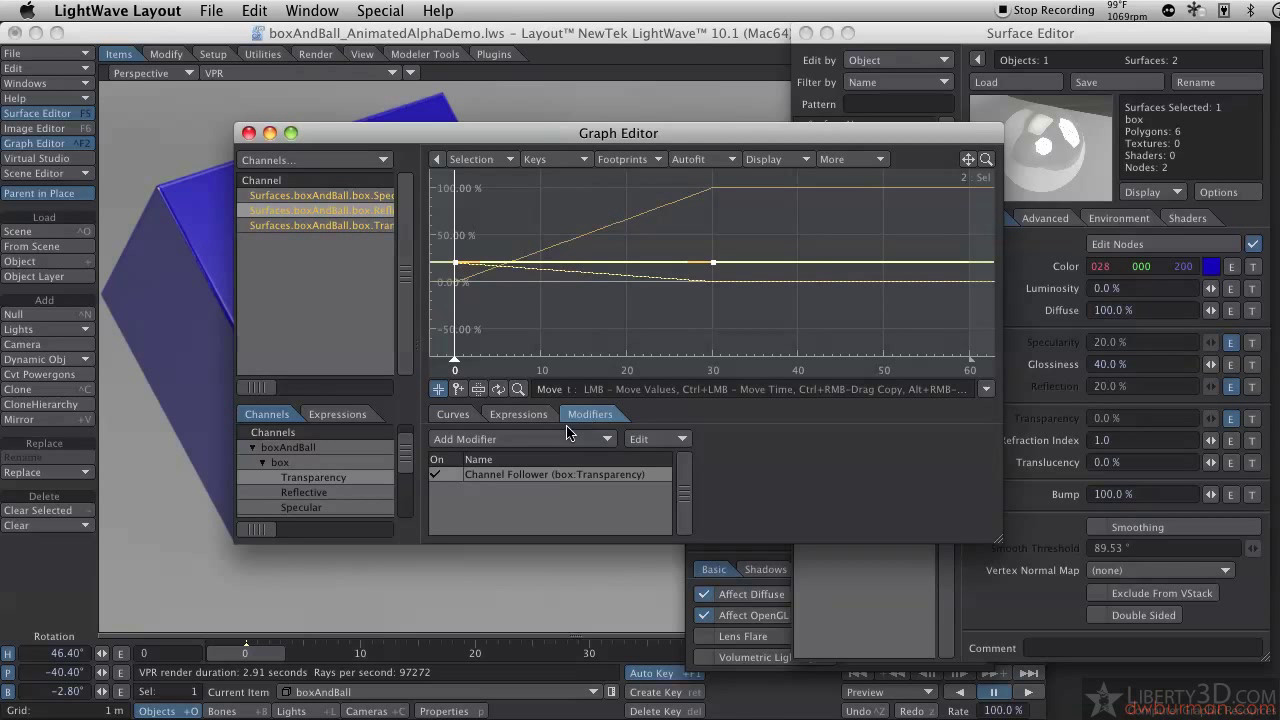
click(452, 414)
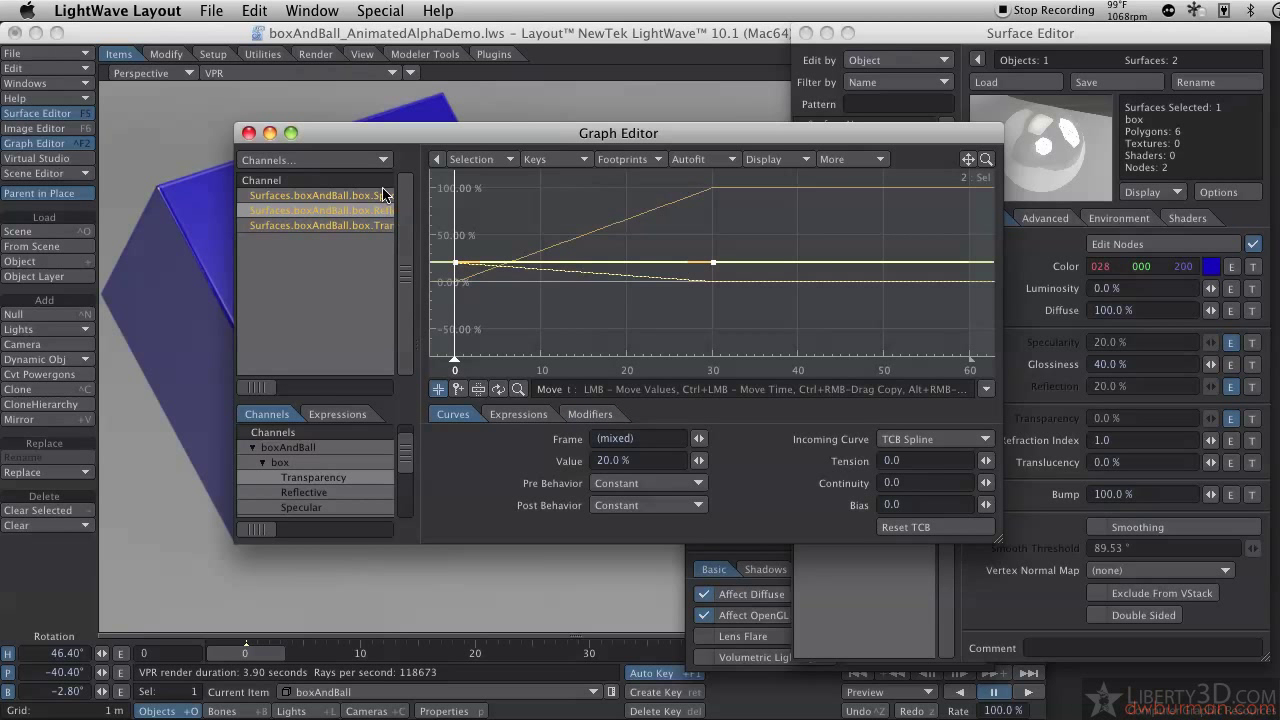
- Create a new expression named 'specpd' and append the chosen channel to it
click(518, 414)
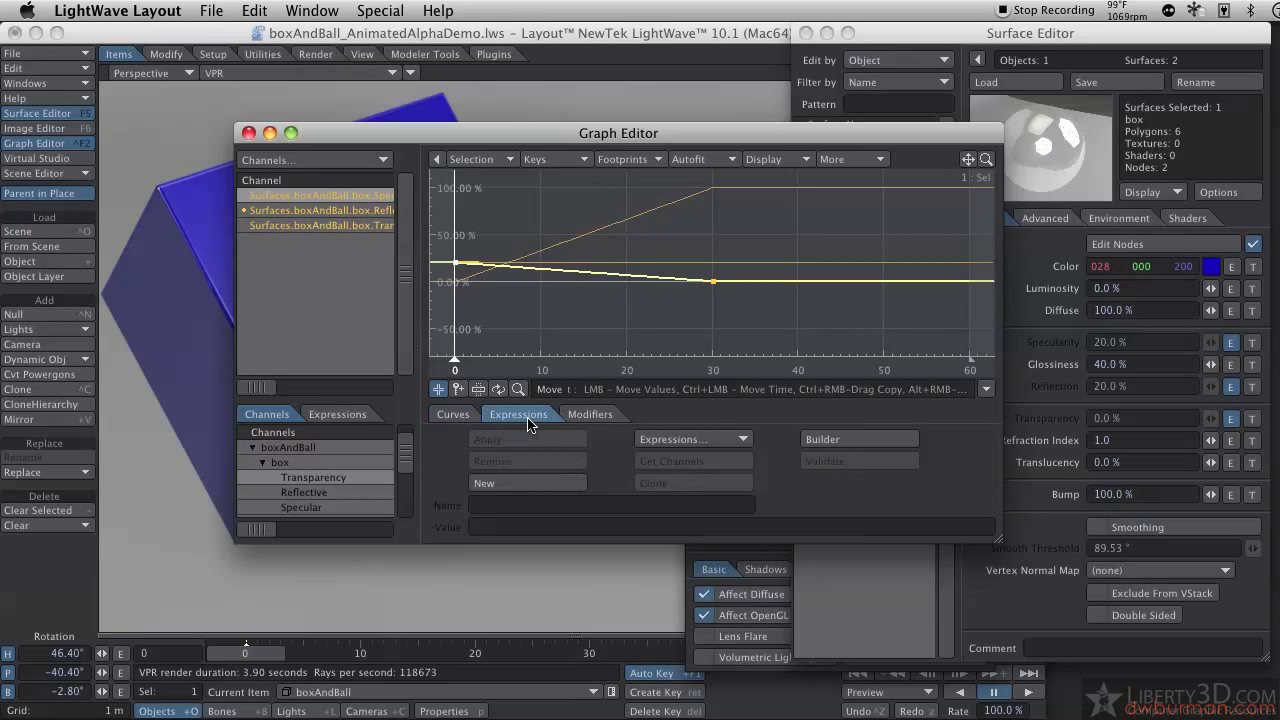
click(484, 482)
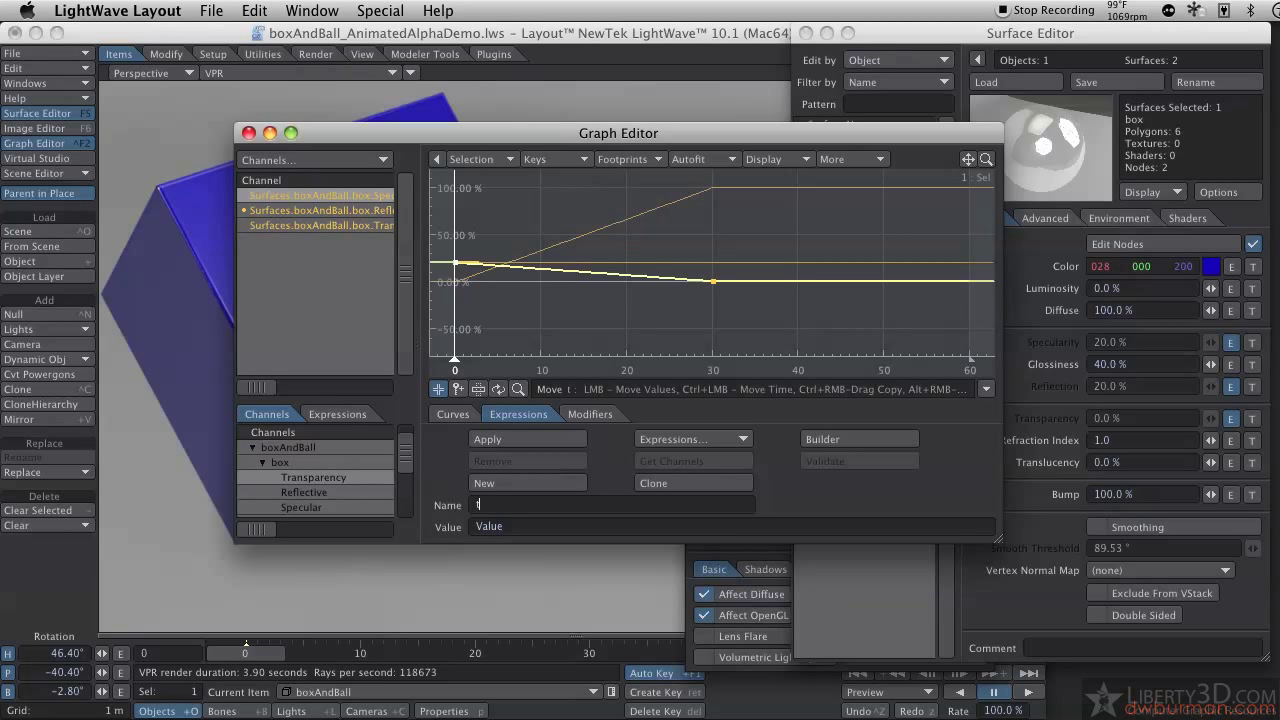
text(sp)
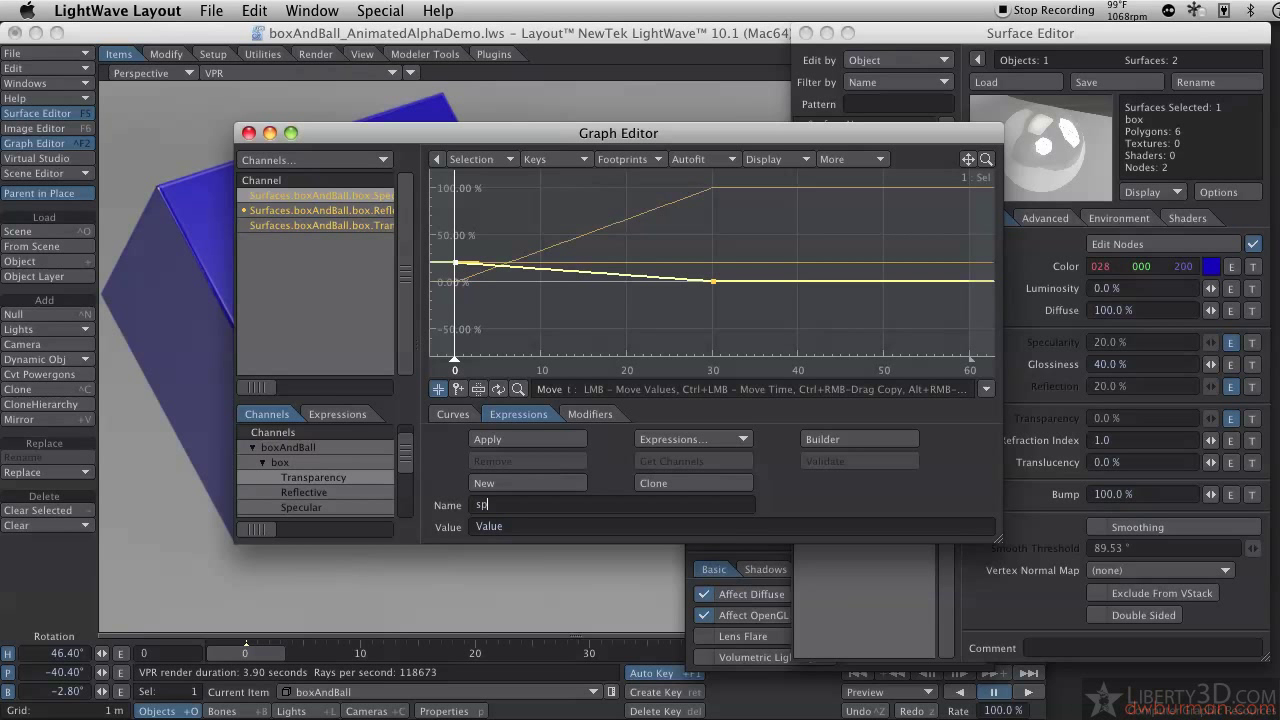
text(ecdksla)
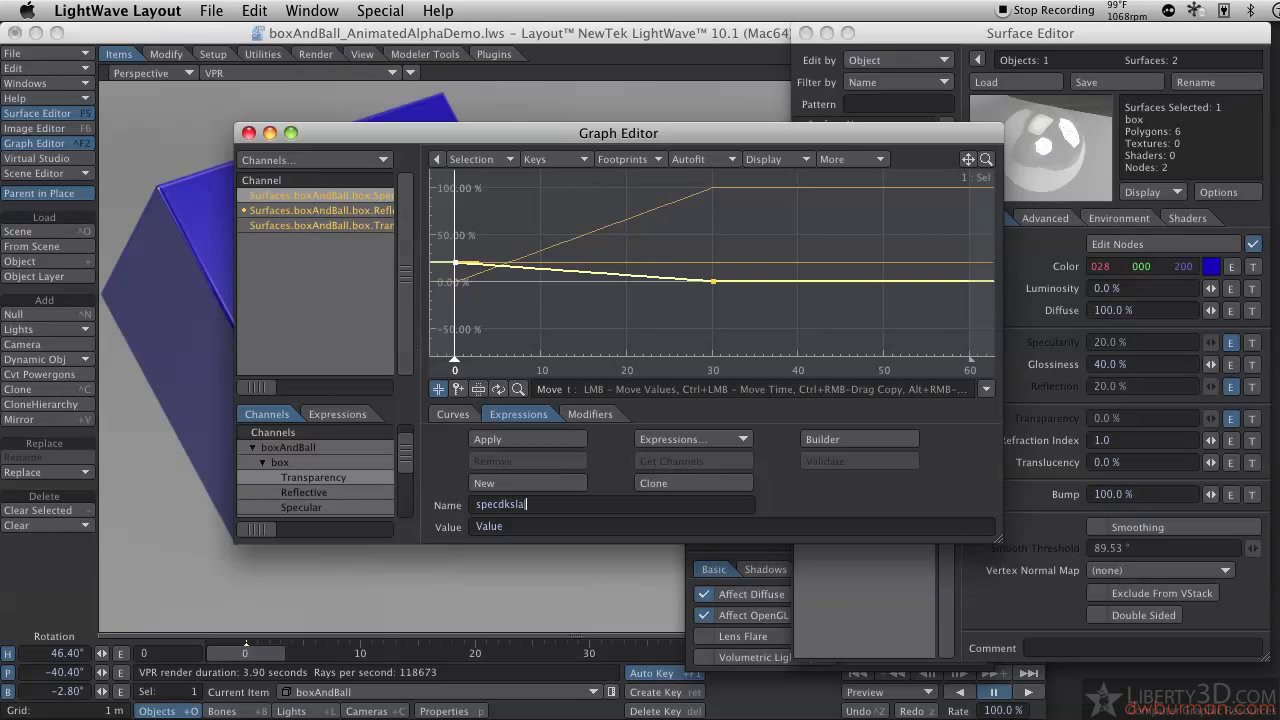
text(pd)
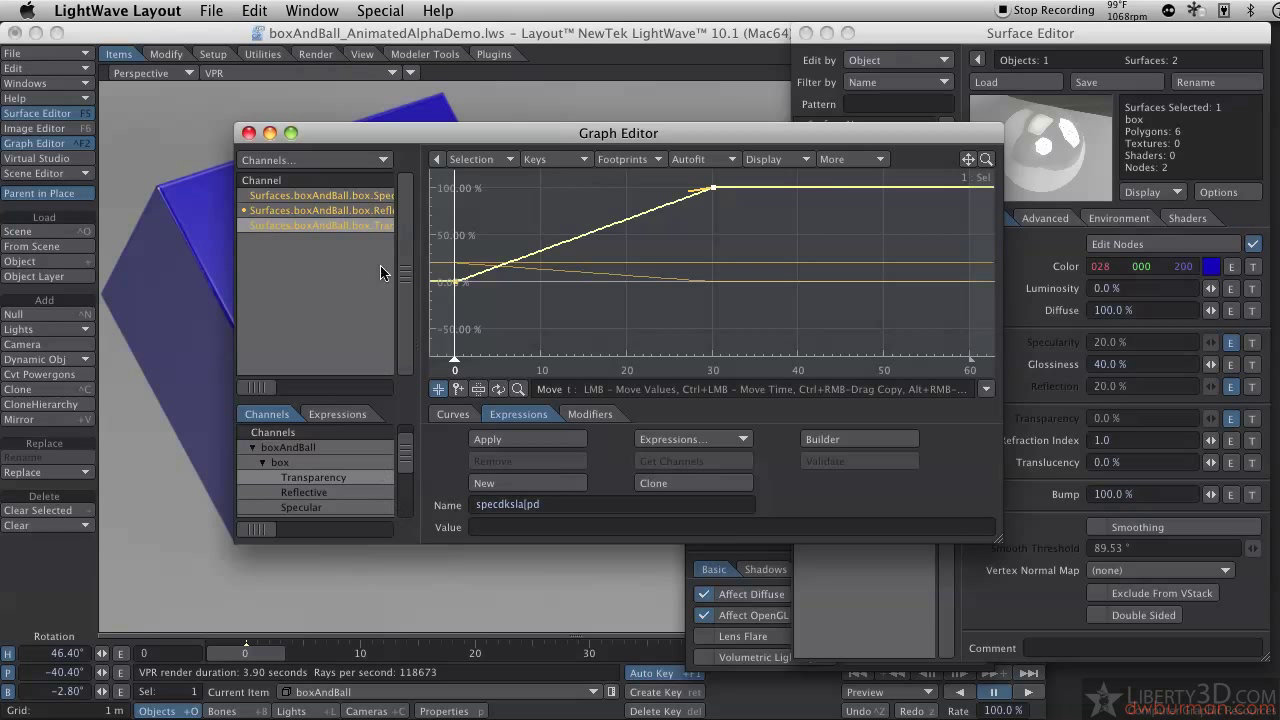
right_click(316, 224)
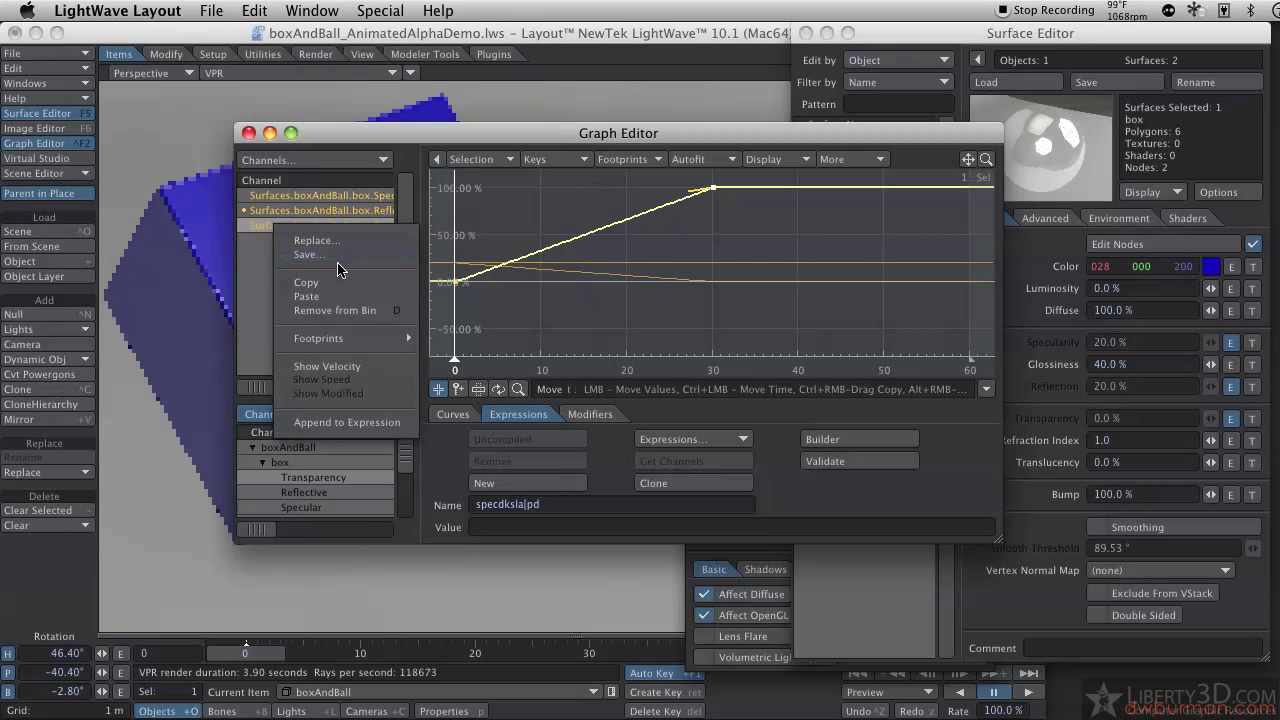
mouse_move(348, 422)
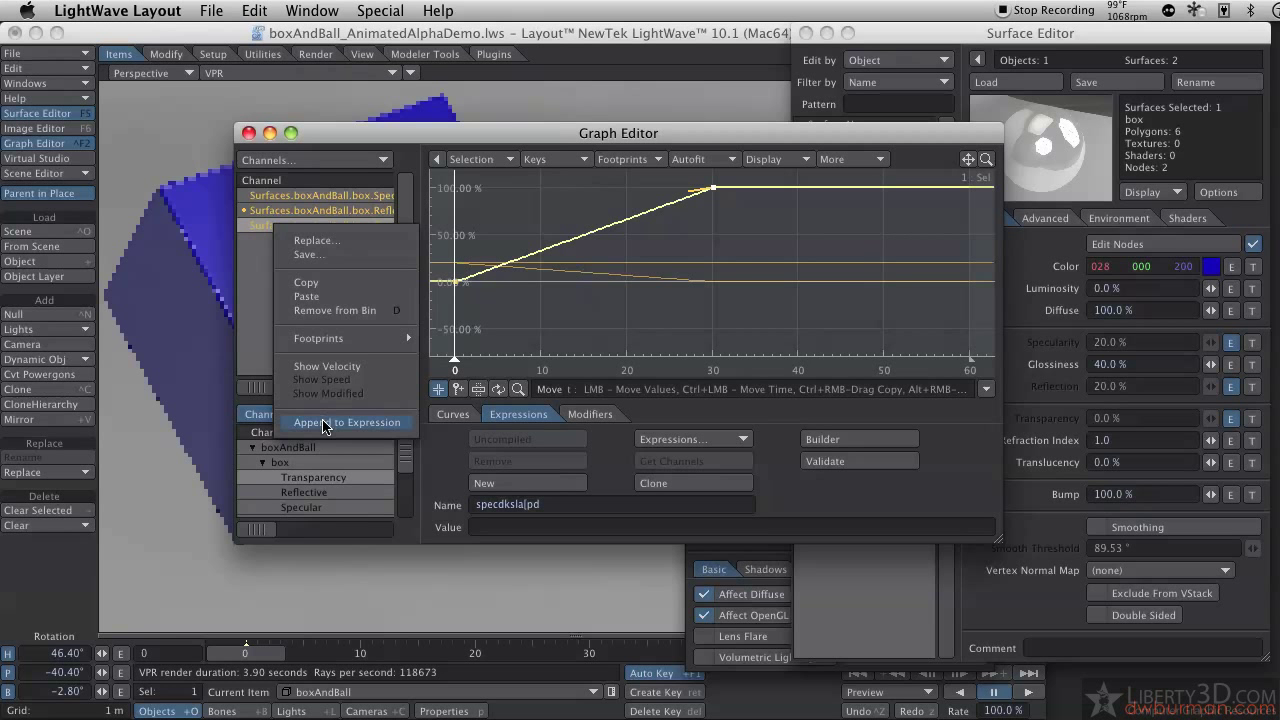
click(348, 422)
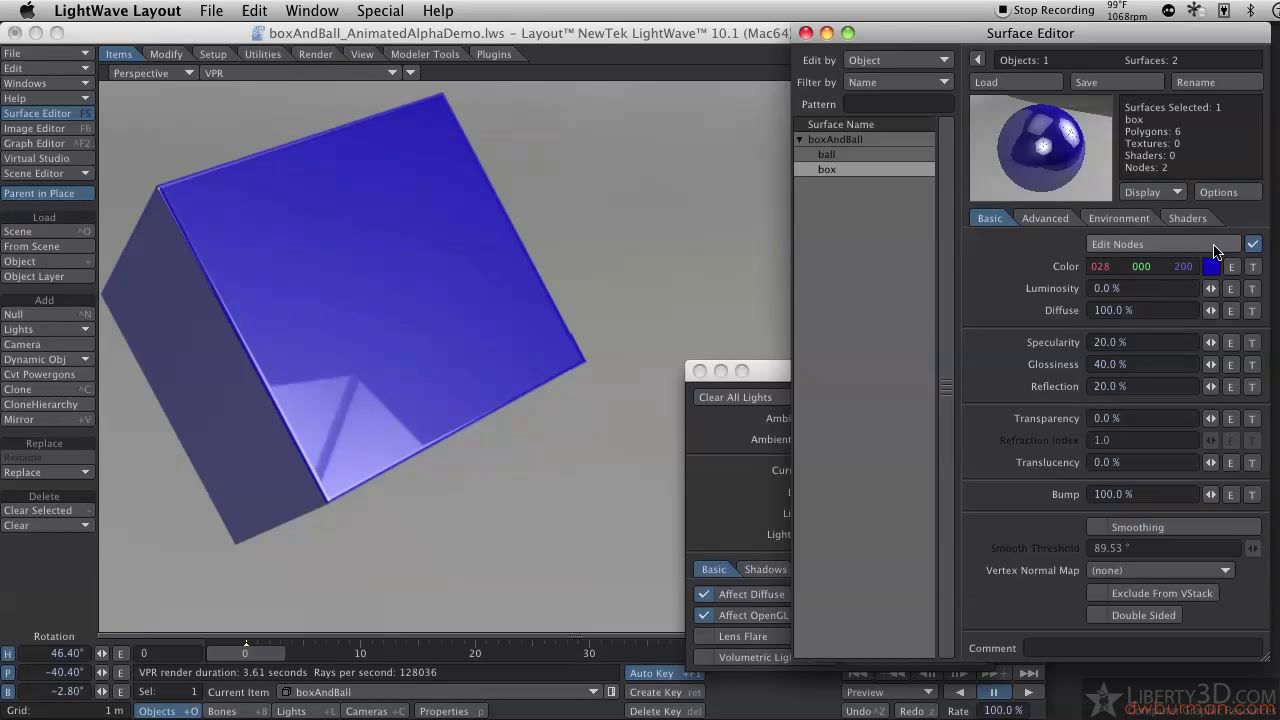
- Inspect the Edge node, then add a Scalar constant node and place it upper left
click(1116, 244)
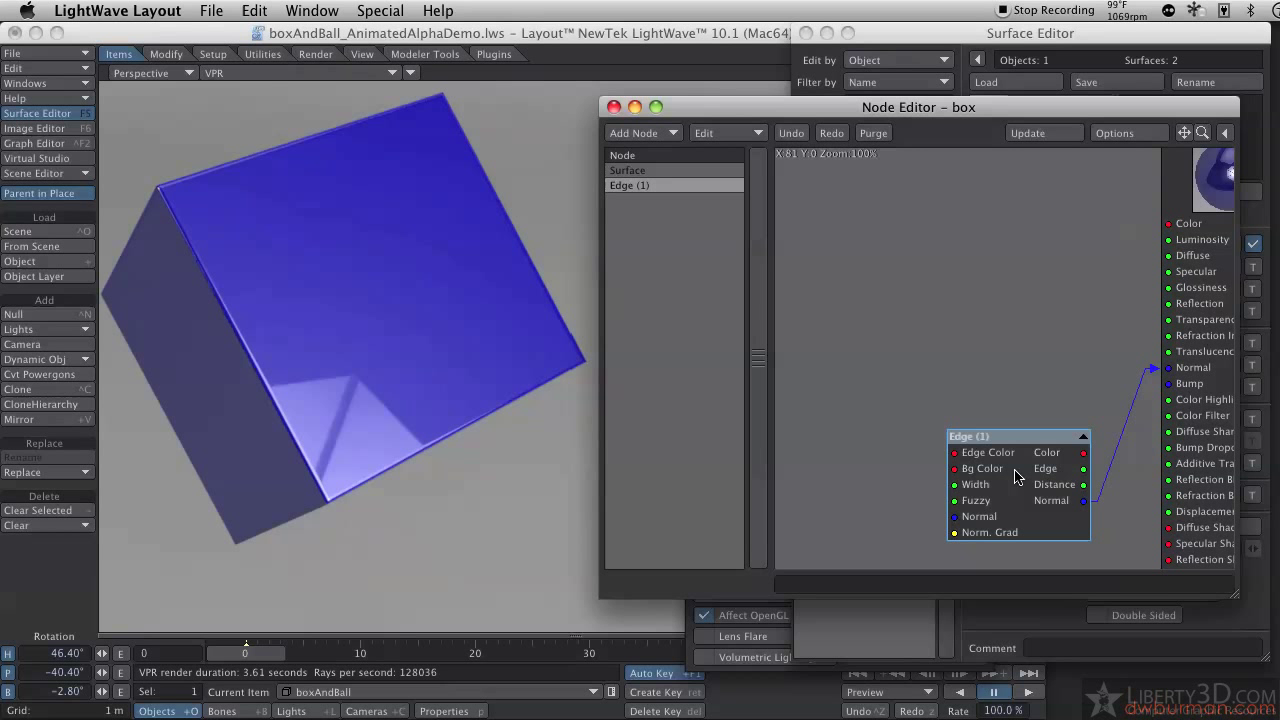
double_click(968, 436)
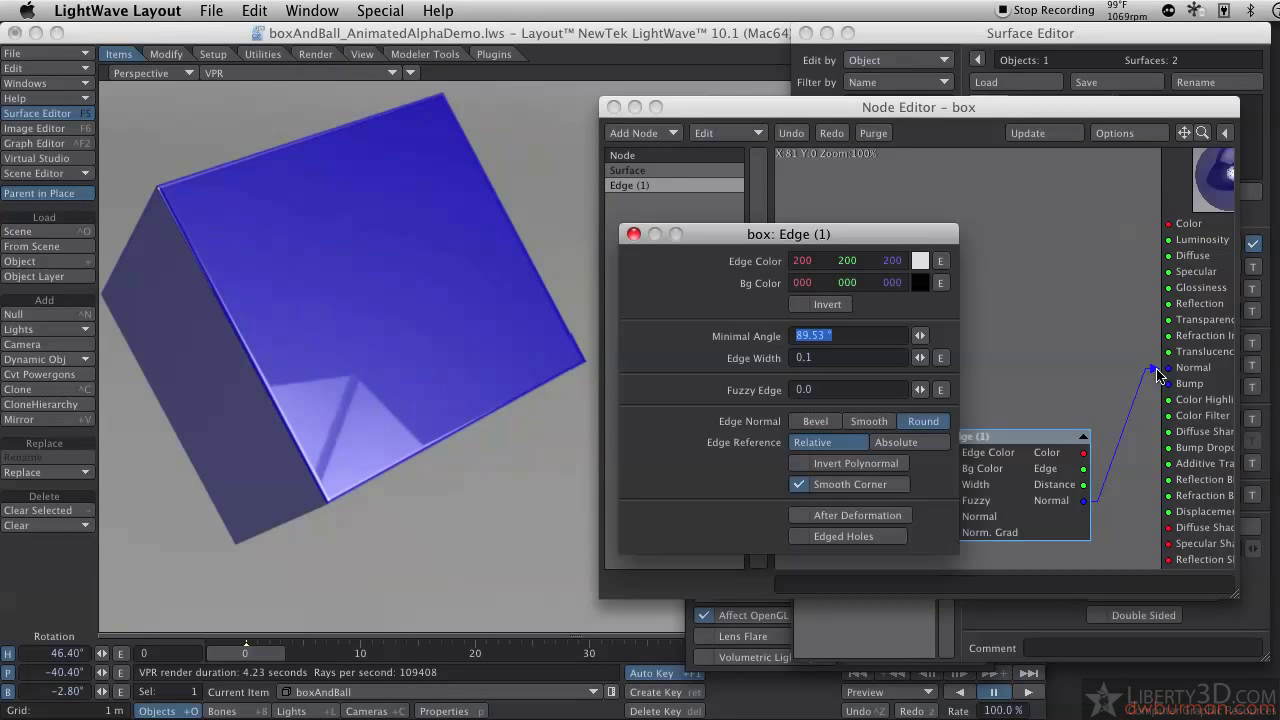
click(632, 232)
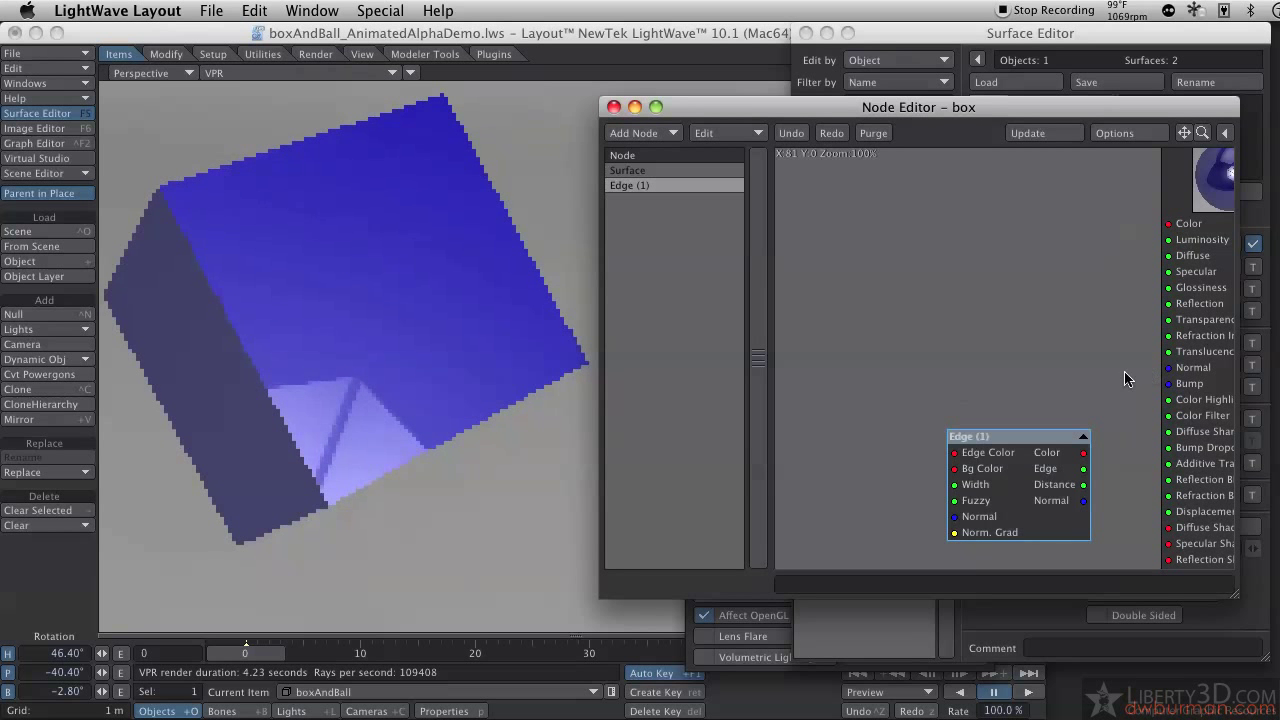
mouse_move(198, 292)
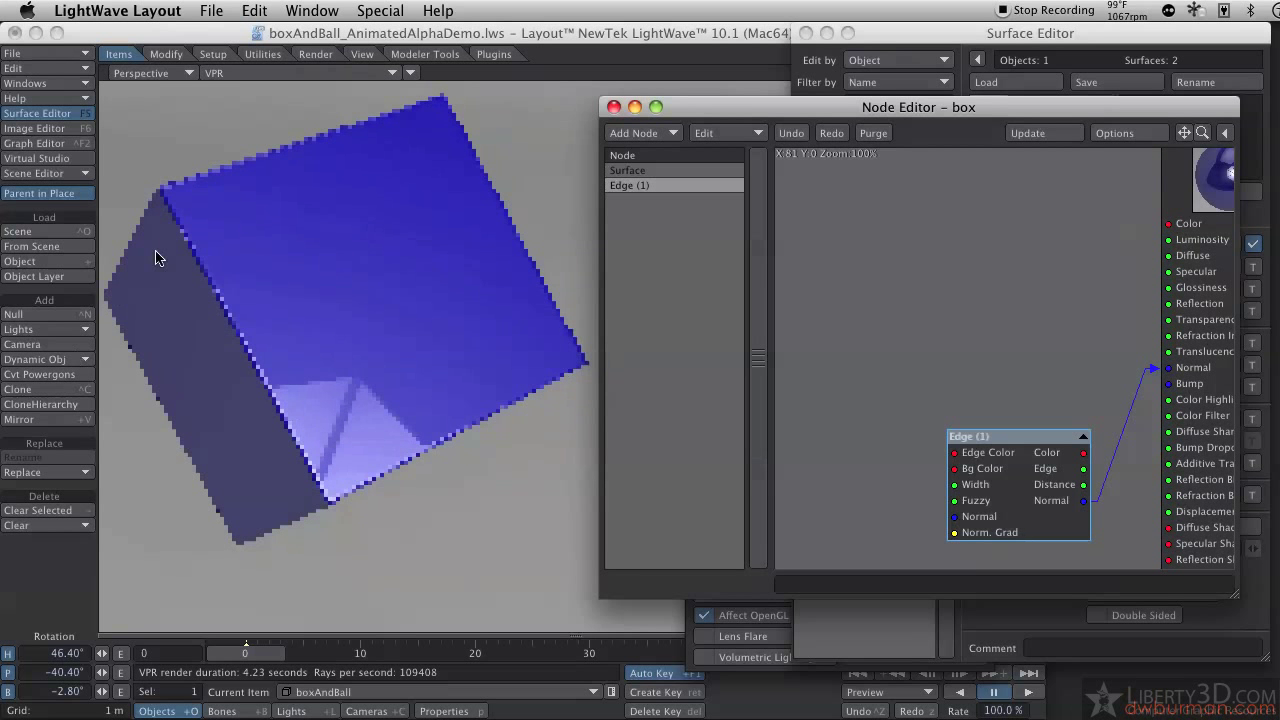
mouse_move(764, 118)
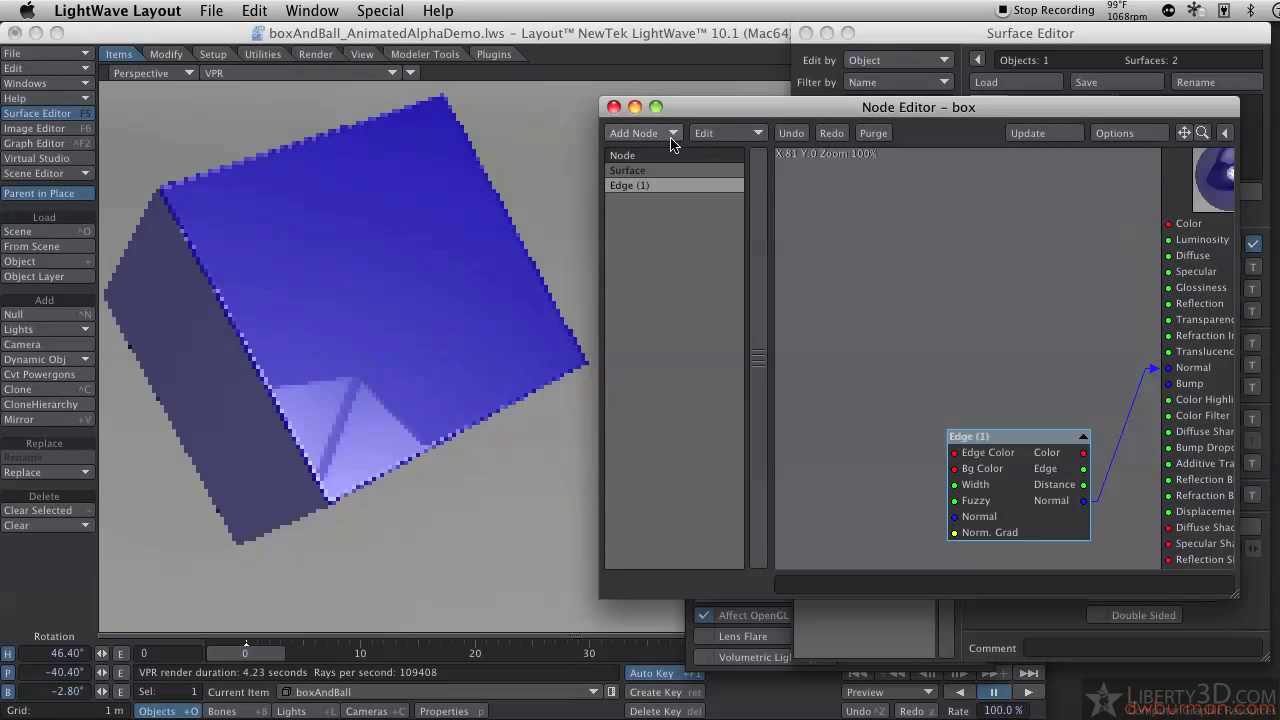
click(636, 132)
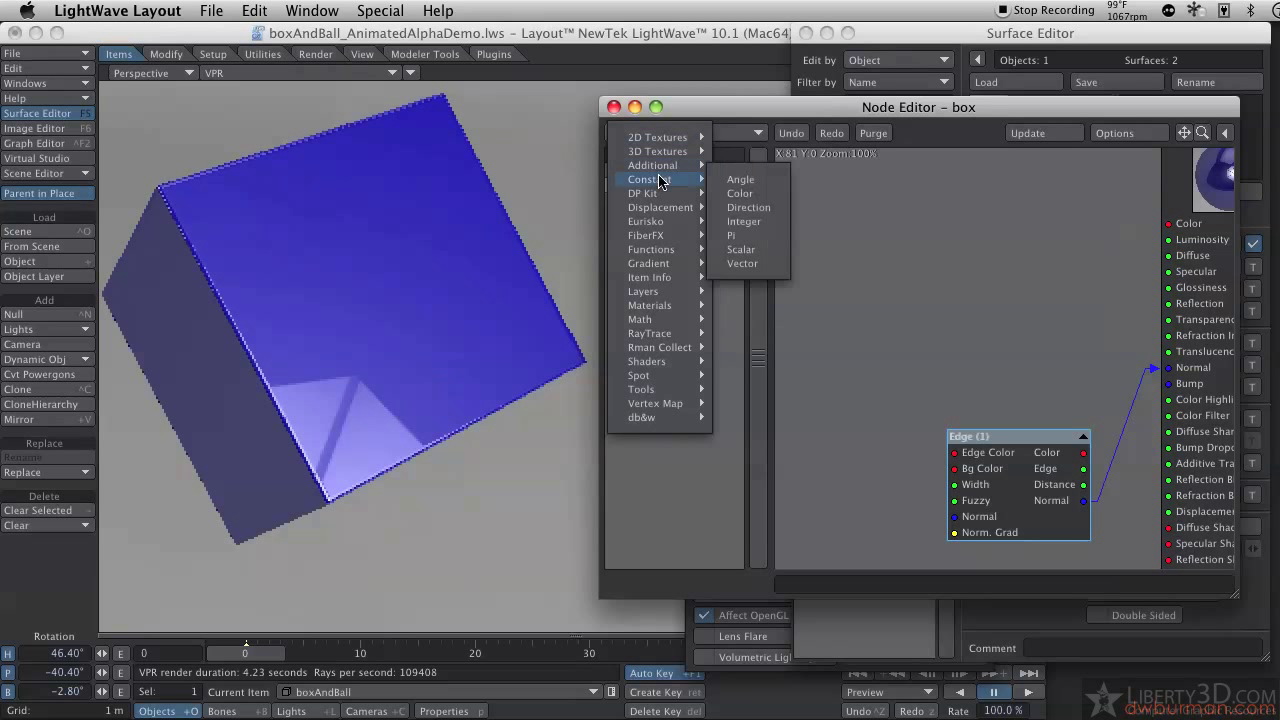
click(764, 248)
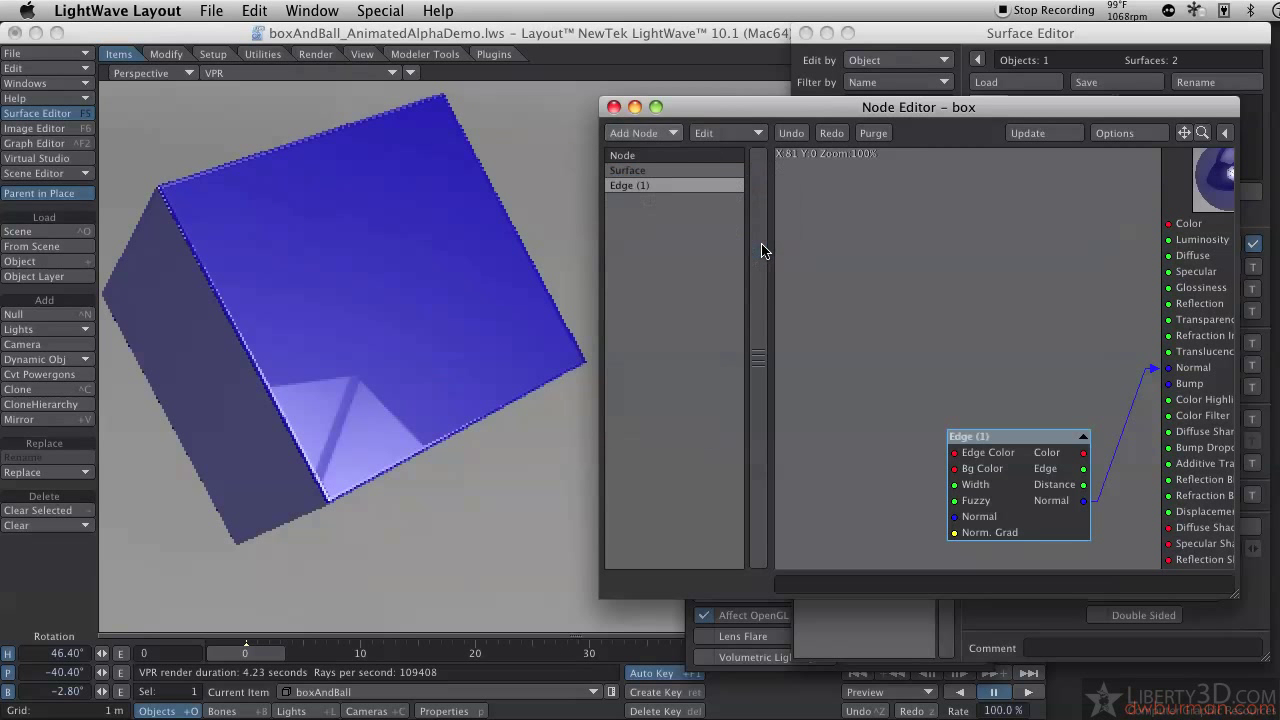
click(640, 132)
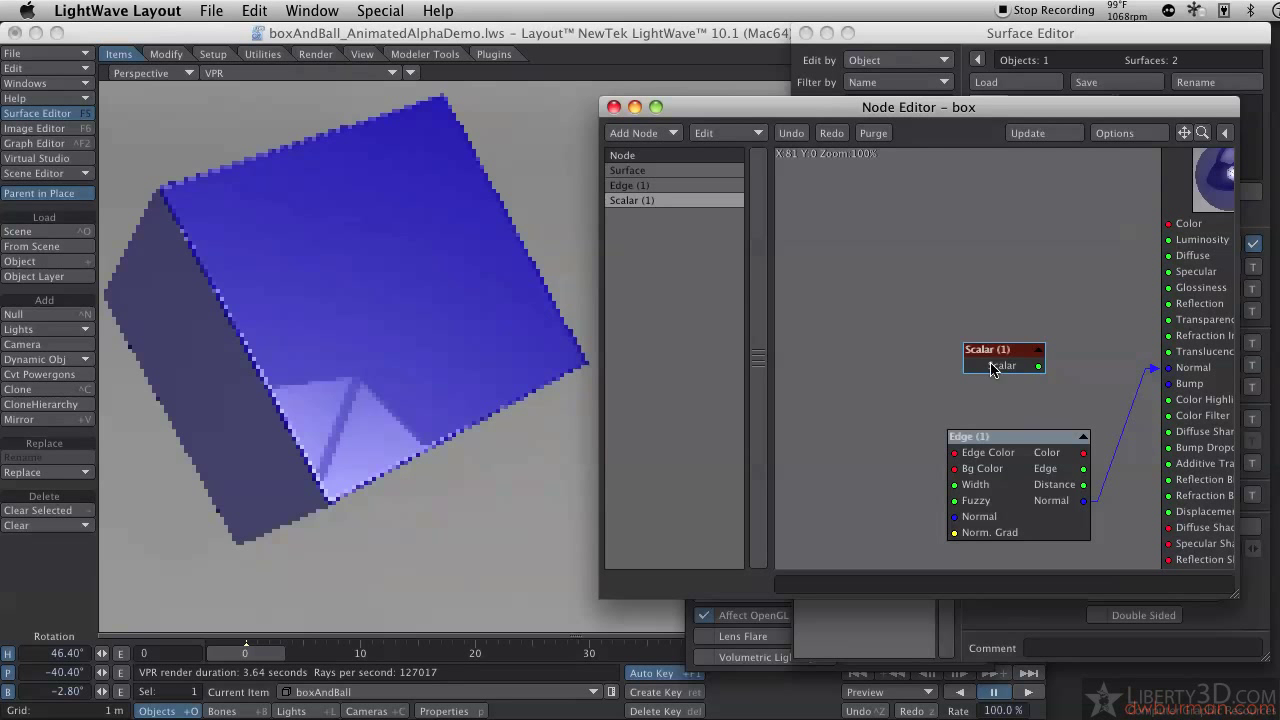
drag(1004, 356, 826, 210)
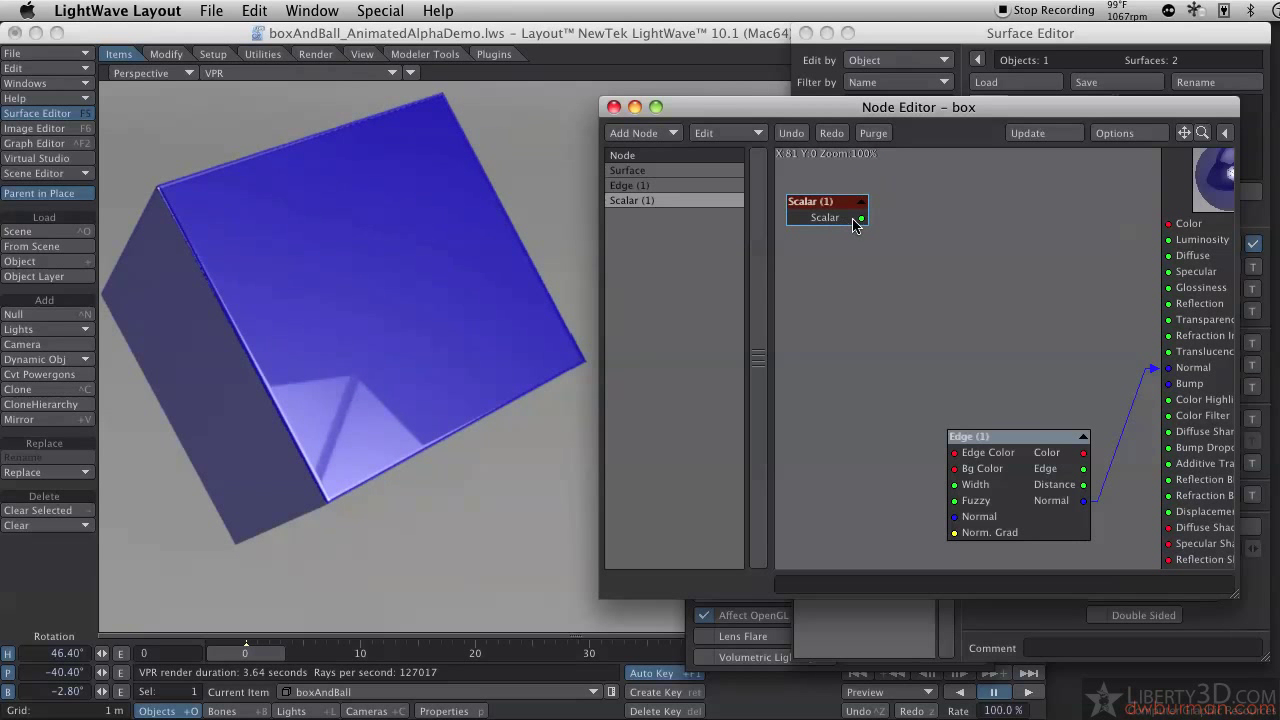
double_click(824, 216)
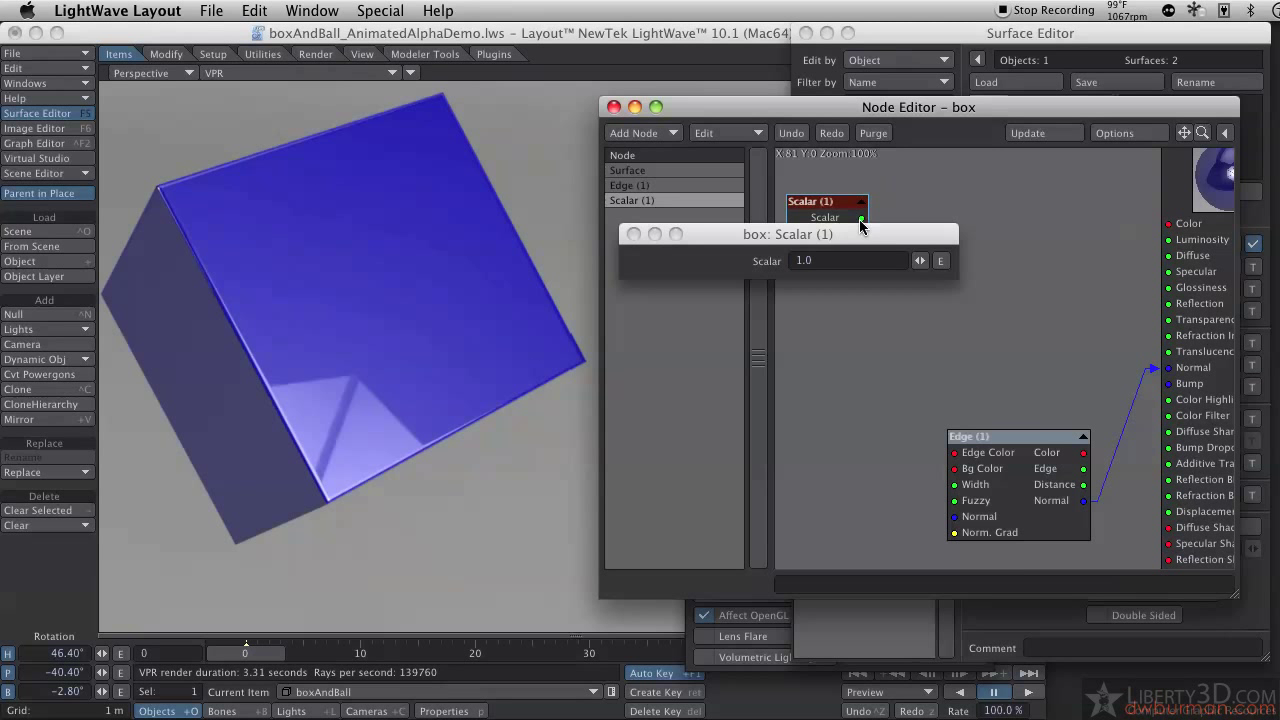
- Add a Vector constant node above the Edge node and view its settings
click(634, 132)
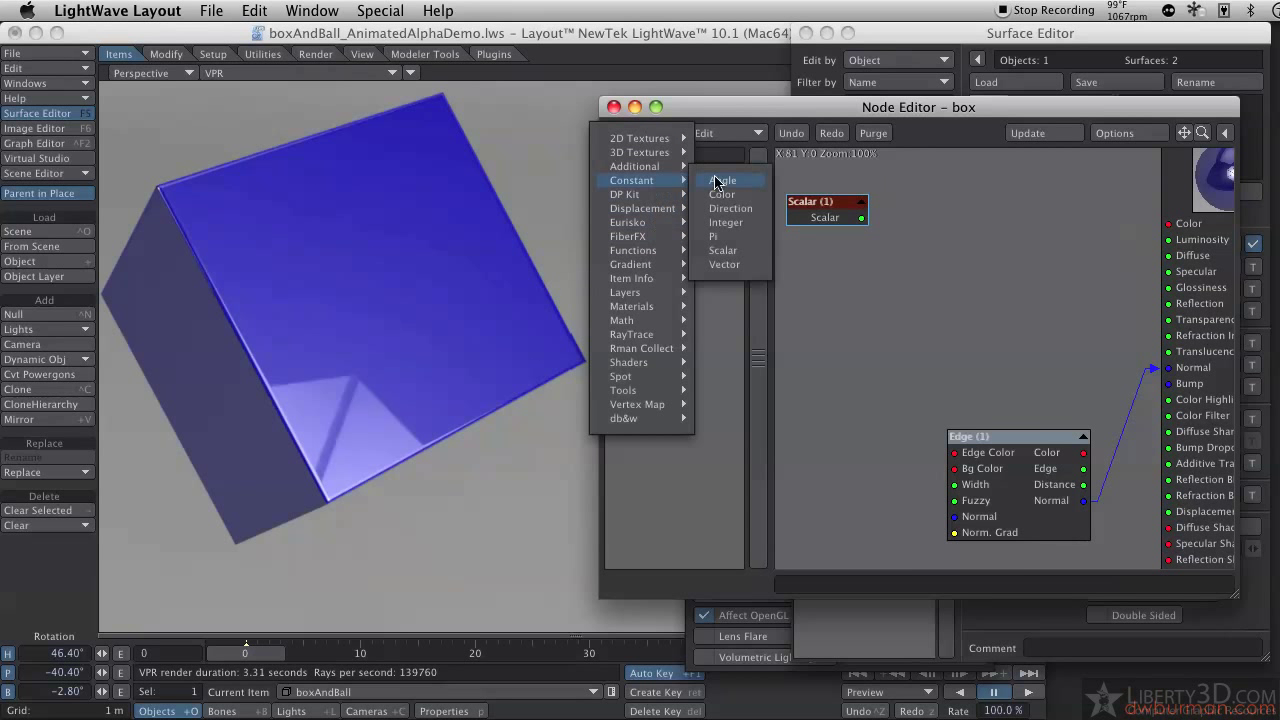
click(724, 264)
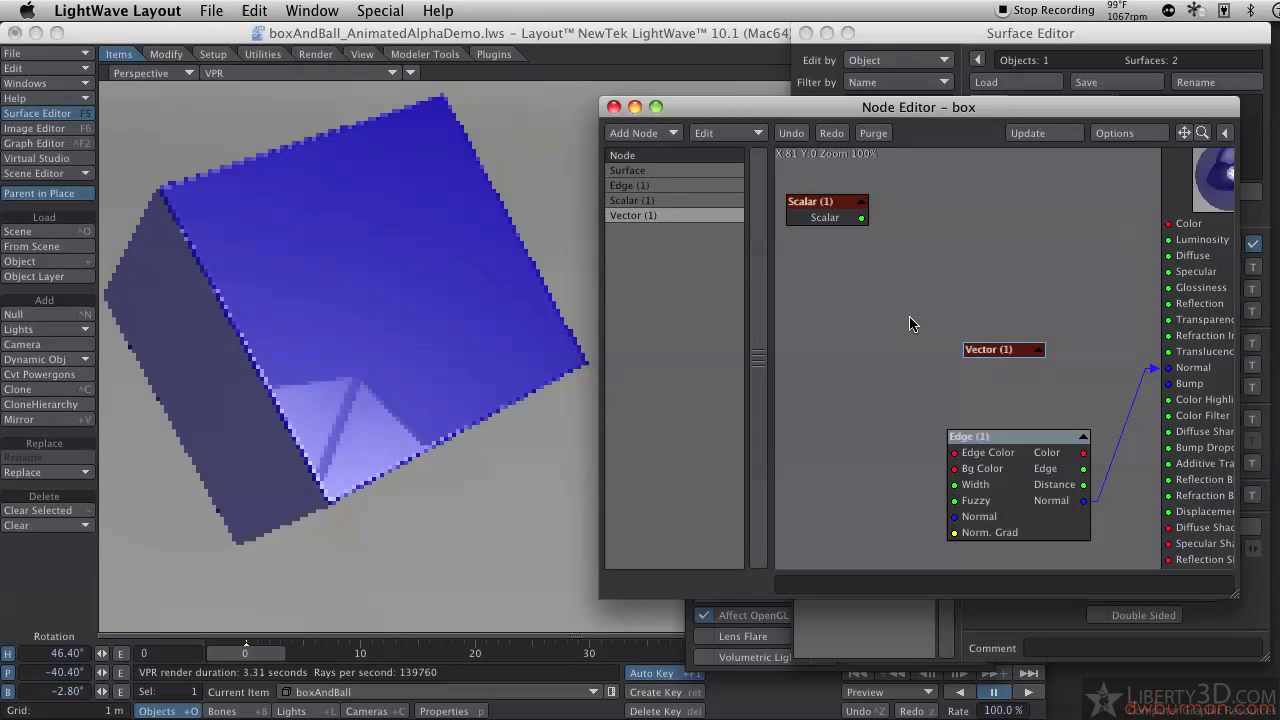
drag(1004, 348, 890, 328)
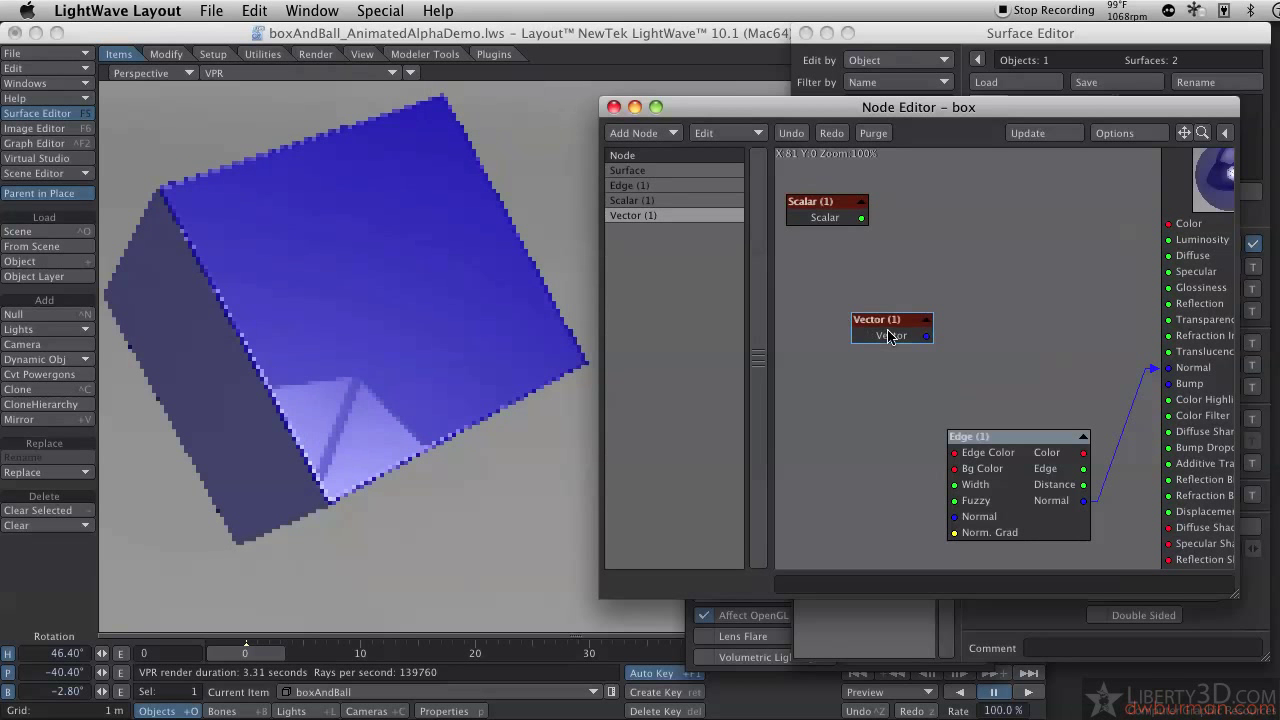
double_click(884, 328)
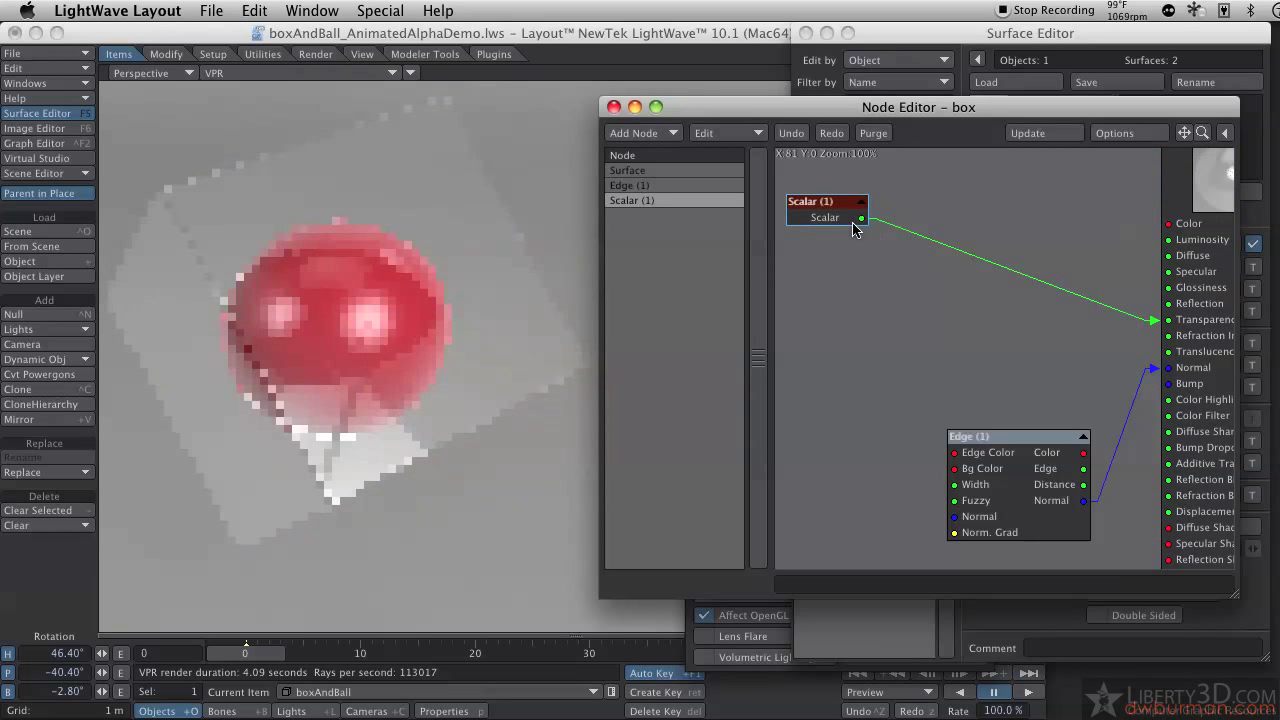
- Move the Scalar node toward the centre and view its value settings
drag(824, 210, 956, 264)
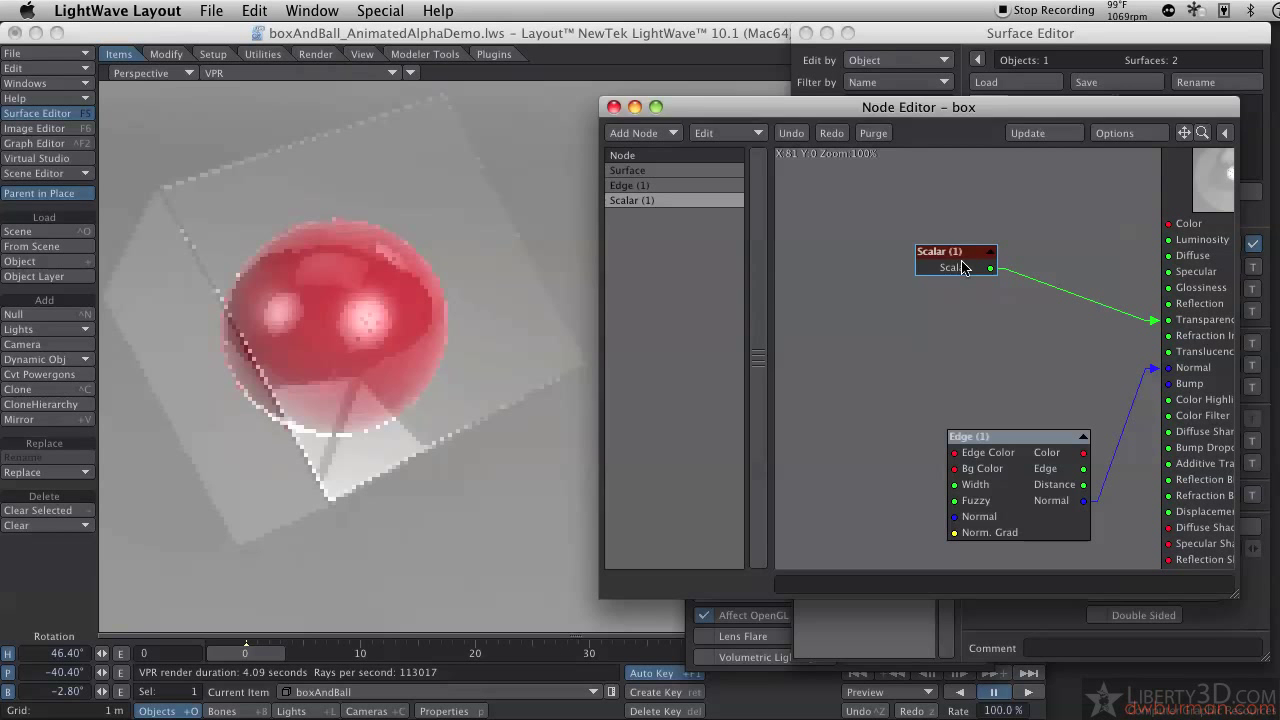
double_click(948, 252)
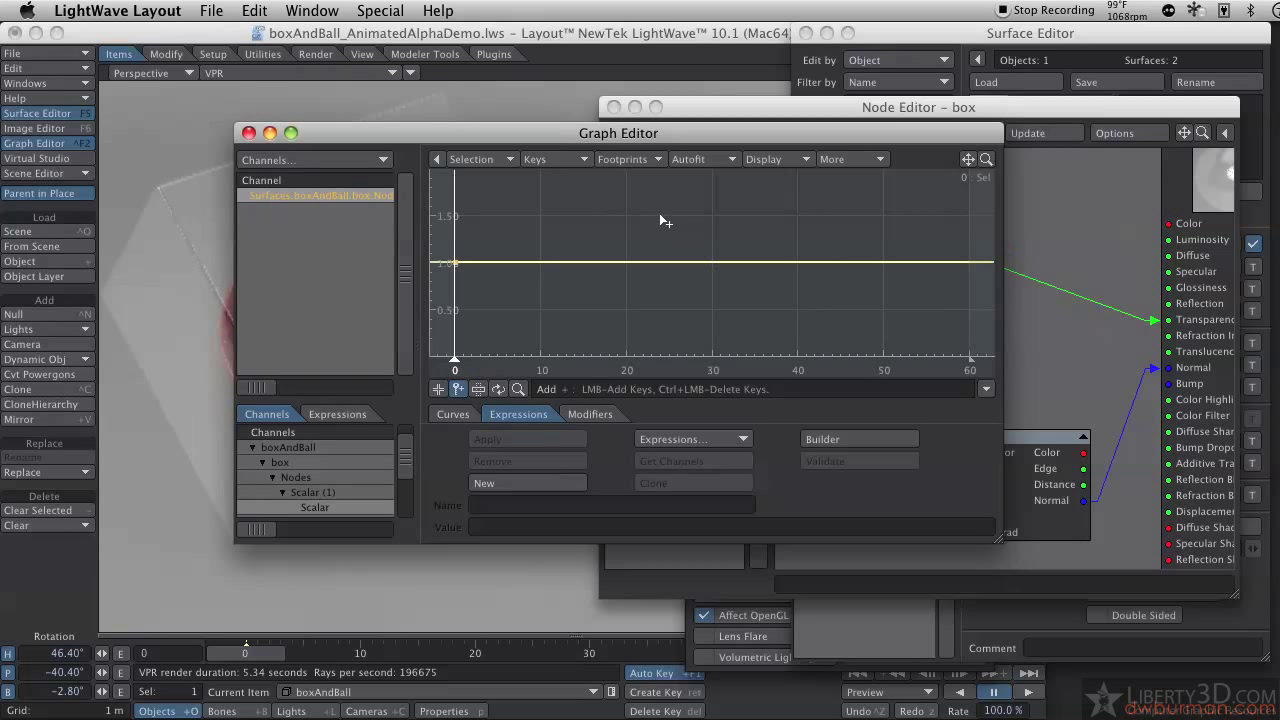
mouse_move(712, 234)
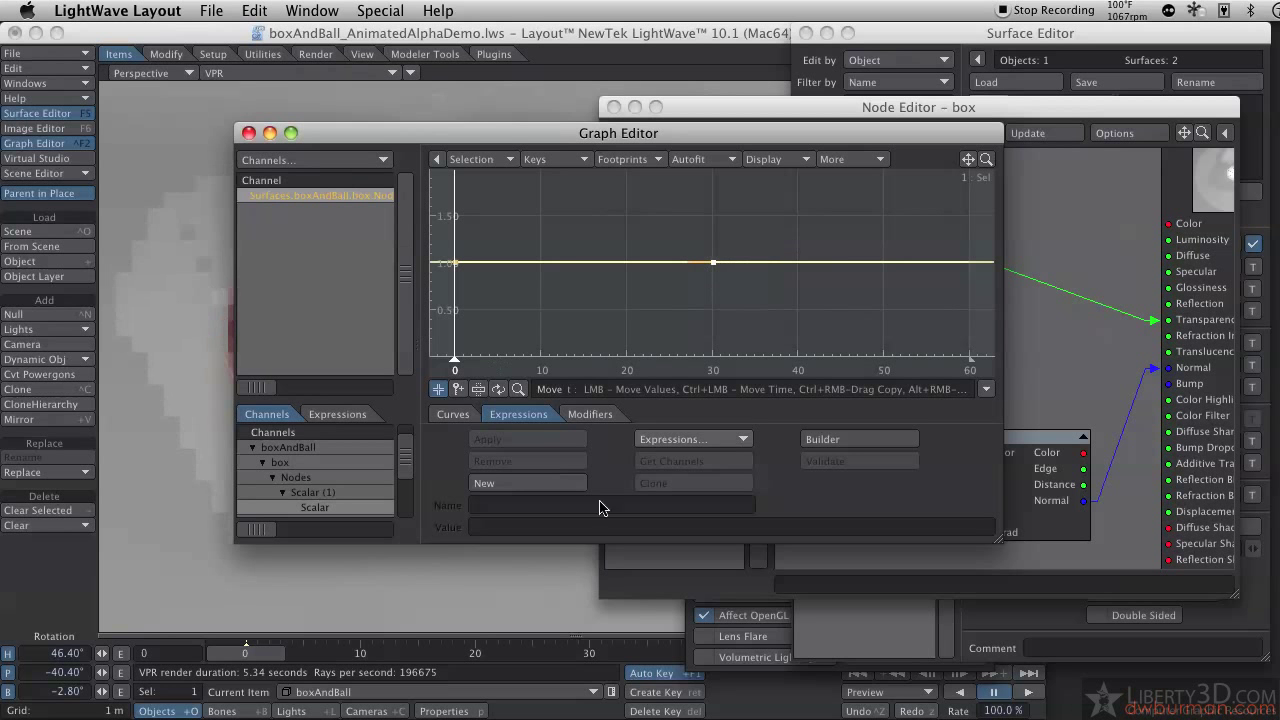
- Select the Scalar channel to key its value at frames 0 and 30
click(452, 414)
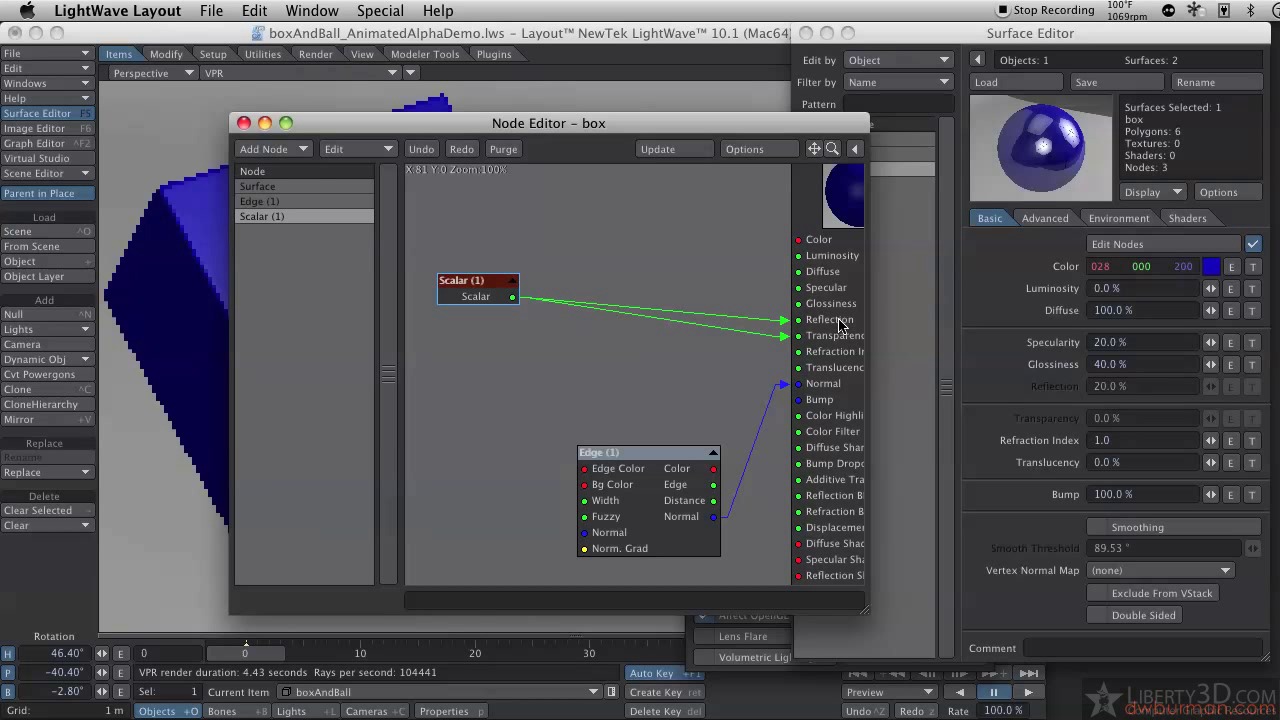
mouse_move(1128, 396)
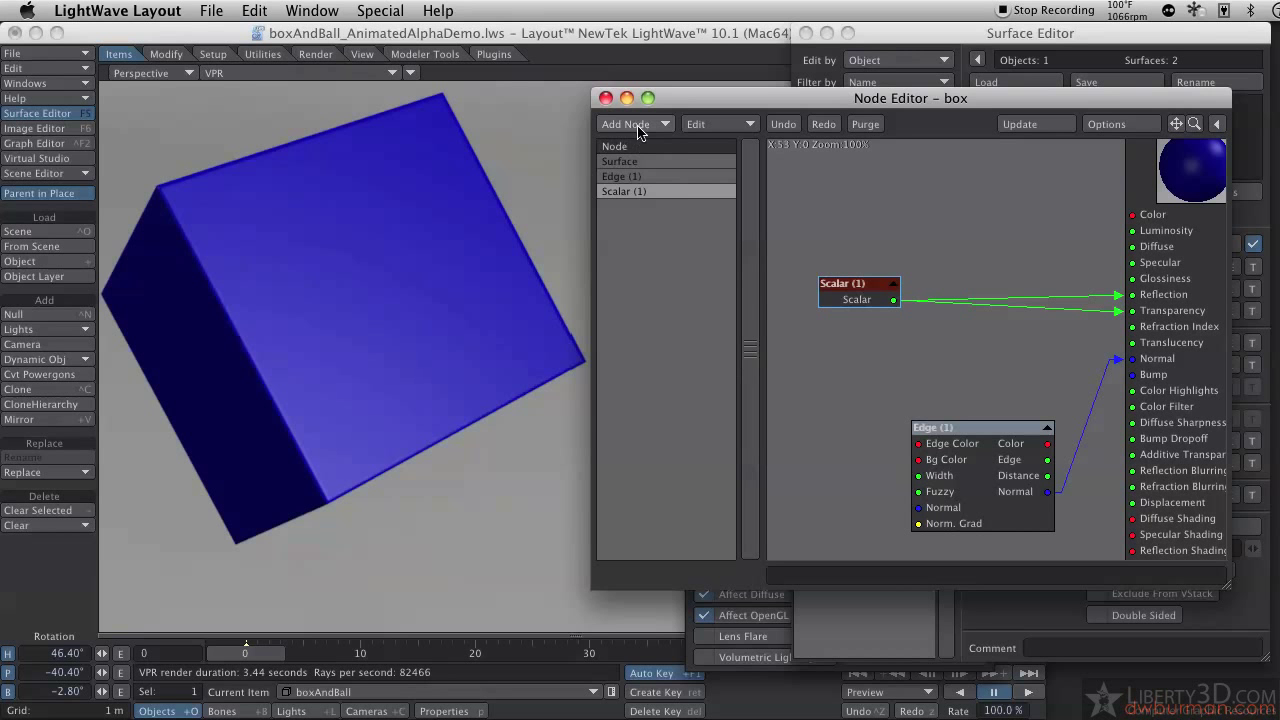
- Add an Invert math node and wire the Scalar's output into its In input
click(630, 124)
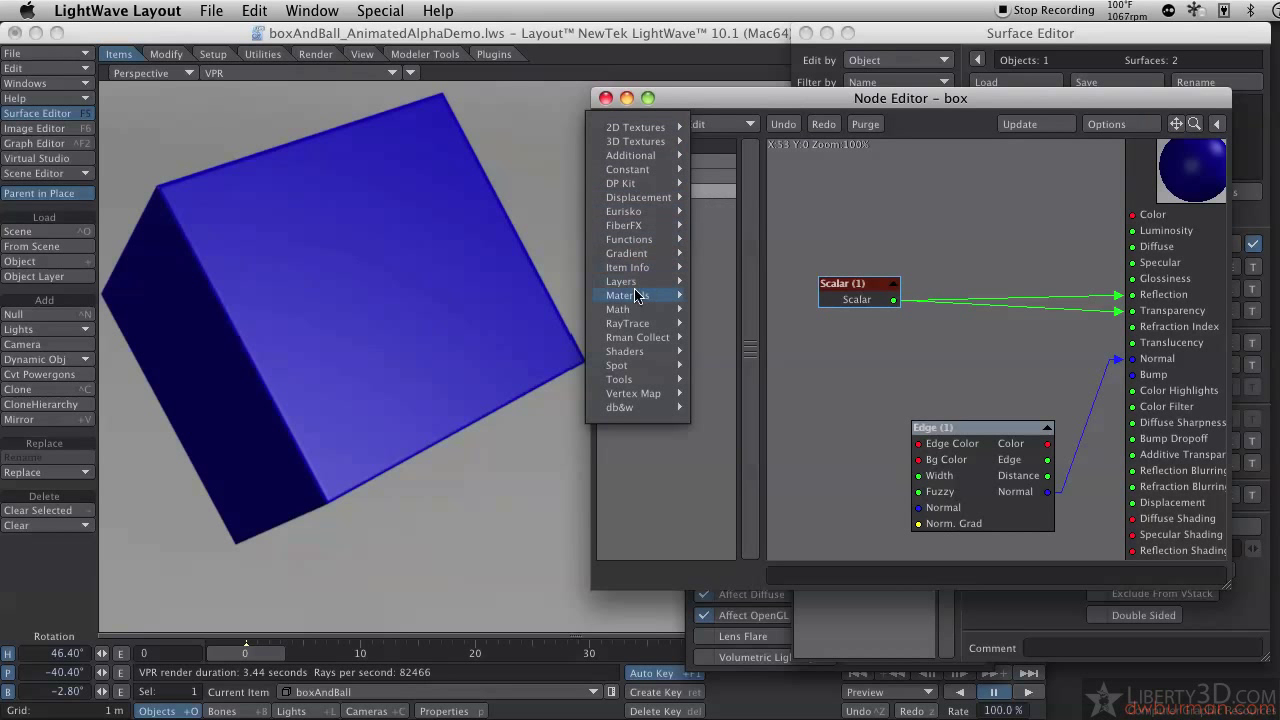
mouse_move(718, 308)
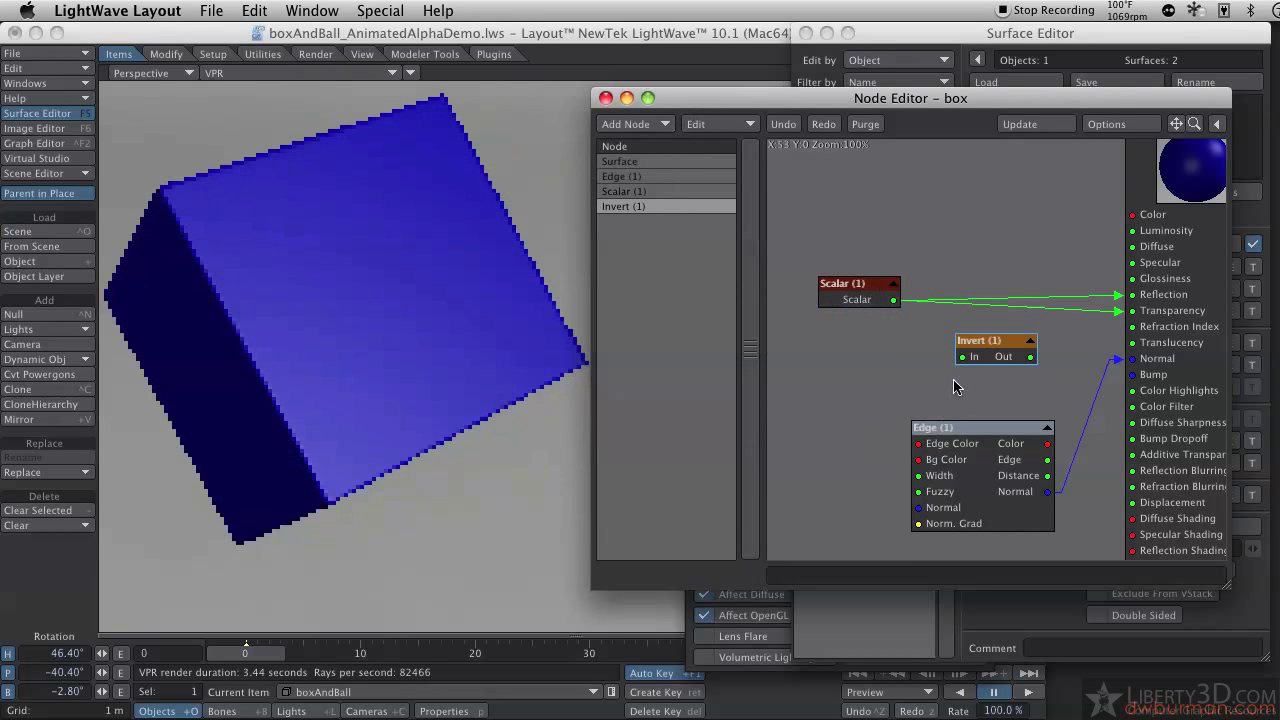
drag(996, 340, 936, 180)
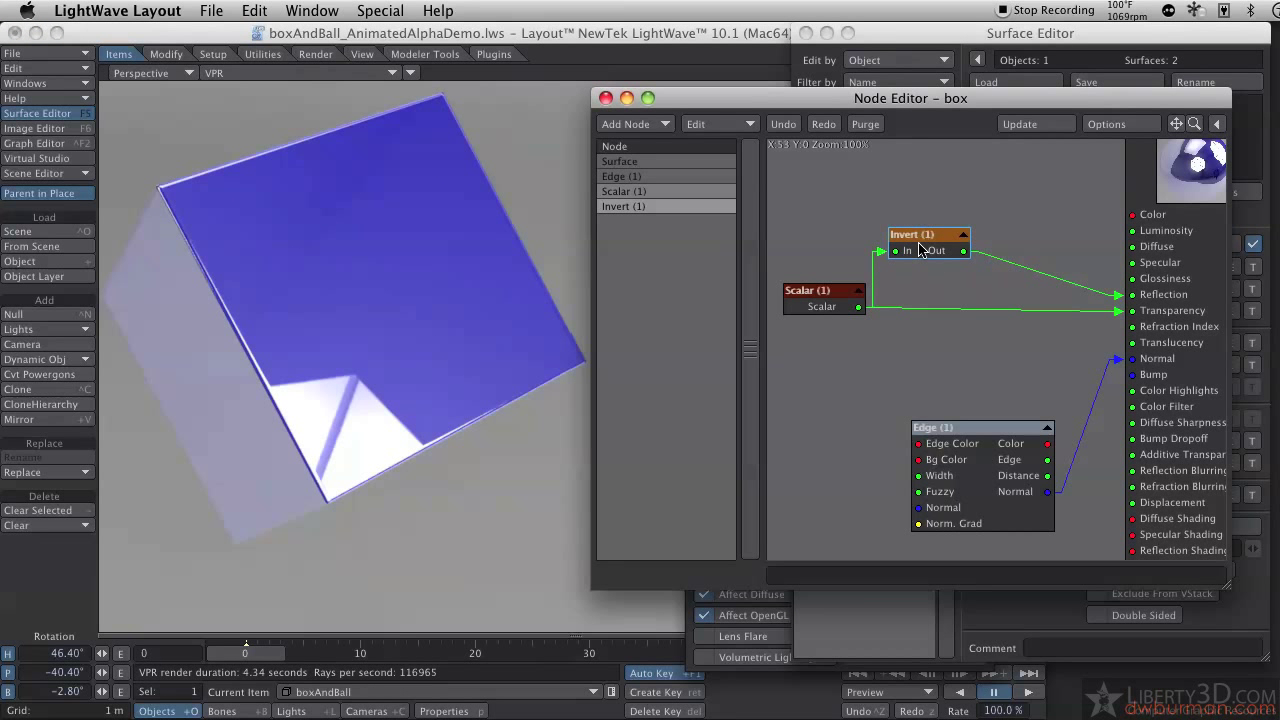
- Add a Multiply math node and send its Result into the Surface's Reflection input
click(630, 124)
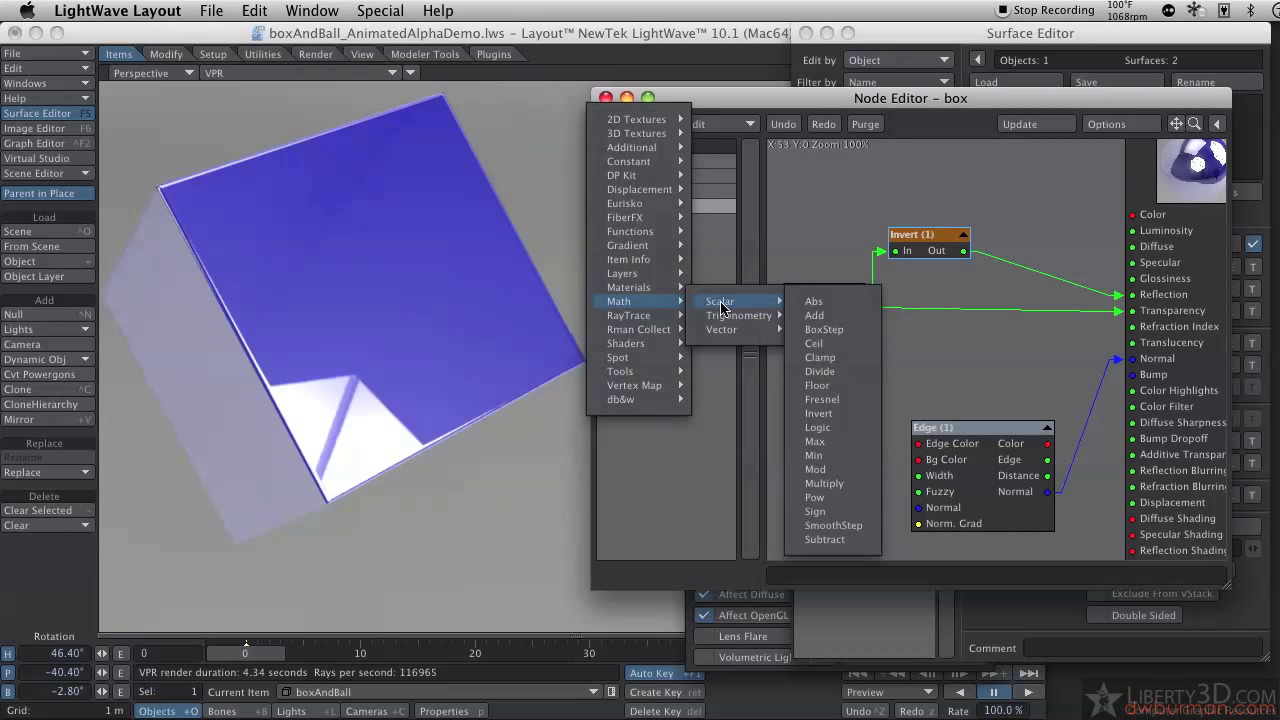
mouse_move(830, 356)
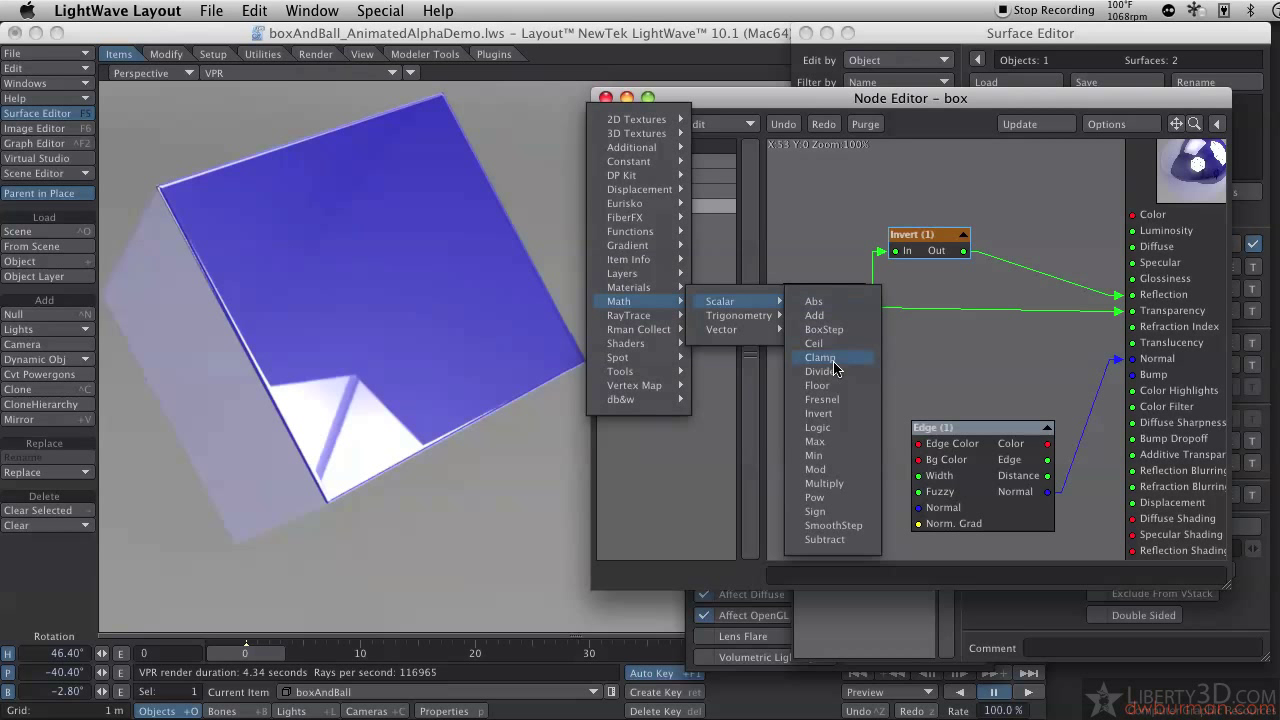
mouse_move(824, 512)
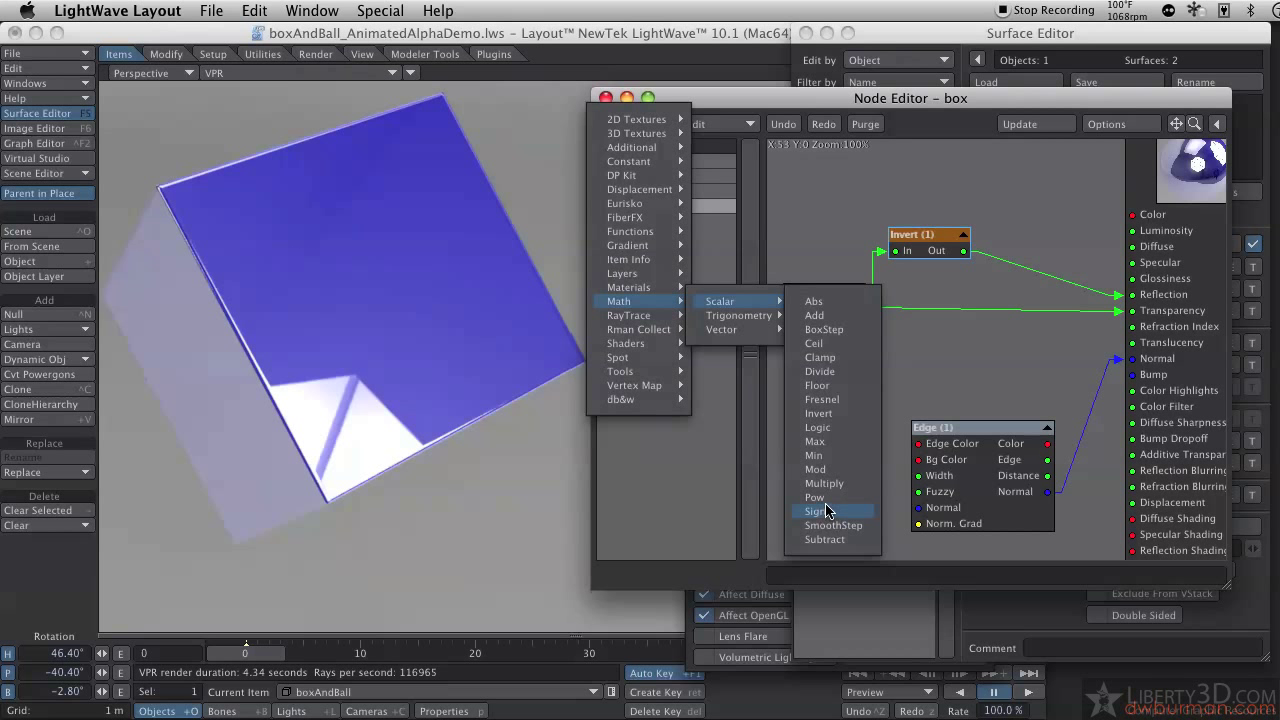
mouse_move(824, 344)
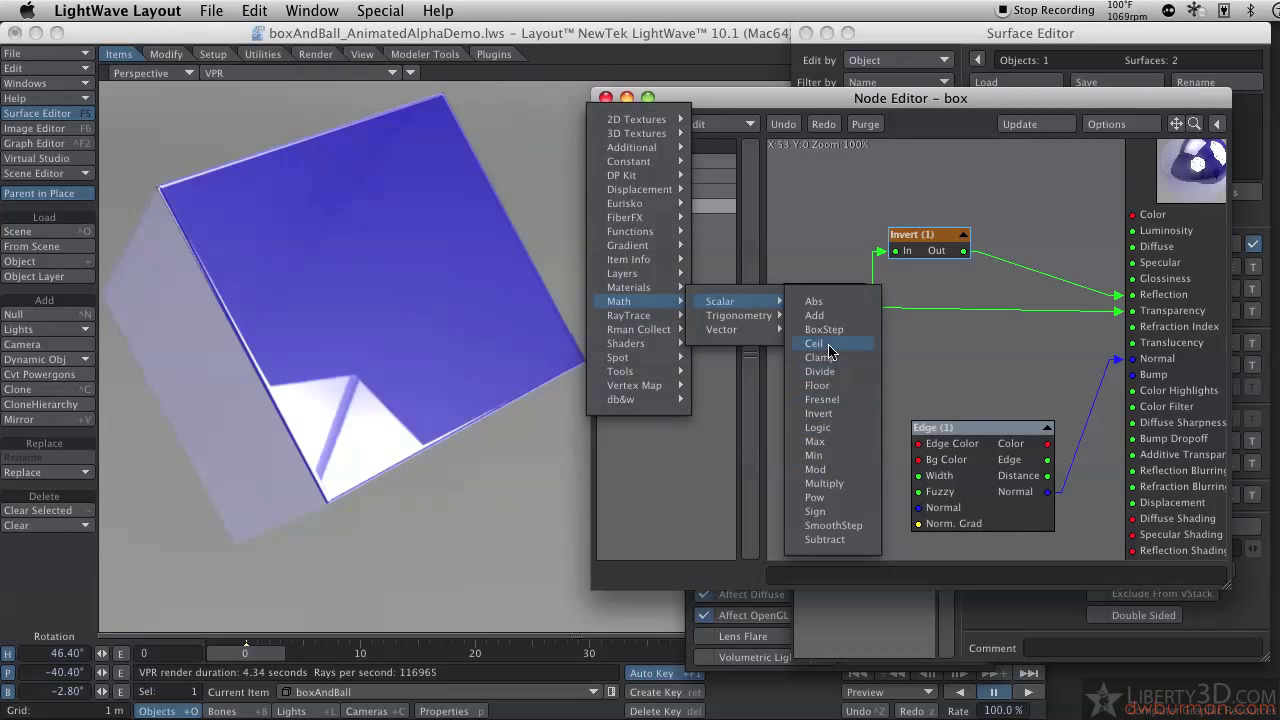
click(824, 482)
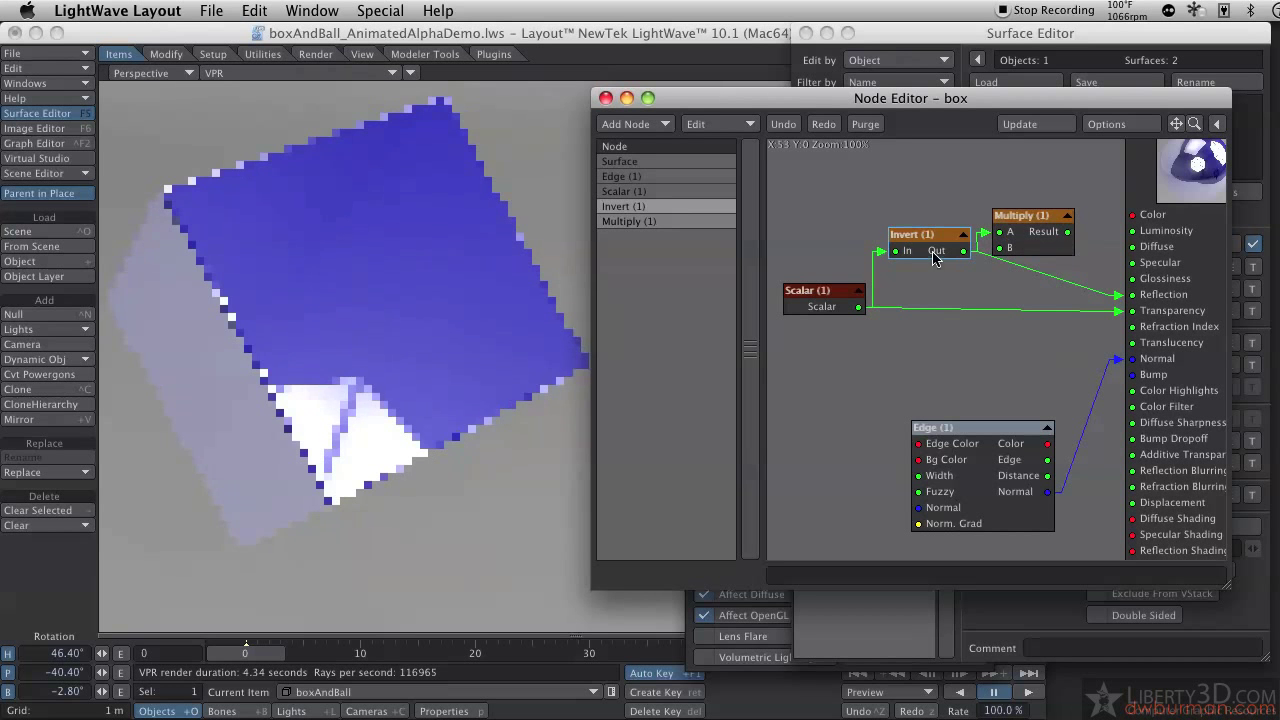
drag(928, 232, 904, 220)
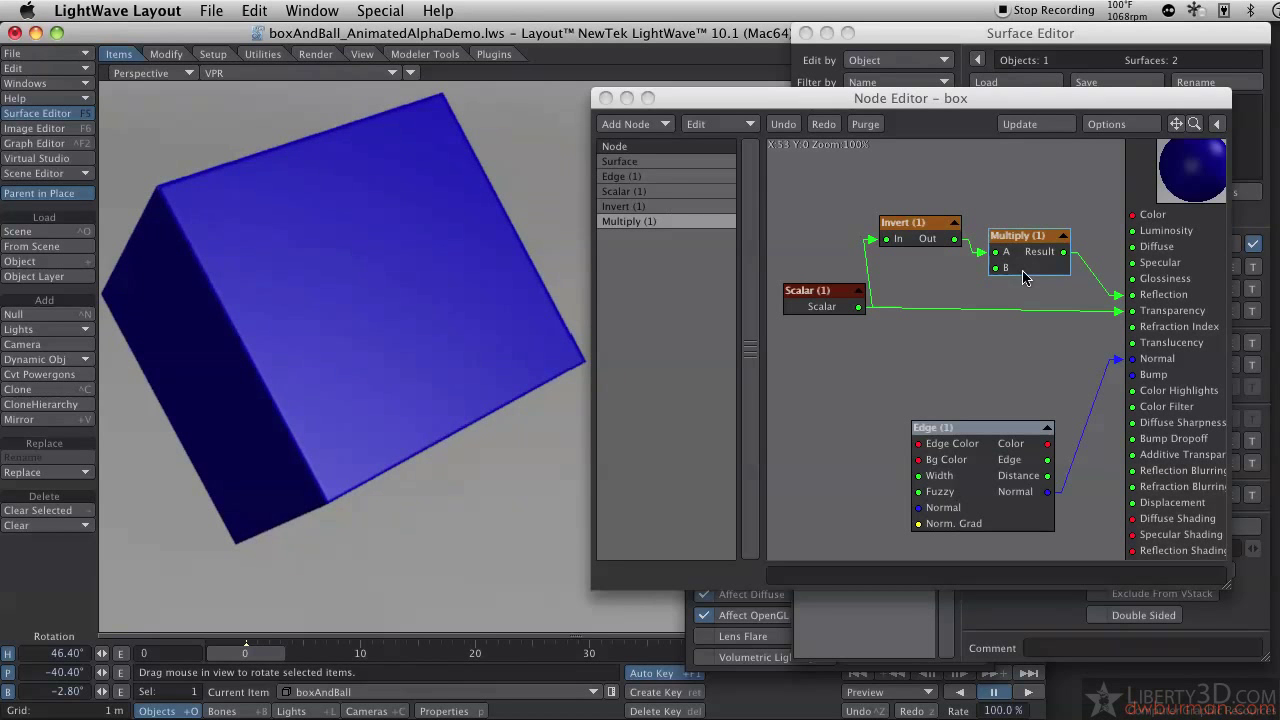
- Set the Multiply node's B value to 1.0 and close its settings panel
double_click(1016, 236)
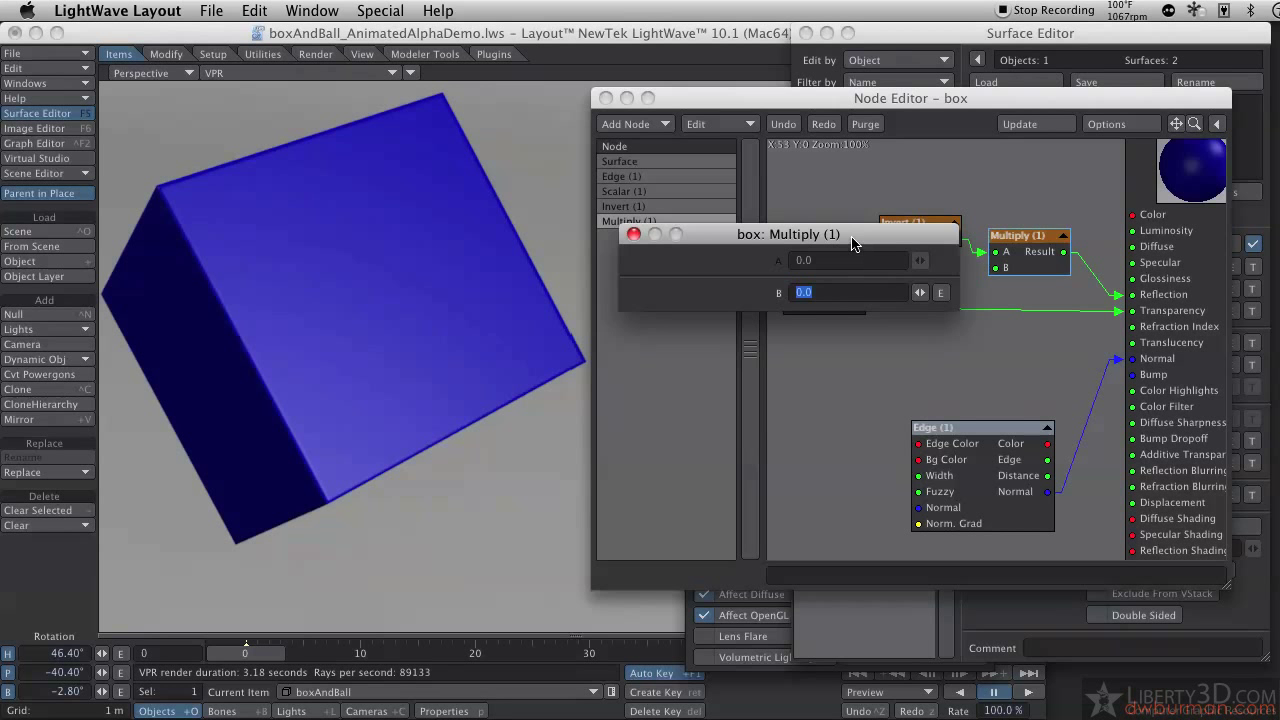
drag(788, 232, 774, 354)
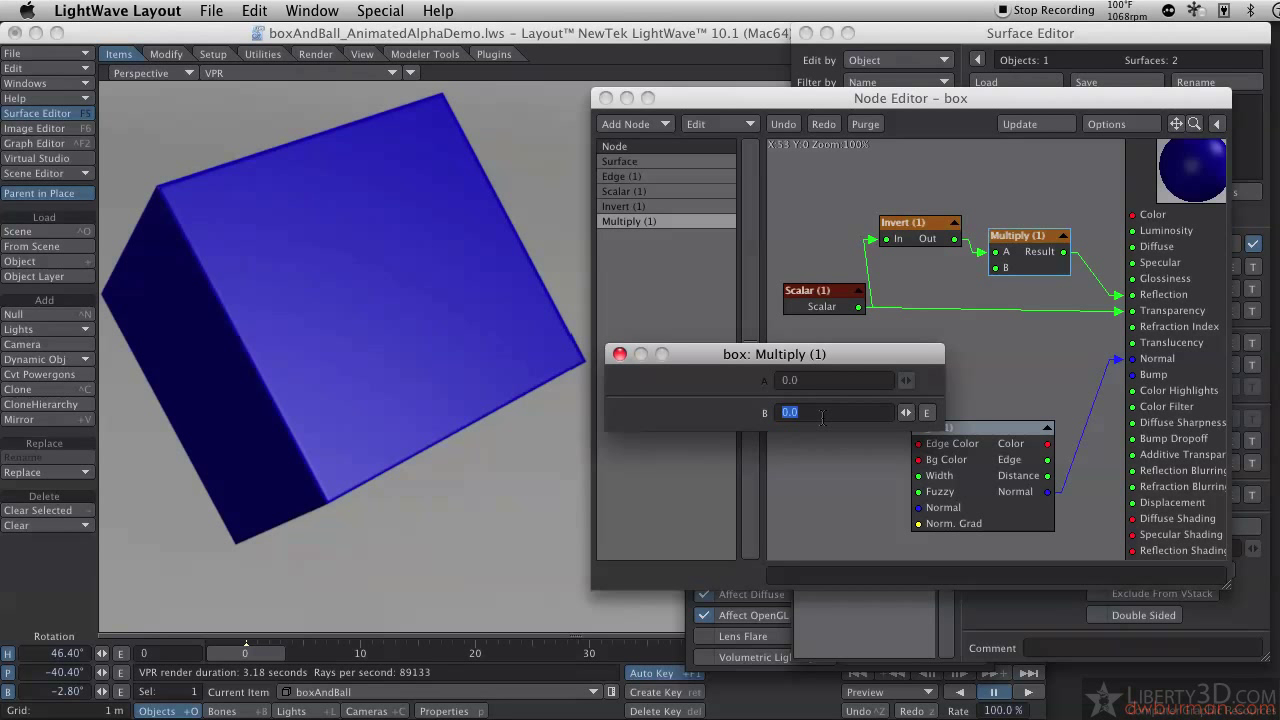
text(1.0)
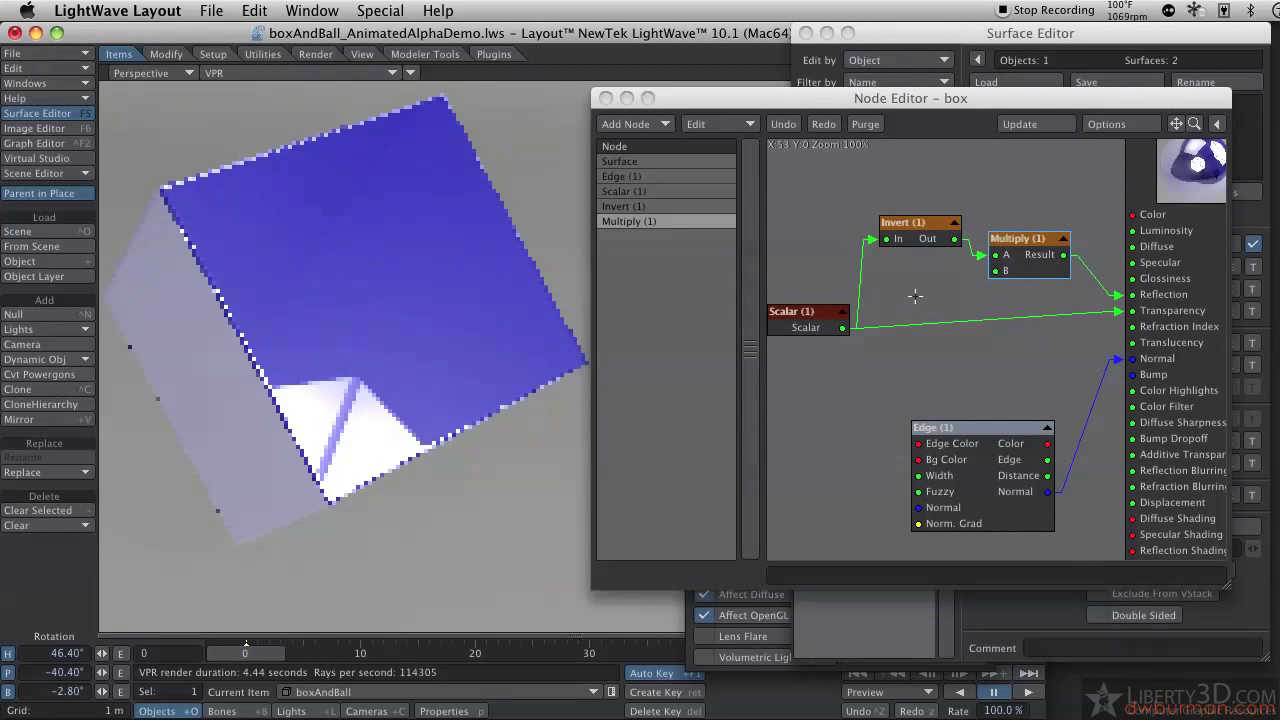
double_click(1010, 238)
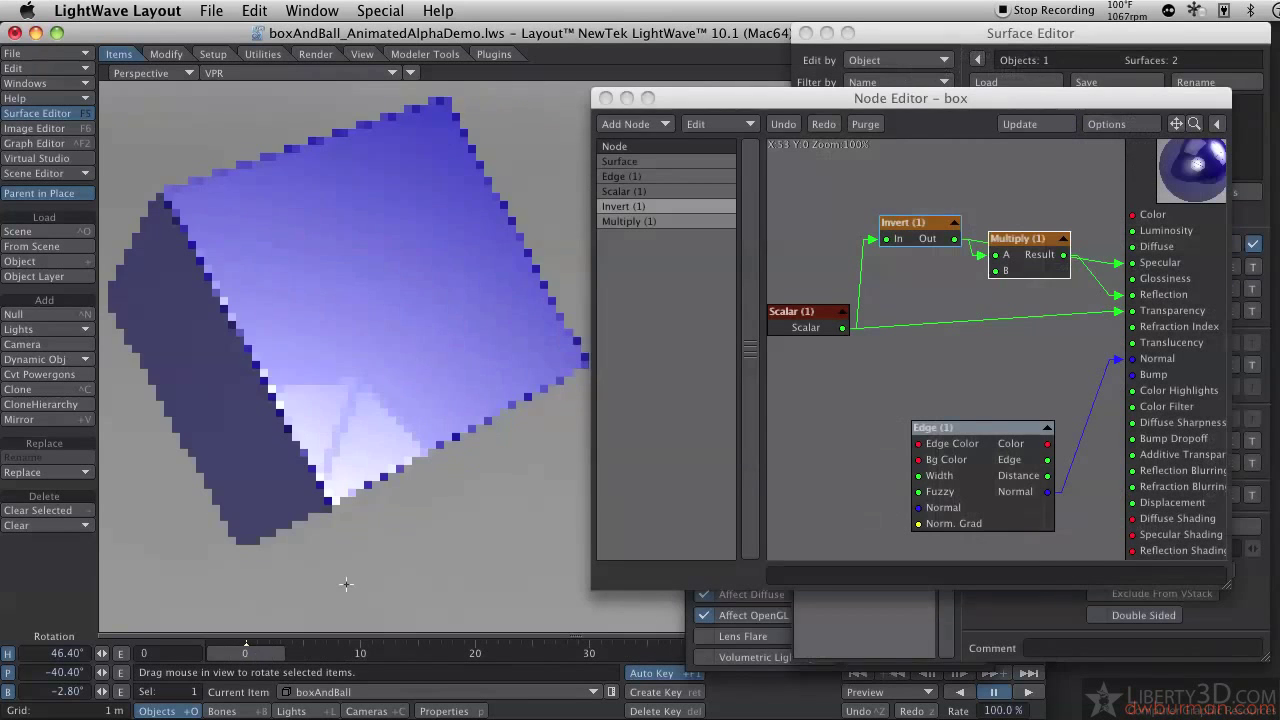
- Wire the Multiply Result into the Surface's Specular input alongside Reflection
drag(1028, 238, 1028, 284)
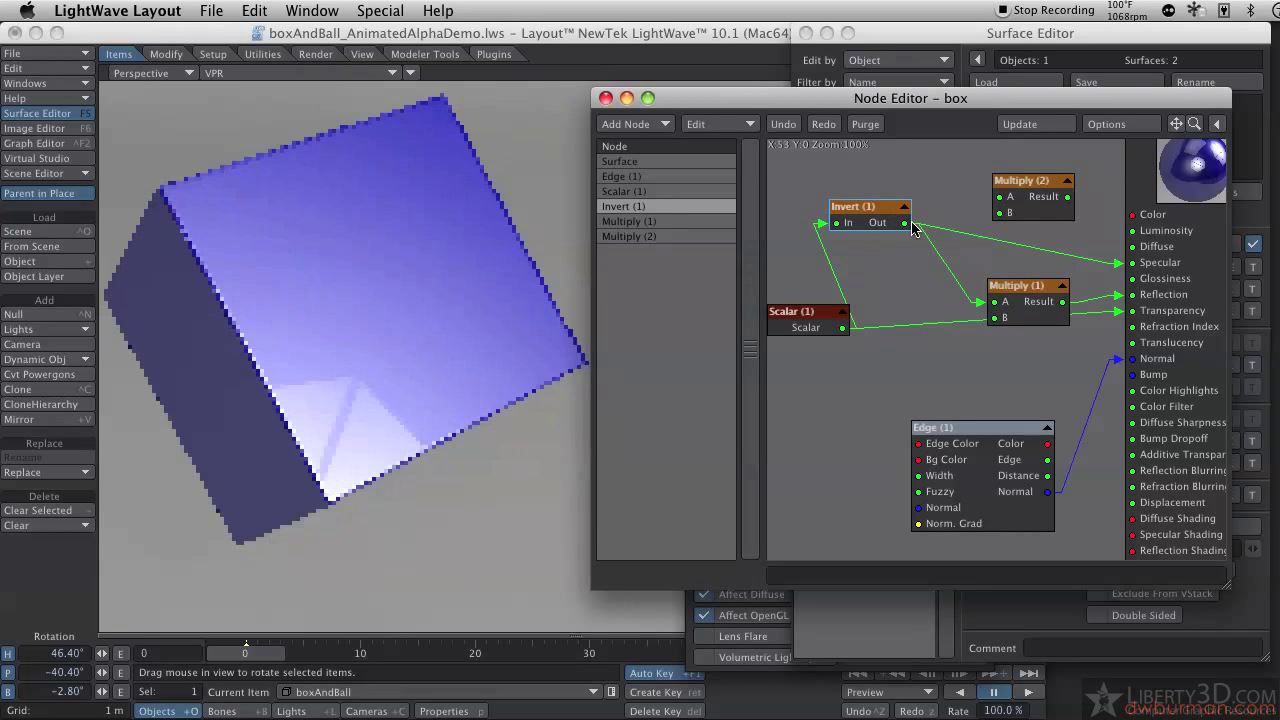
drag(886, 222, 998, 196)
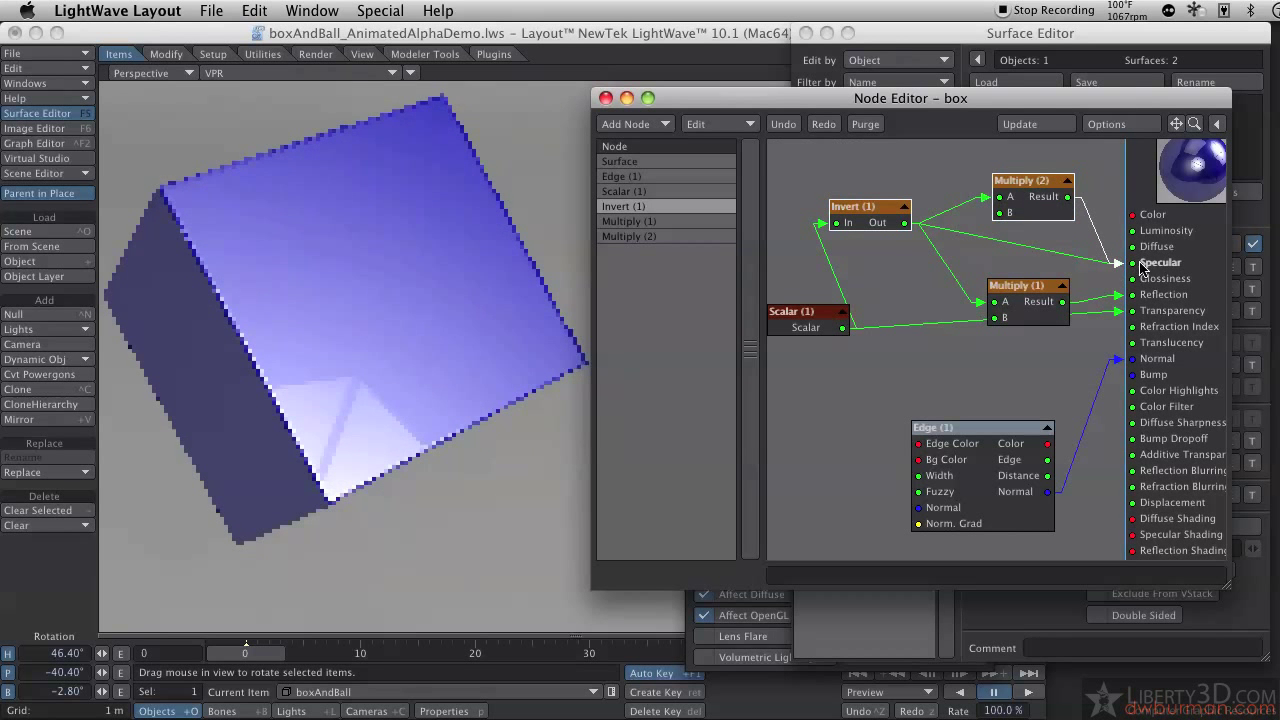
double_click(1020, 180)
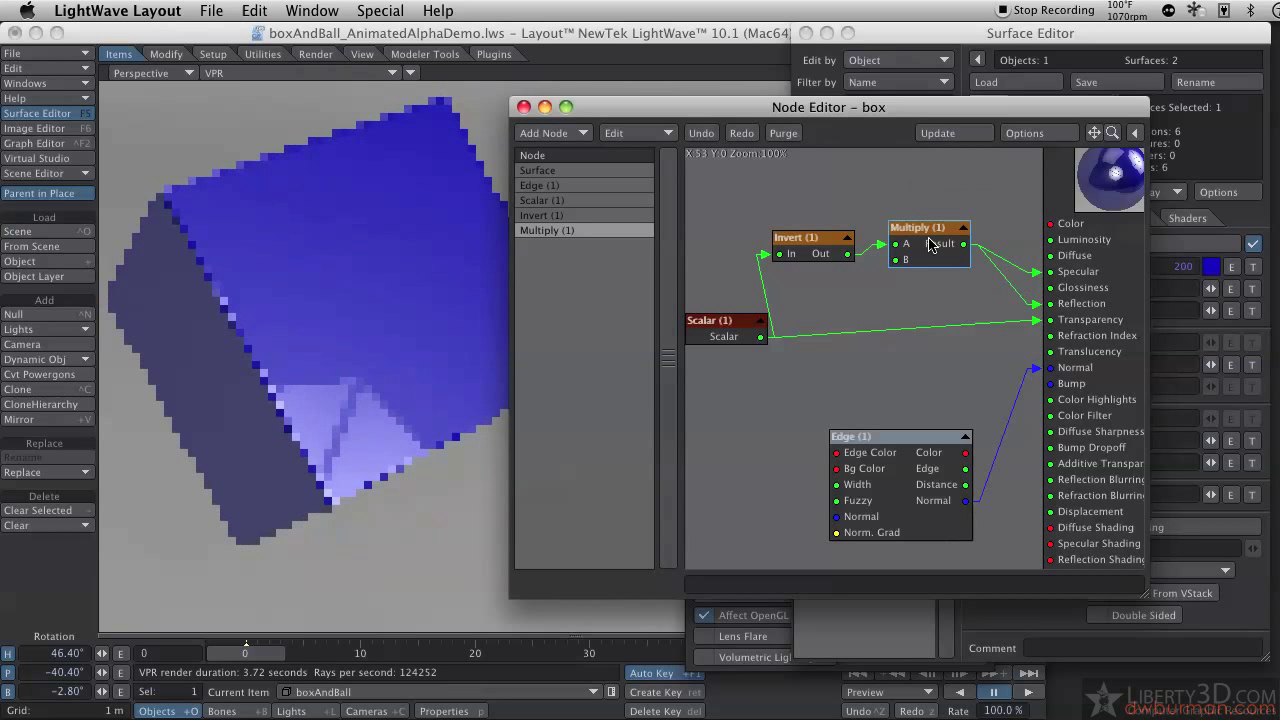
- Rename the Multiply node to 'reduce reflection and spec'
right_click(928, 228)
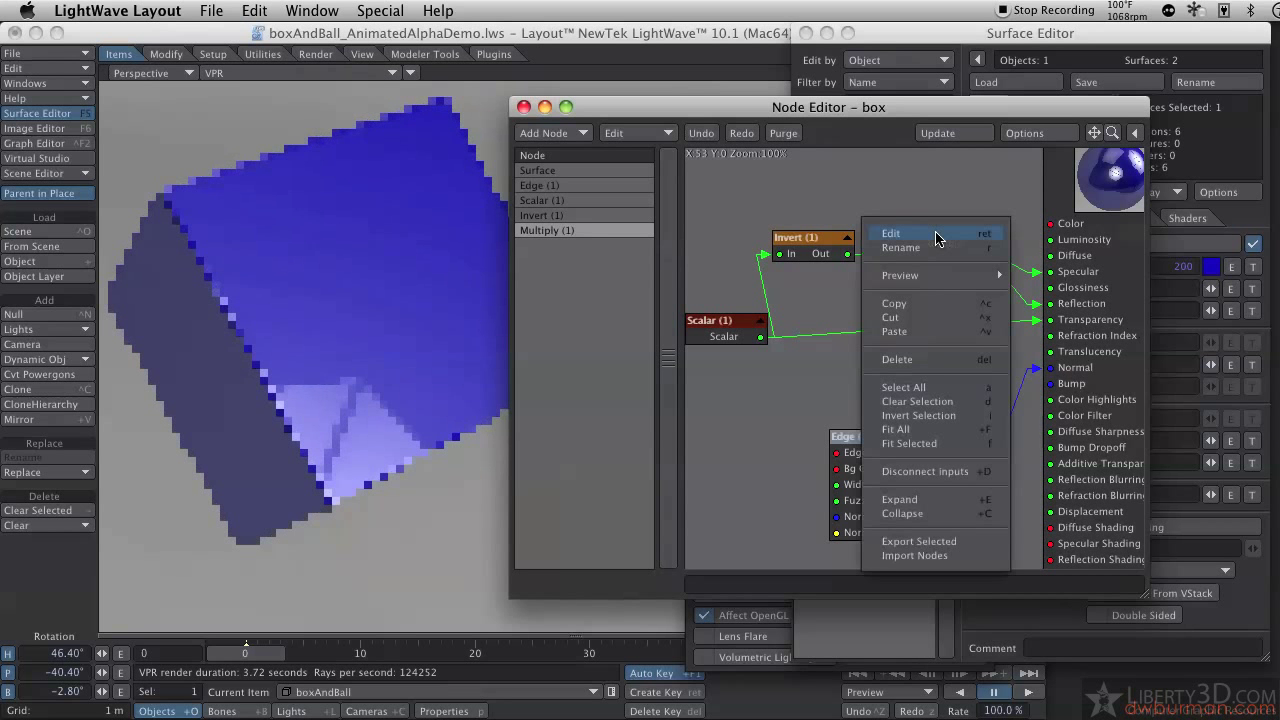
click(890, 232)
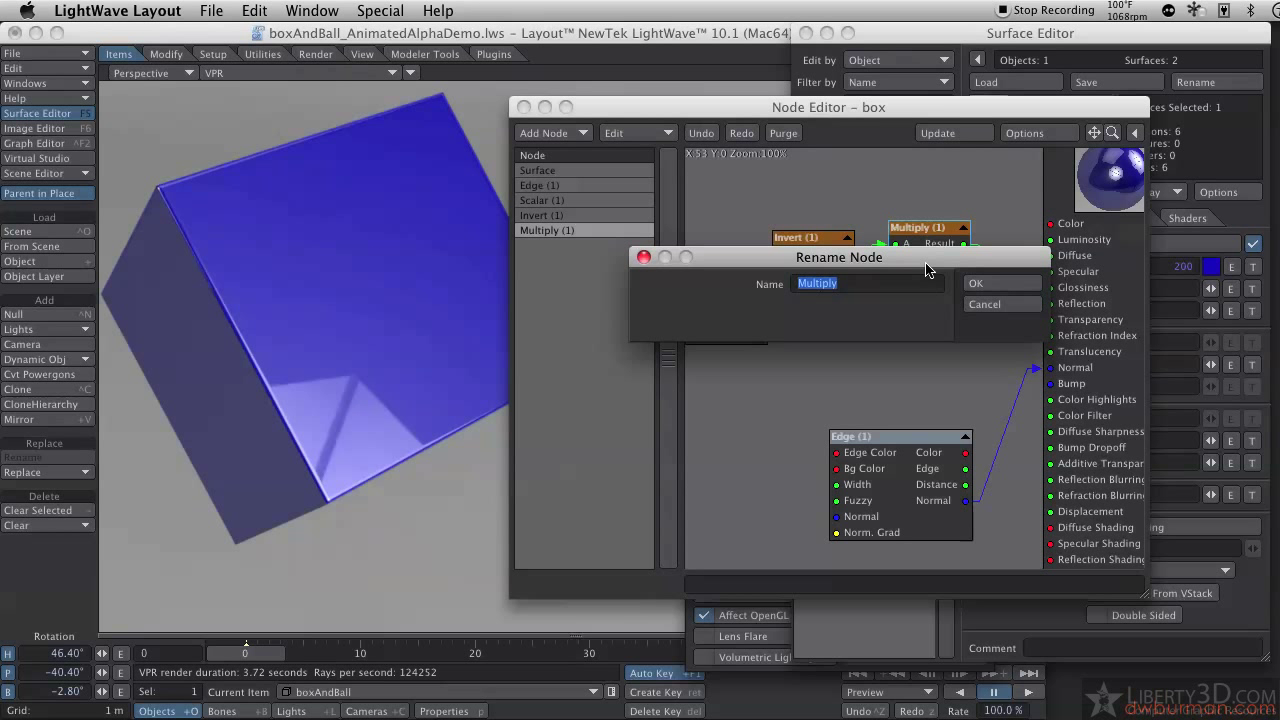
text(reduce reflection)
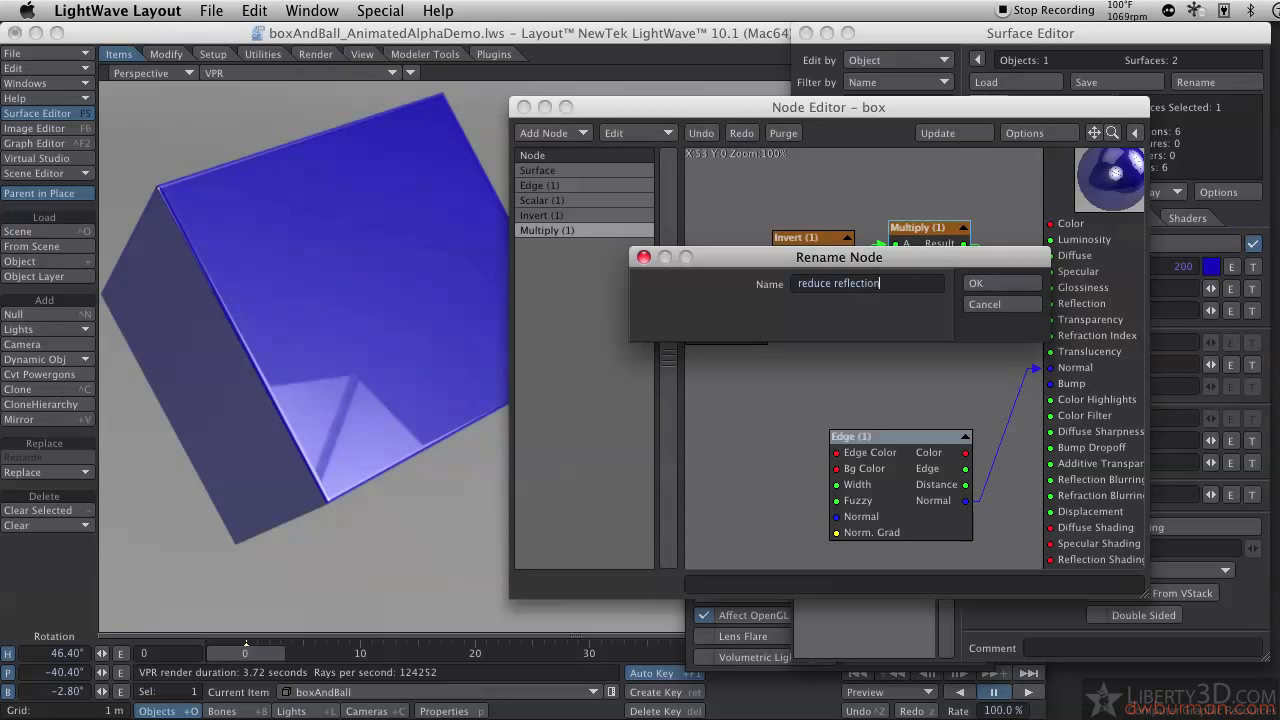
text(and spec)
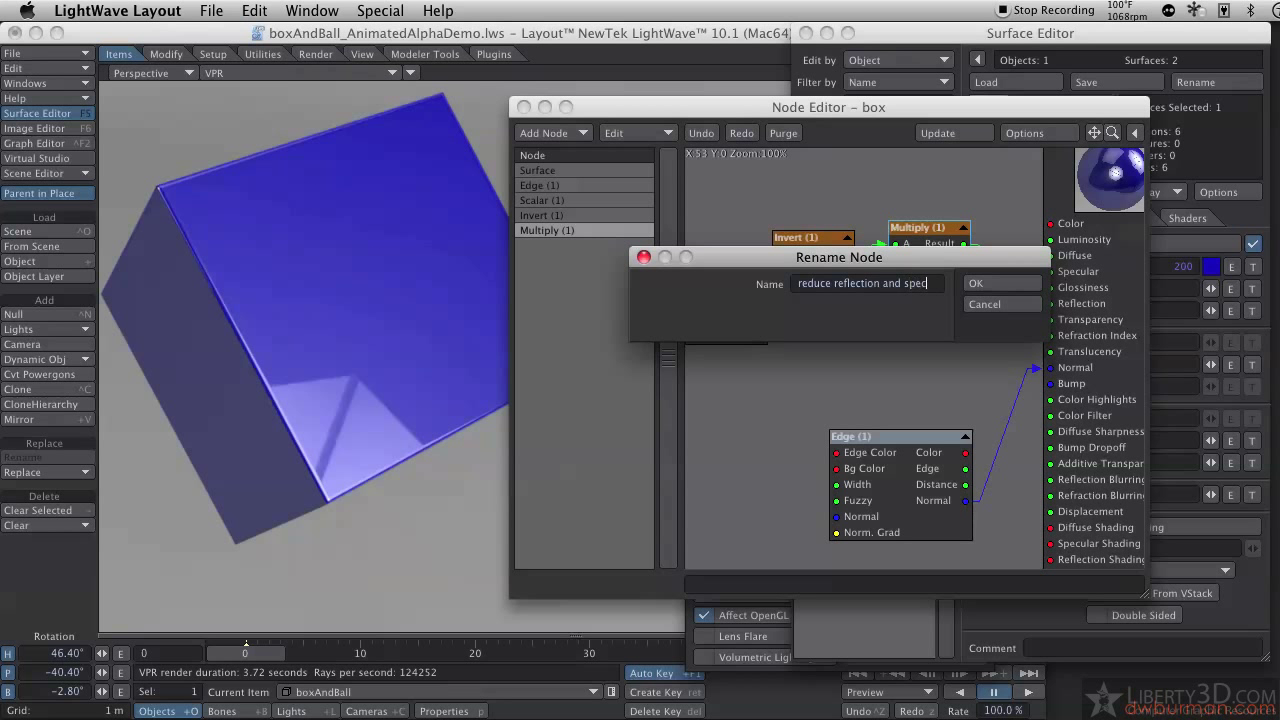
click(976, 284)
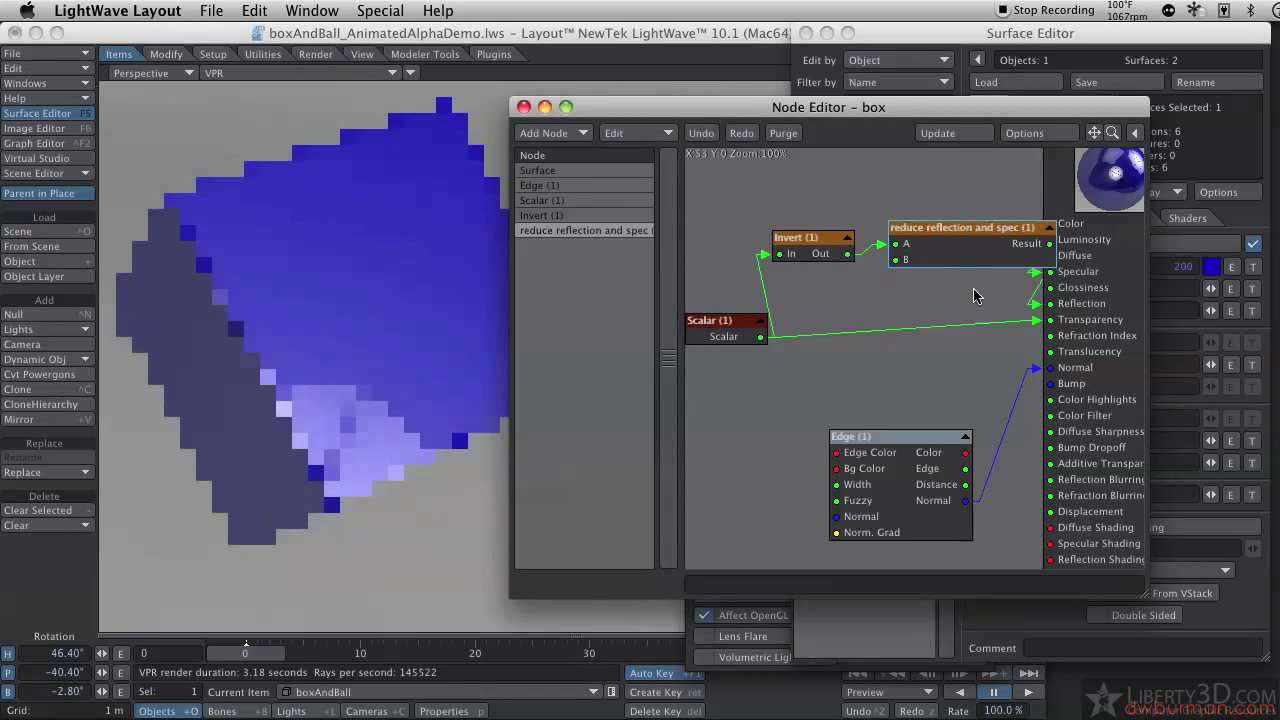
- Rearrange the nodes so the renamed node sits neatly in the network
drag(970, 228, 920, 328)
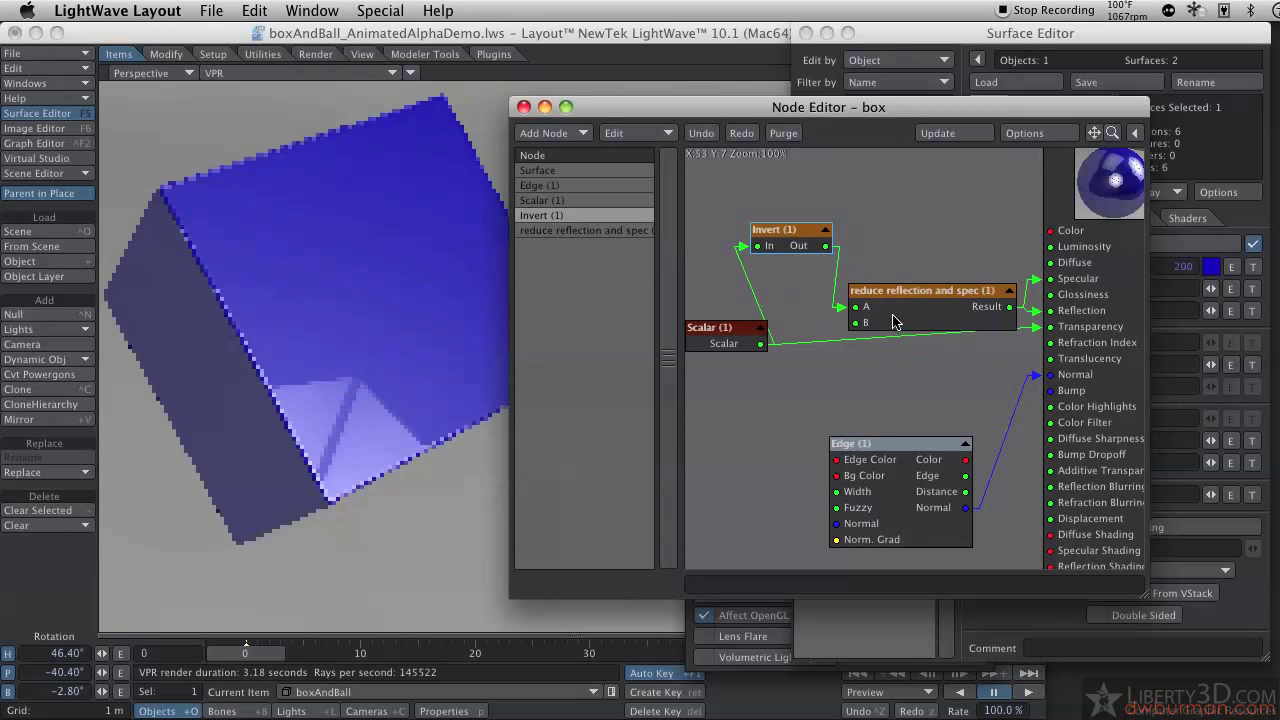
drag(920, 290, 890, 276)
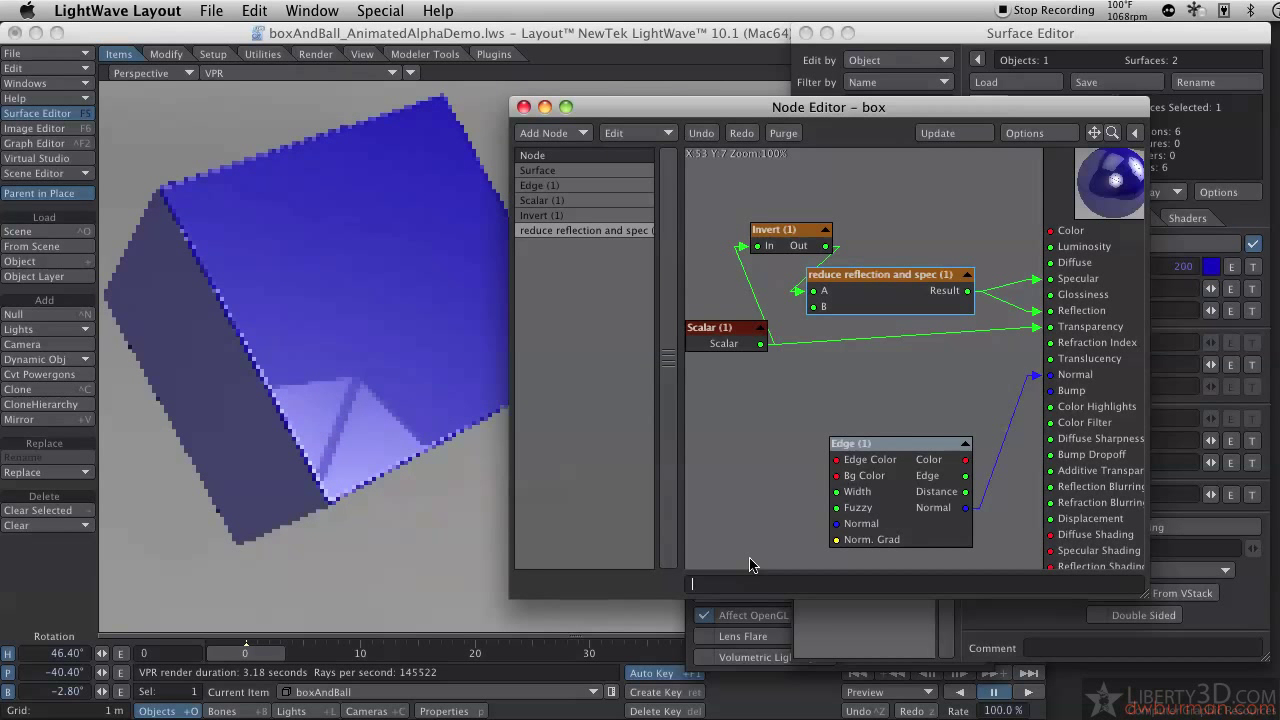
- Add the comment 'hey, this is a comment' to the network and reopen the node's Rename option
text(hey, this is a comment)
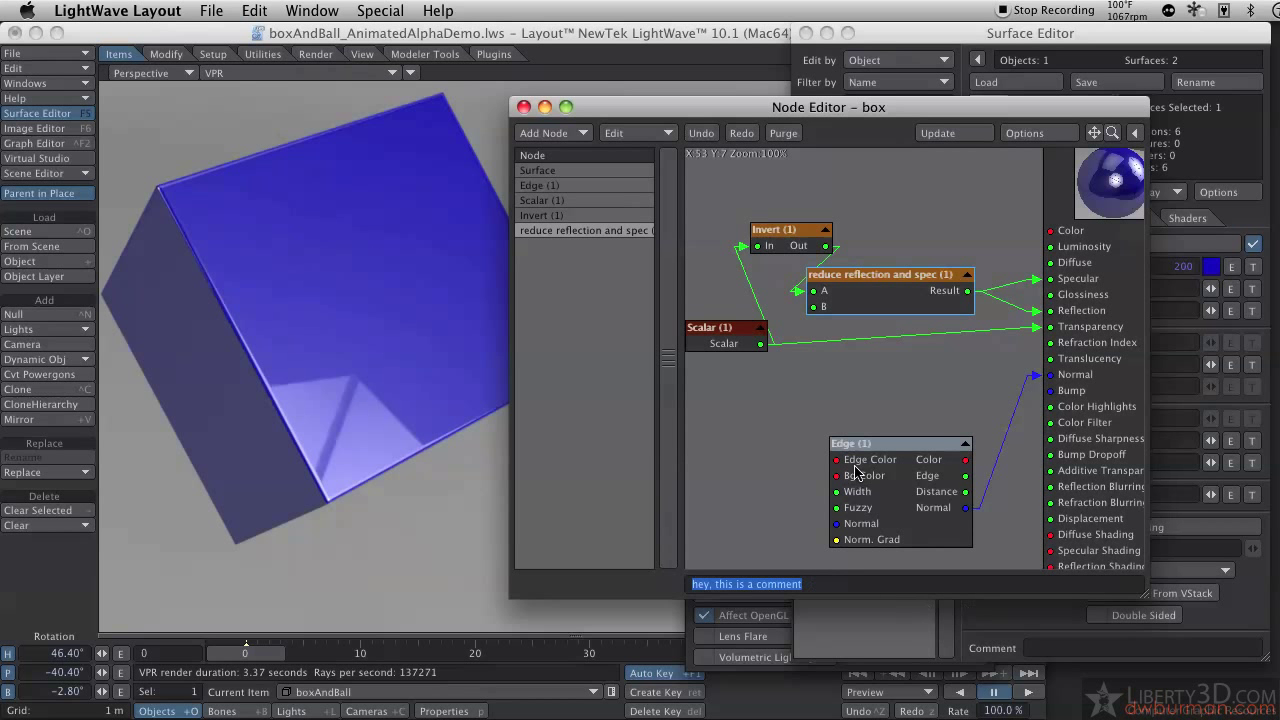
drag(884, 274, 930, 272)
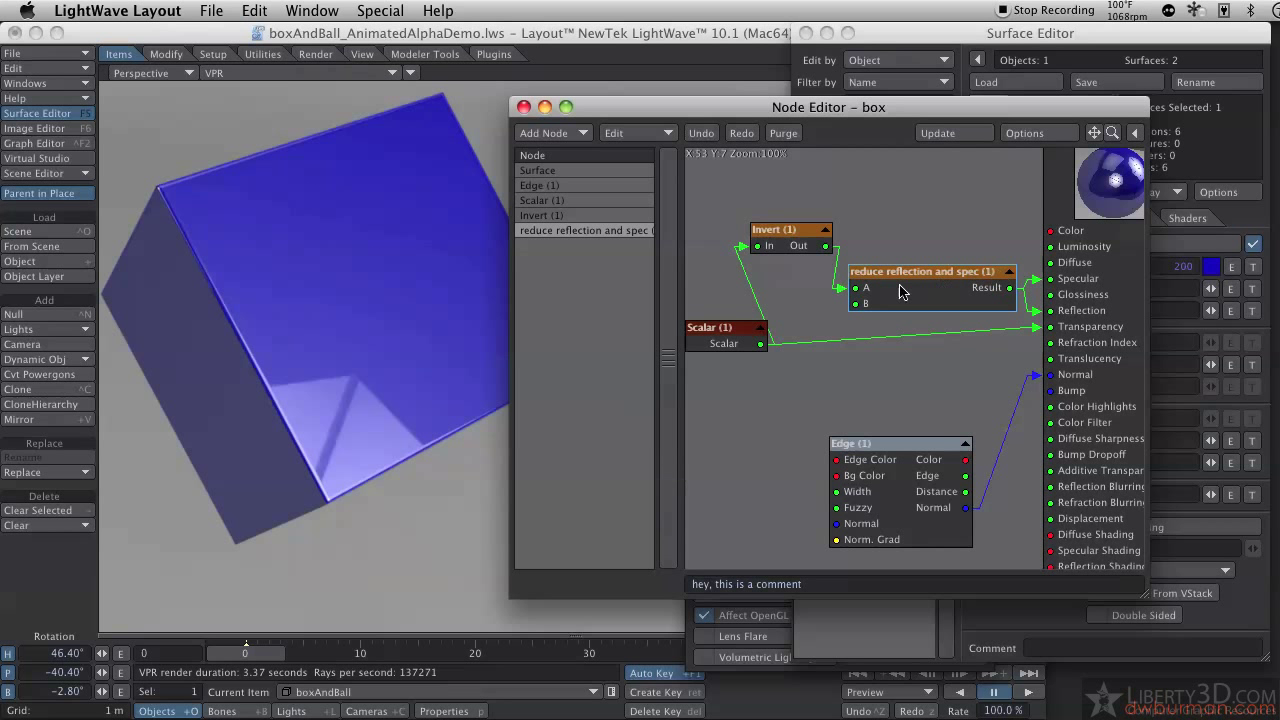
right_click(916, 290)
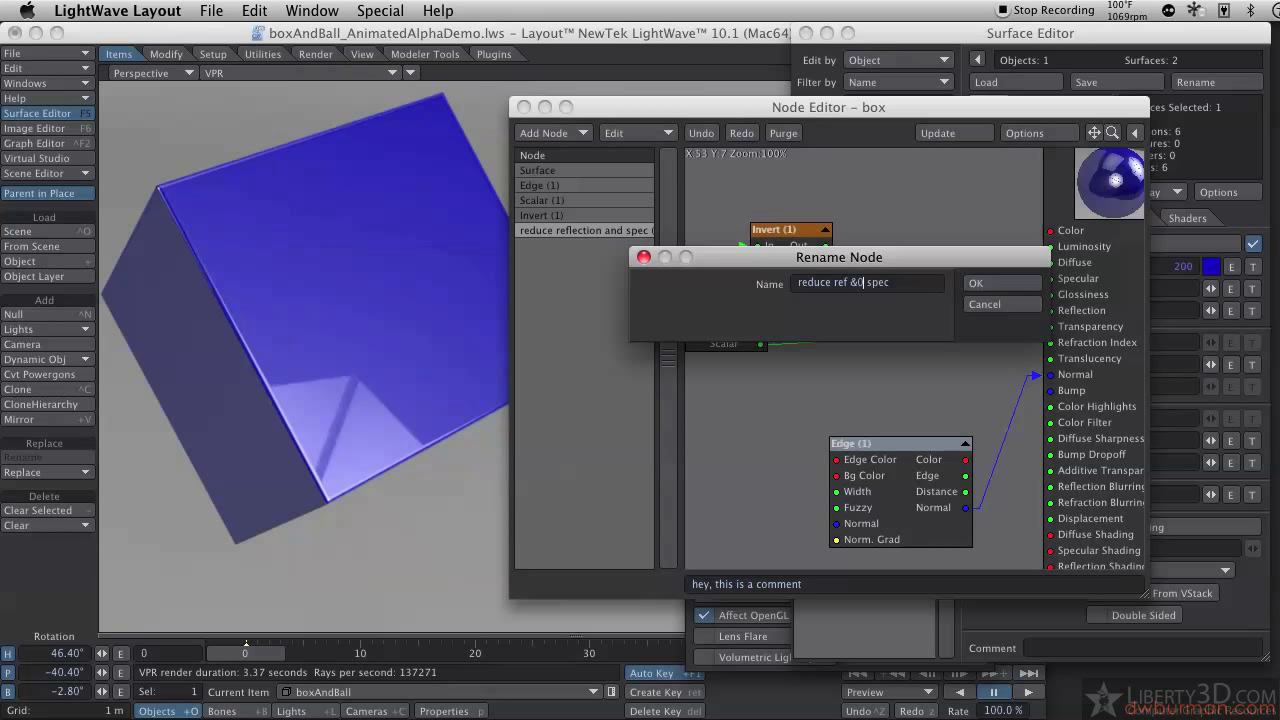
- Shorten the node's name to 'reduce ref & spec' and confirm it
key(Backspace)
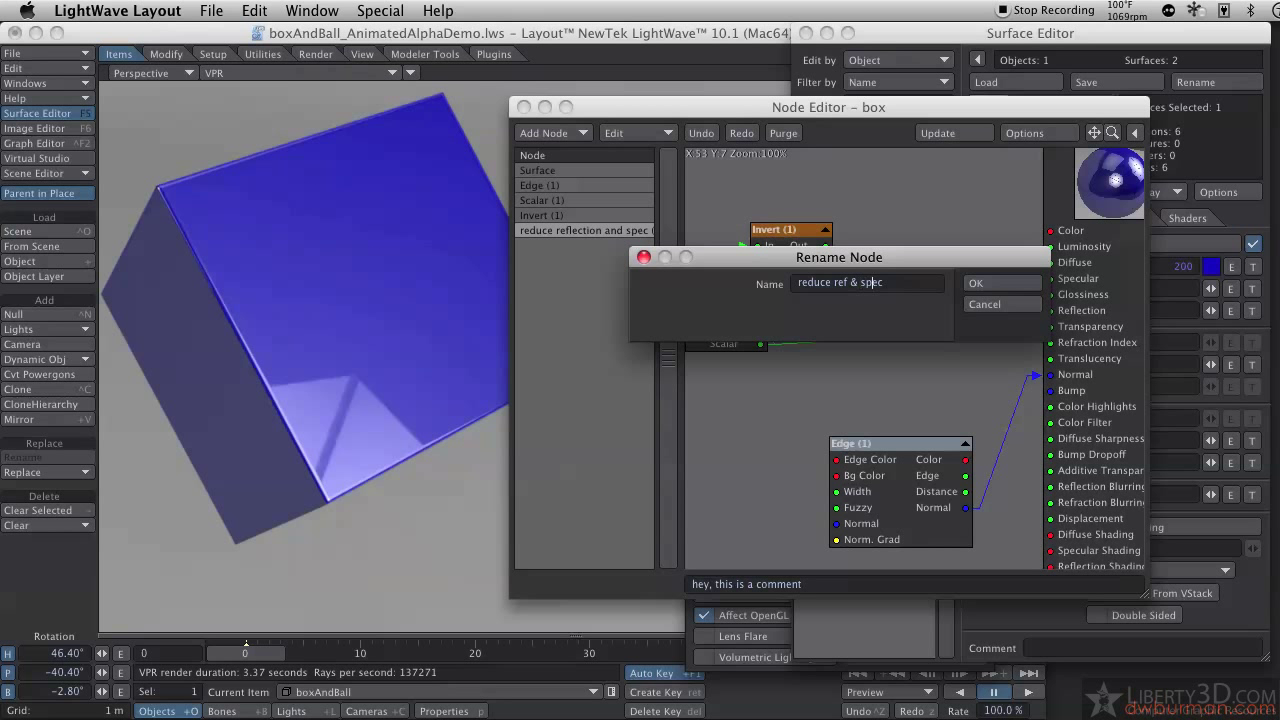
click(976, 282)
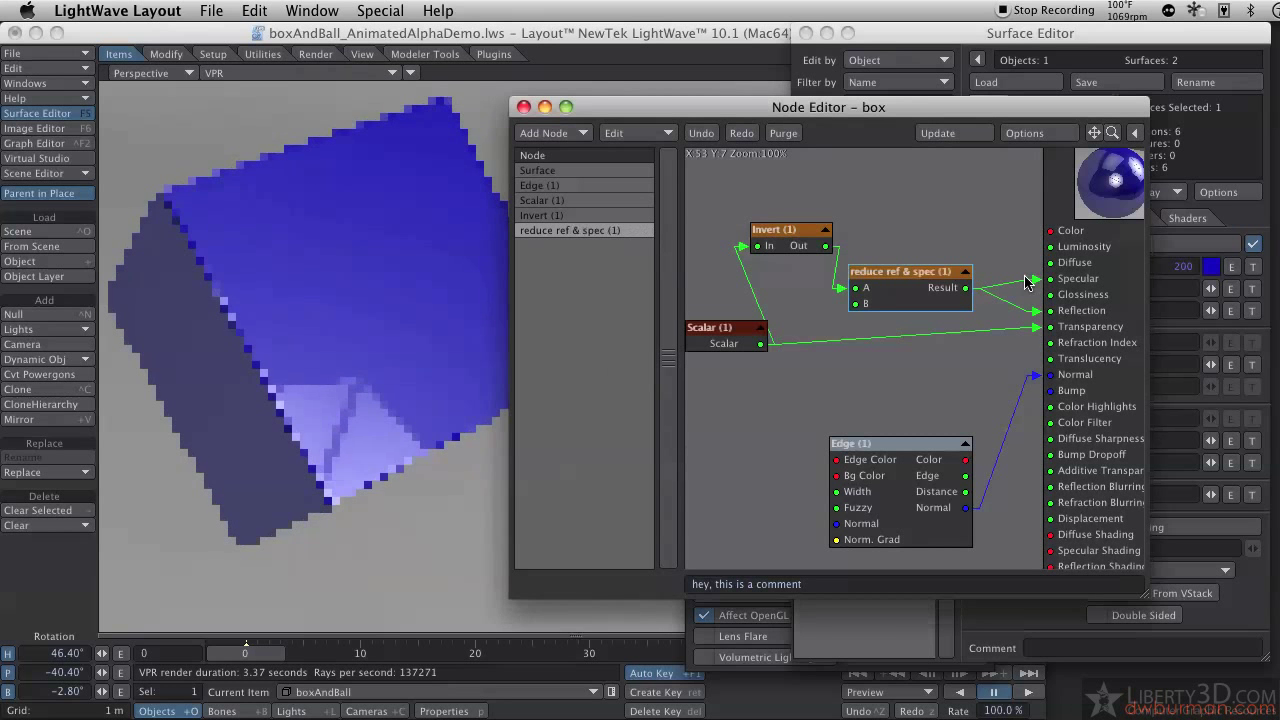